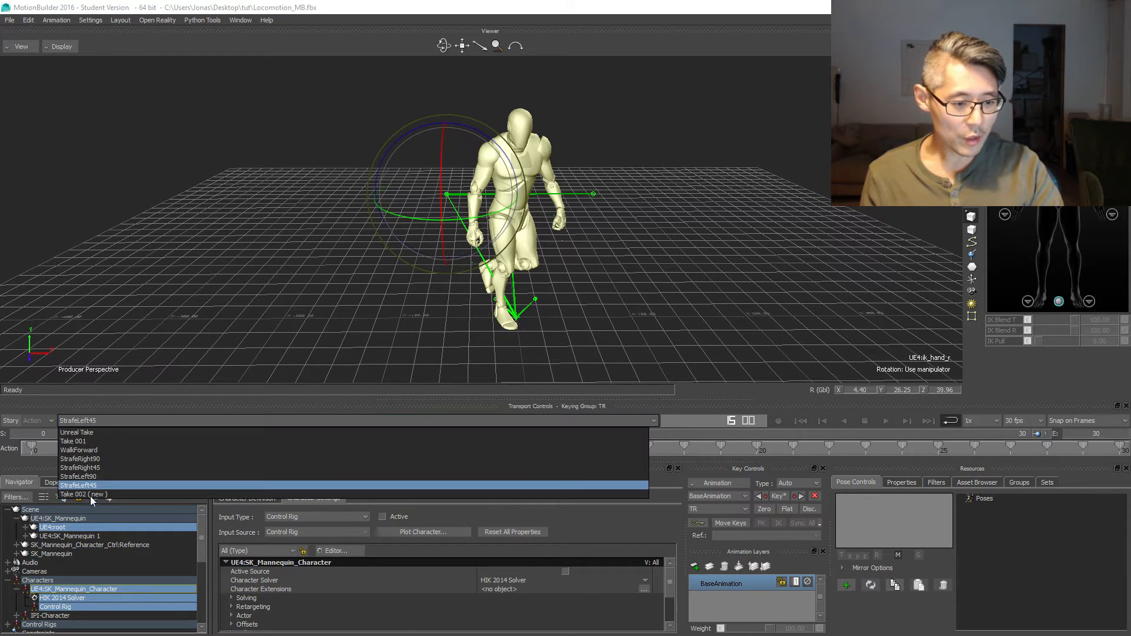
Step: Play back the StrafeLeft90 take, then switch to StrafeLeft45 and play it too
{"action": "left_click", "coordinate": [78, 476]}
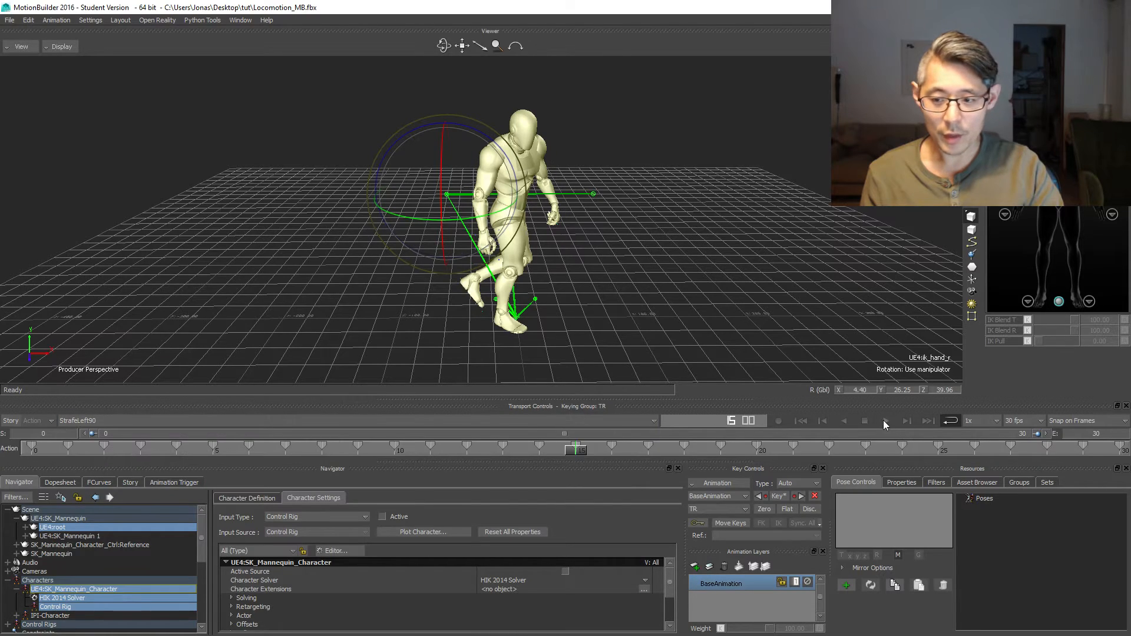
{"action": "left_click", "coordinate": [886, 421]}
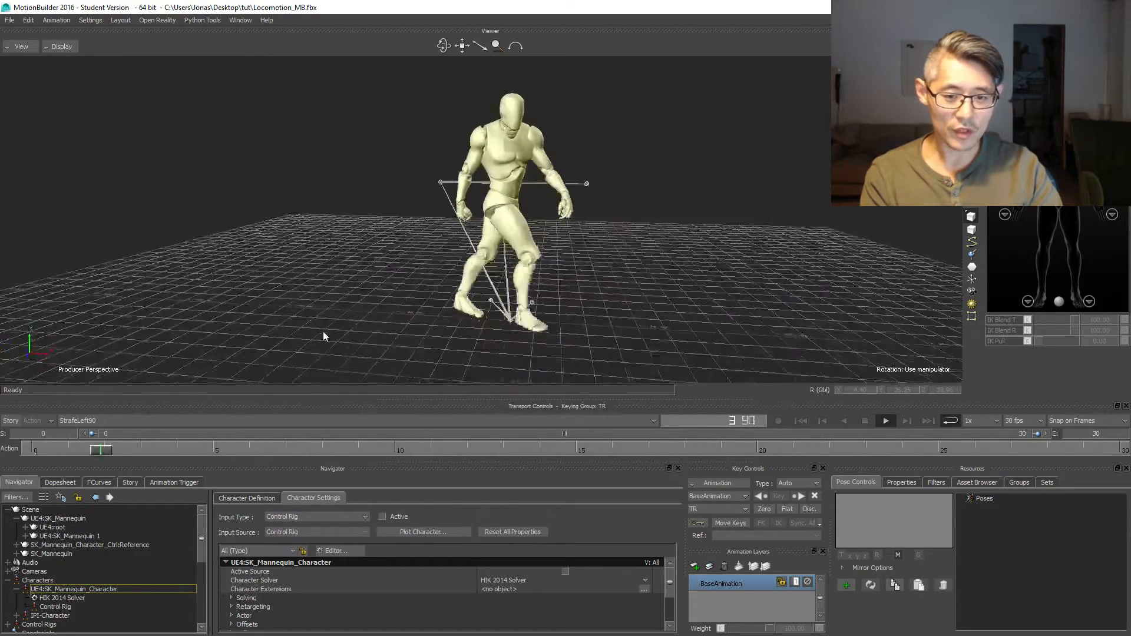
{"action": "left_click", "coordinate": [653, 420]}
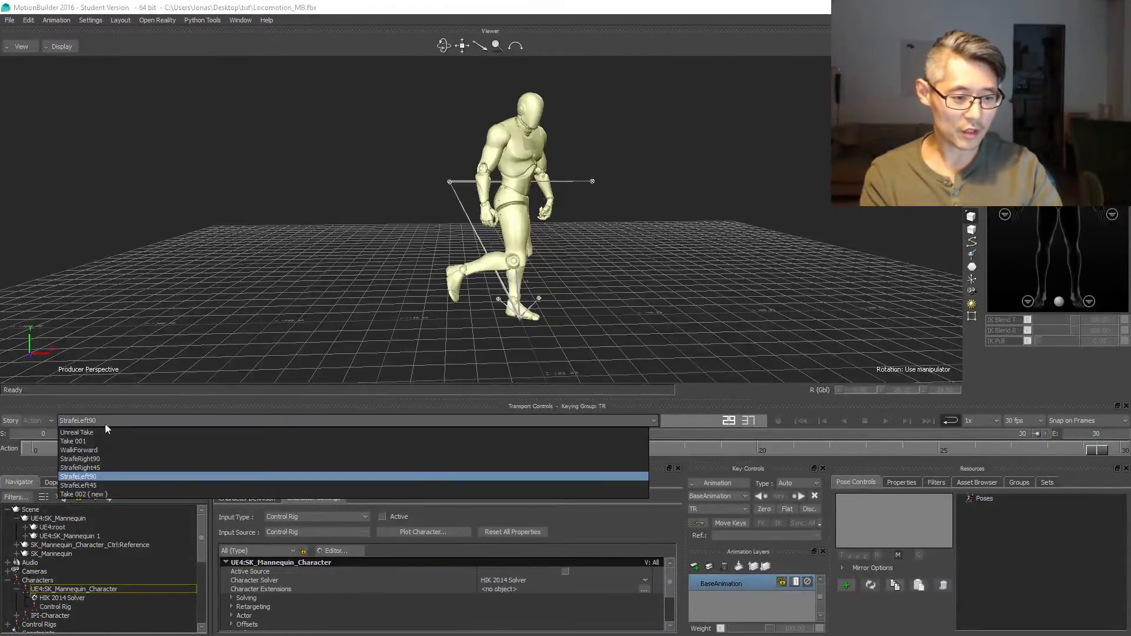
{"action": "left_click", "coordinate": [70, 485]}
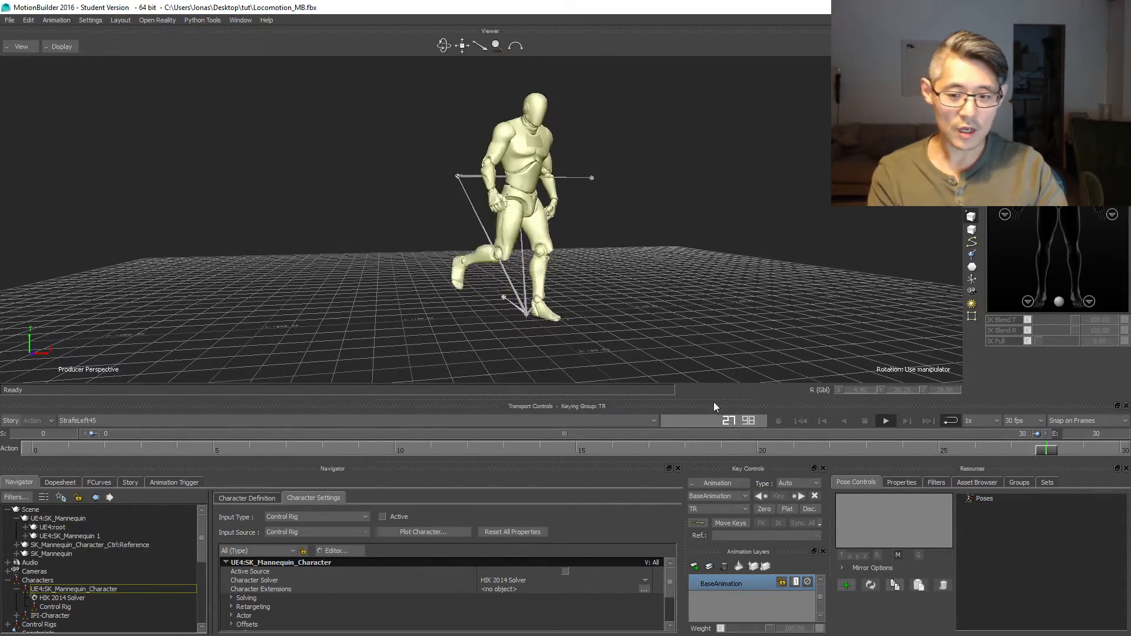
{"action": "left_click", "coordinate": [865, 421]}
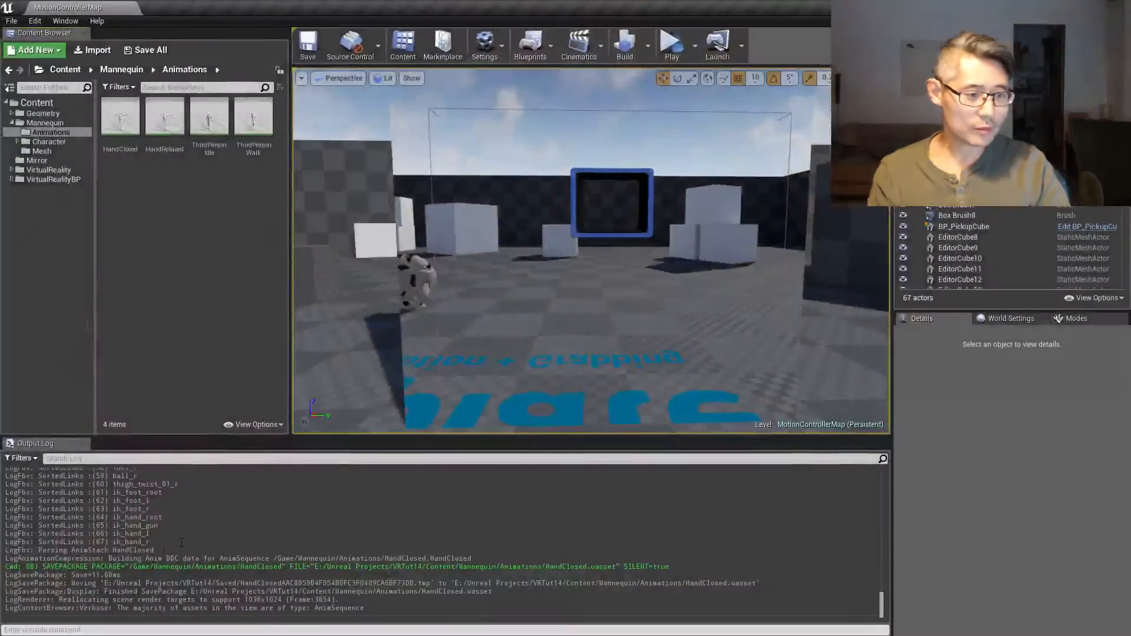
Step: Import the four Strafe FBX files onto SK_Mannequin_Skeleton with Import All
{"action": "left_click", "coordinate": [92, 49]}
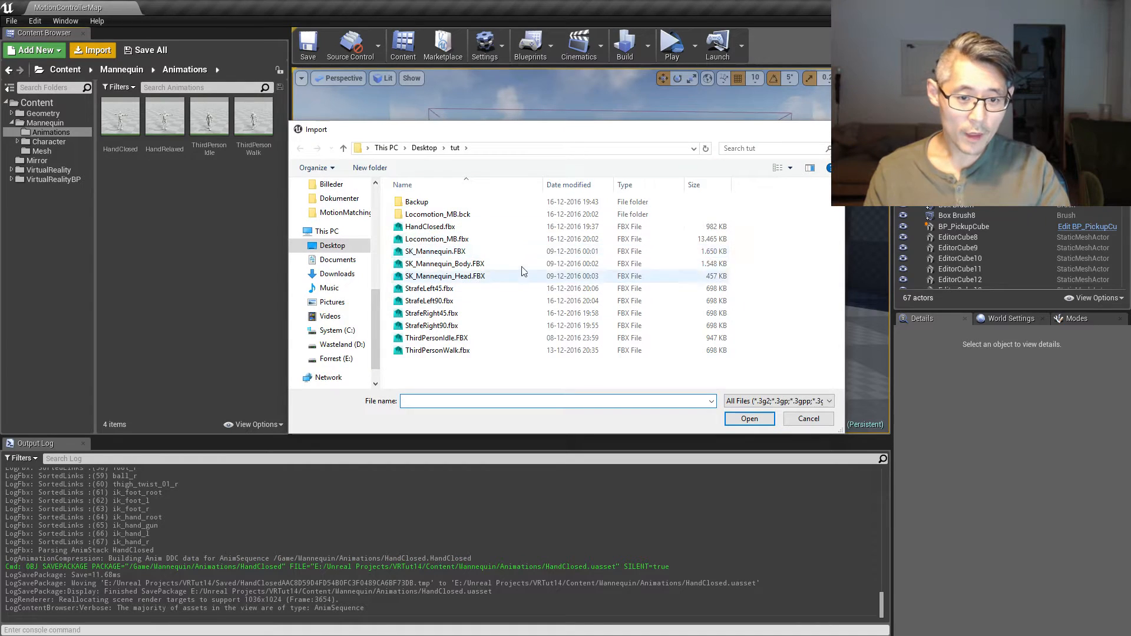
{"action": "left_click", "coordinate": [429, 287]}
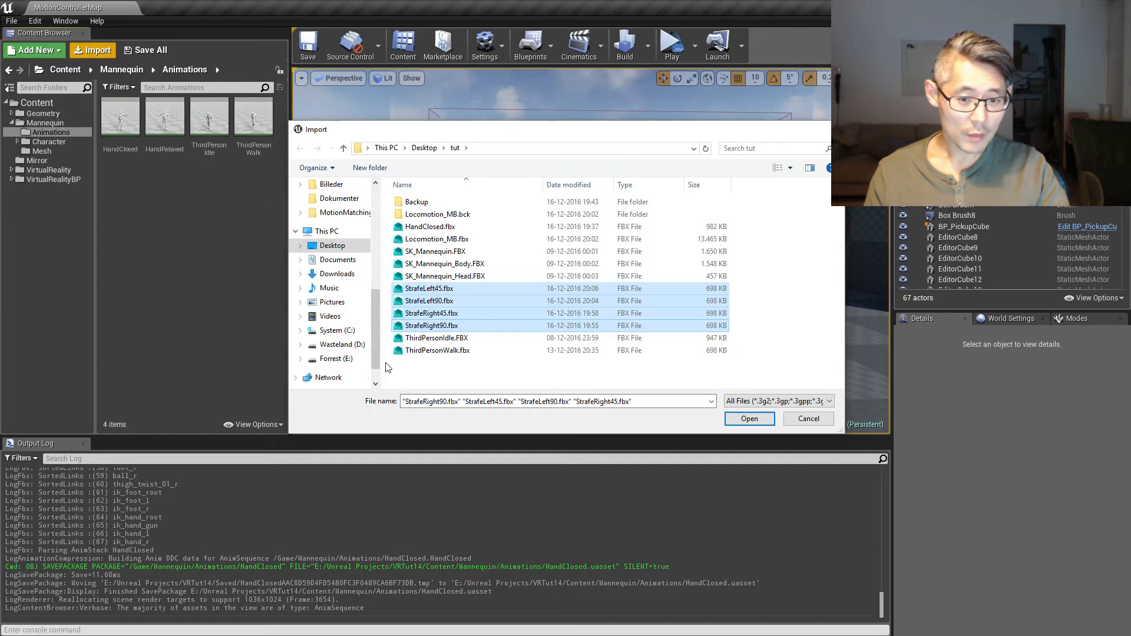
{"action": "left_click", "coordinate": [750, 418]}
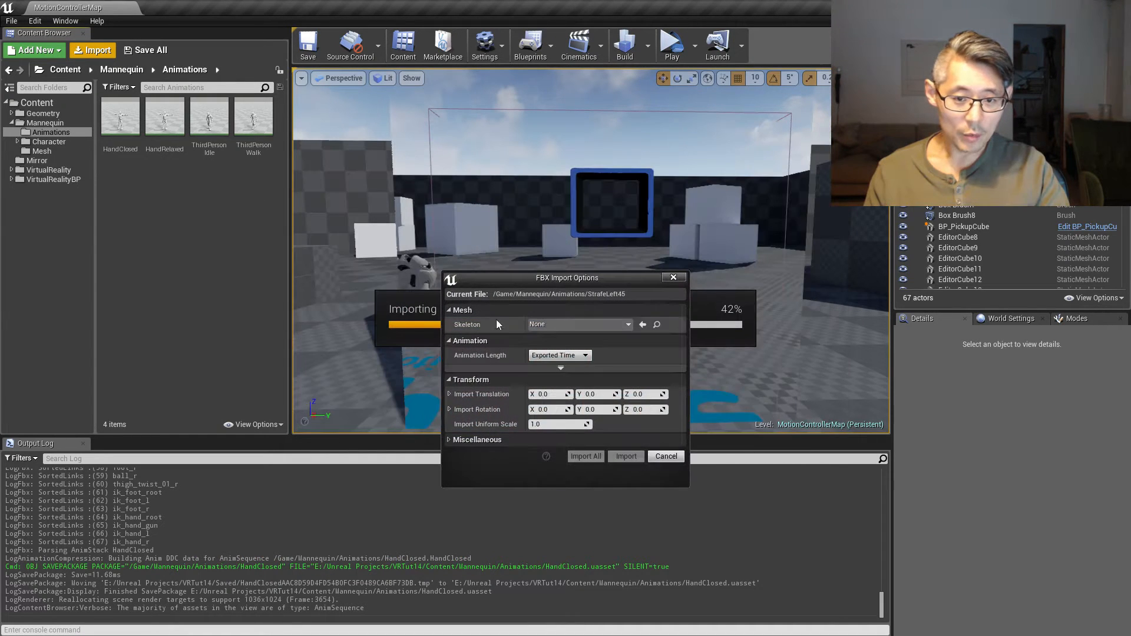
{"action": "left_click", "coordinate": [580, 324]}
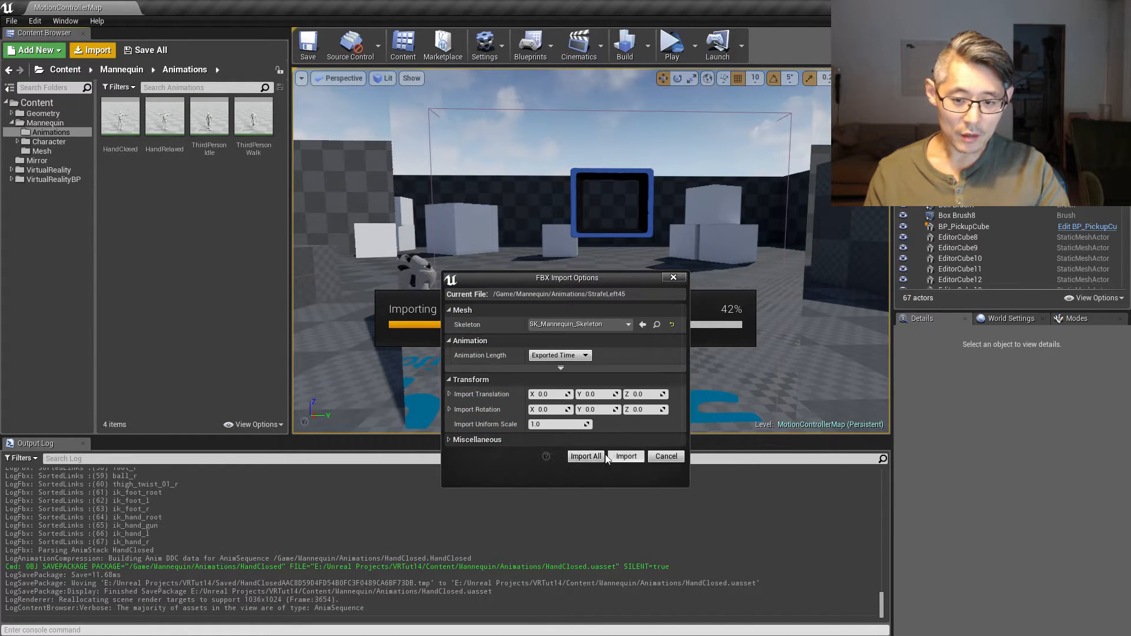
{"action": "left_click", "coordinate": [586, 456]}
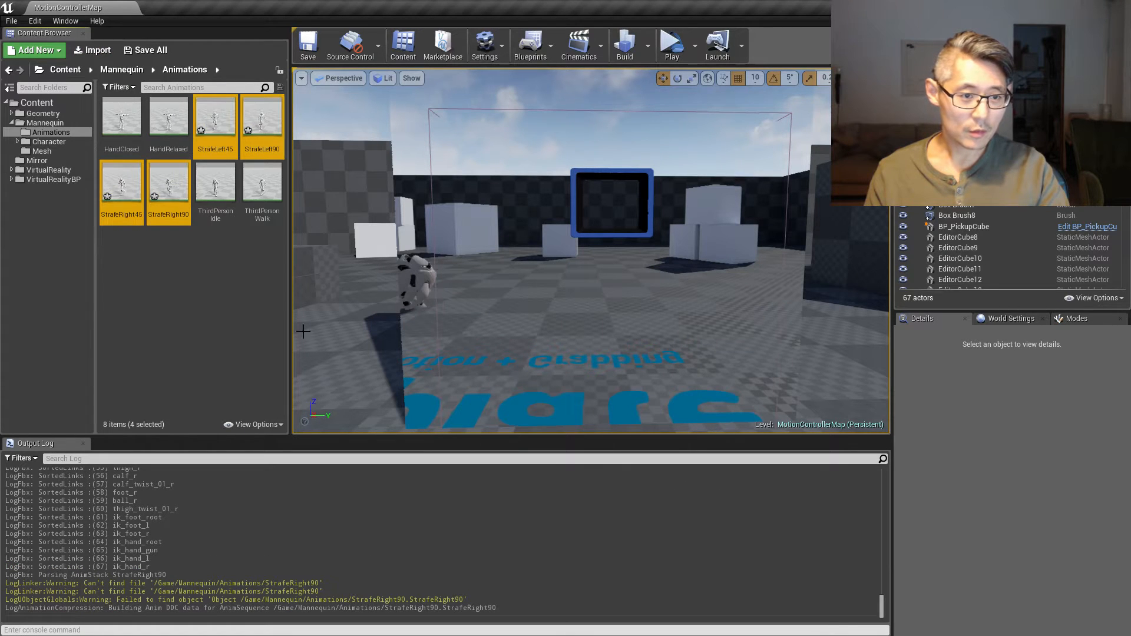
Step: Create a Blend Space asset named BS_Locomotion and open it in the editor
{"action": "left_click", "coordinate": [120, 278]}
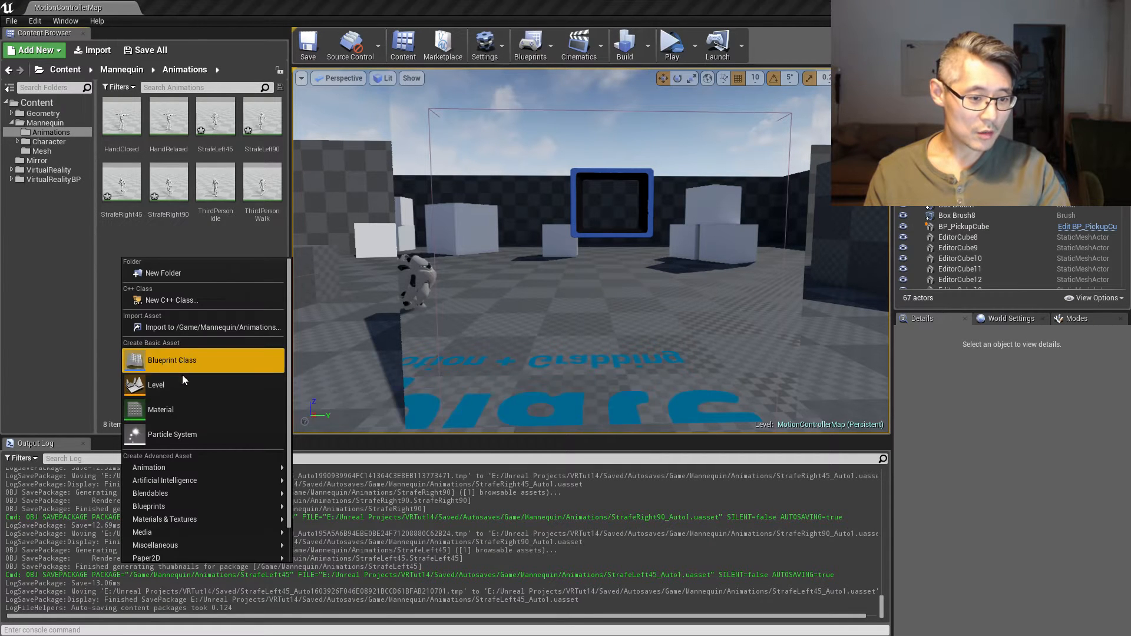
{"action": "mouse_move", "coordinate": [149, 466]}
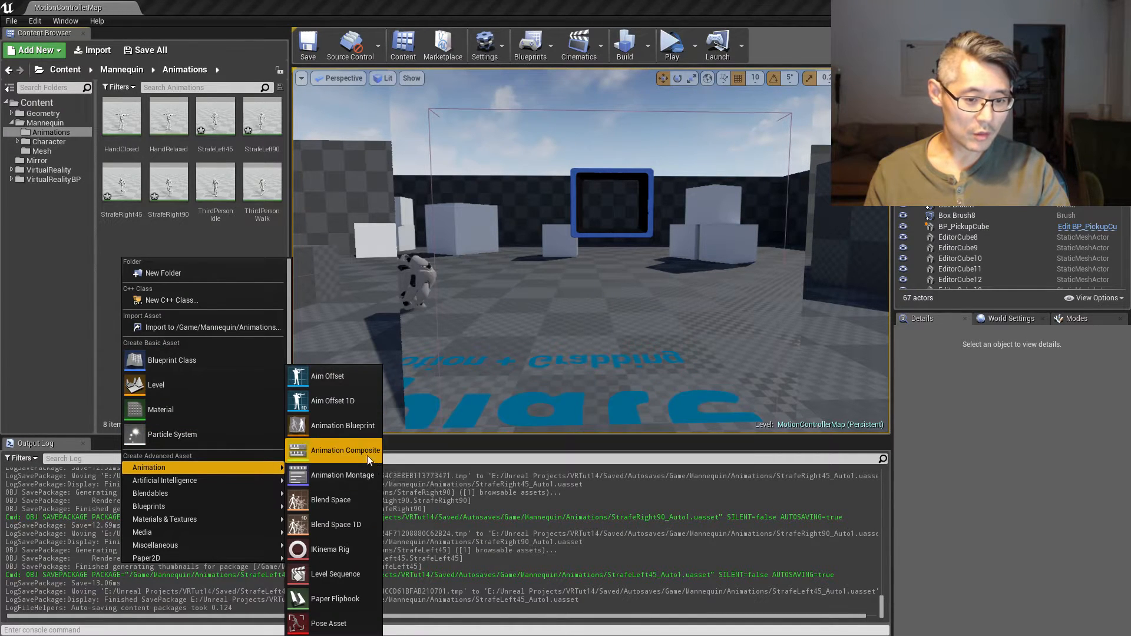
{"action": "left_click", "coordinate": [345, 450]}
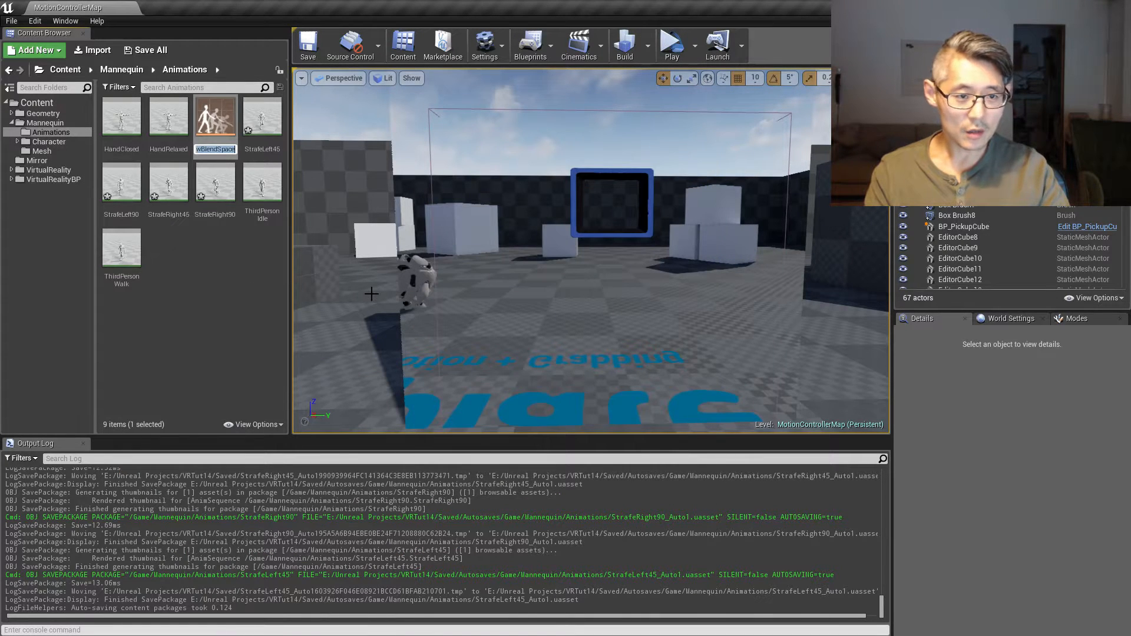
{"action": "type", "text": "BS_Locomotion"}
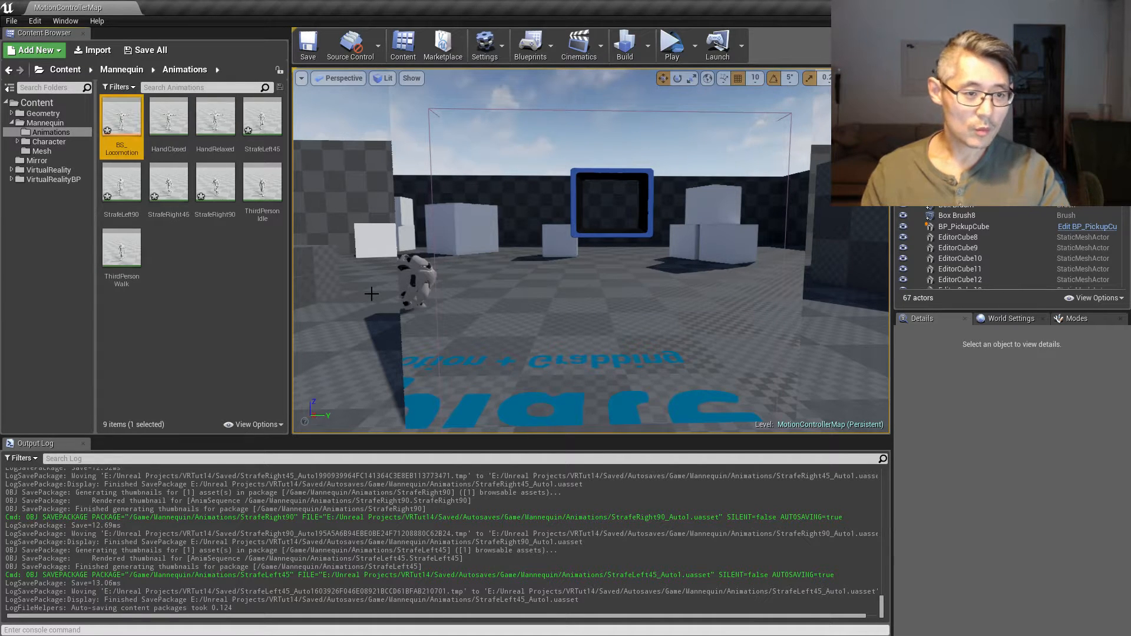
{"action": "double_click", "coordinate": [121, 119]}
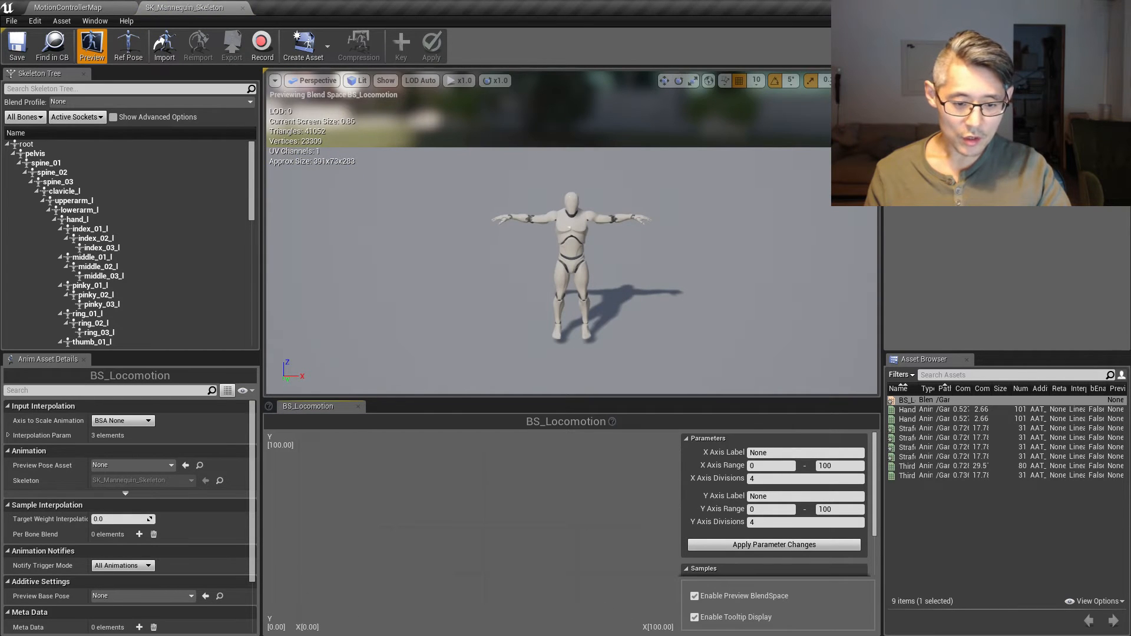
{"action": "mouse_move", "coordinate": [900, 457]}
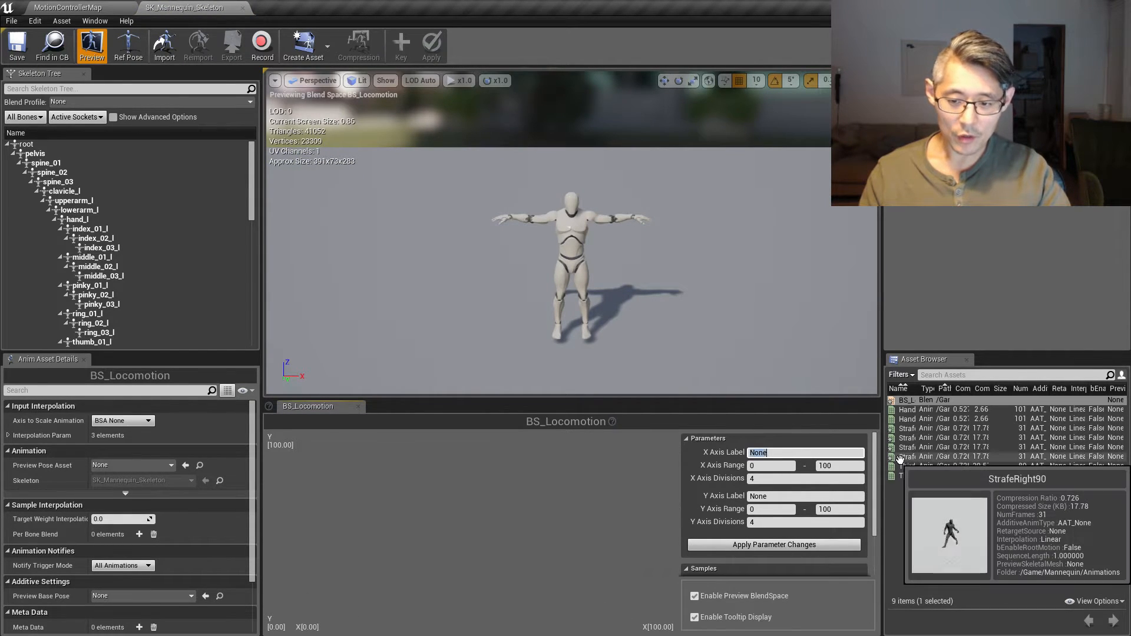
Step: Label the X axis Right and the Y axis Forward, each ranging -100 to 100
{"action": "type", "text": "Right"}
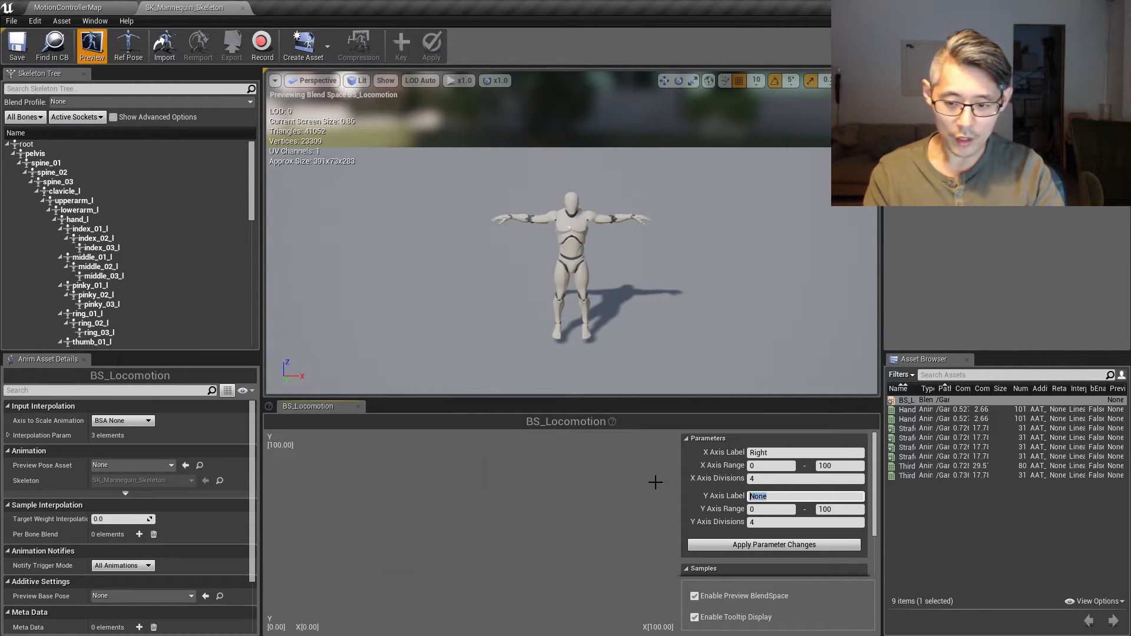
{"action": "type", "text": "For"}
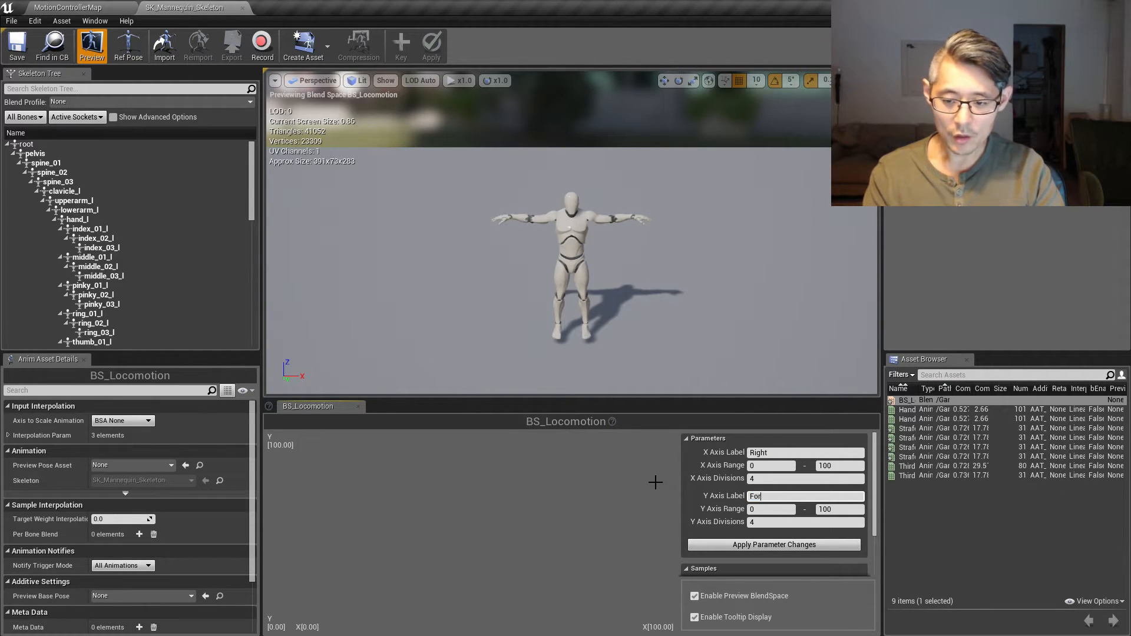
{"action": "type", "text": "Forward"}
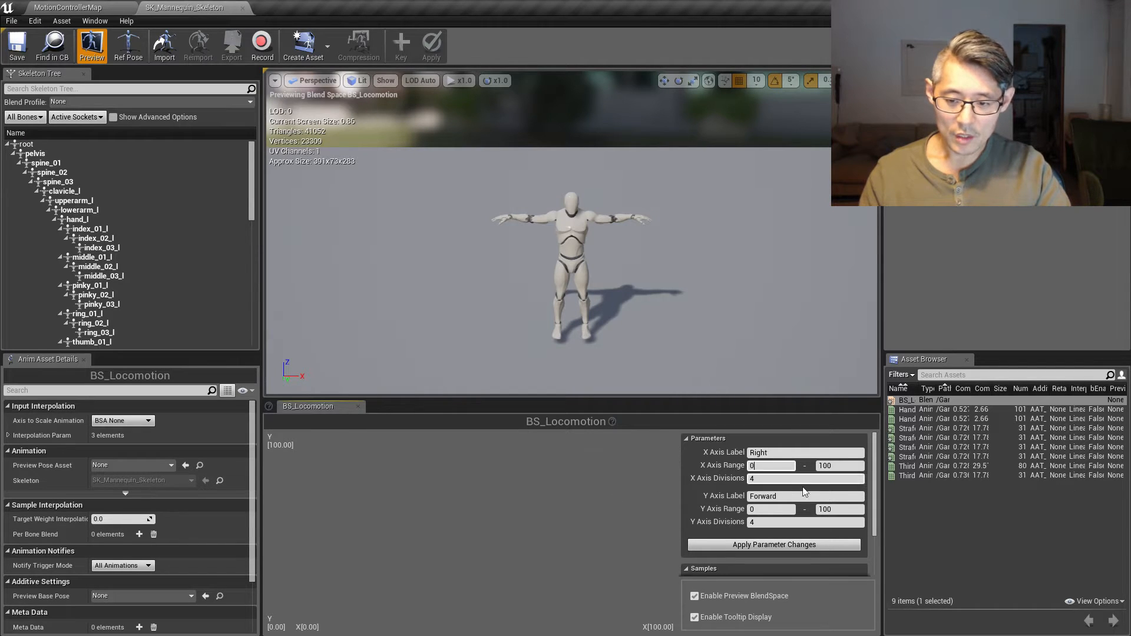
{"action": "type", "text": "-100"}
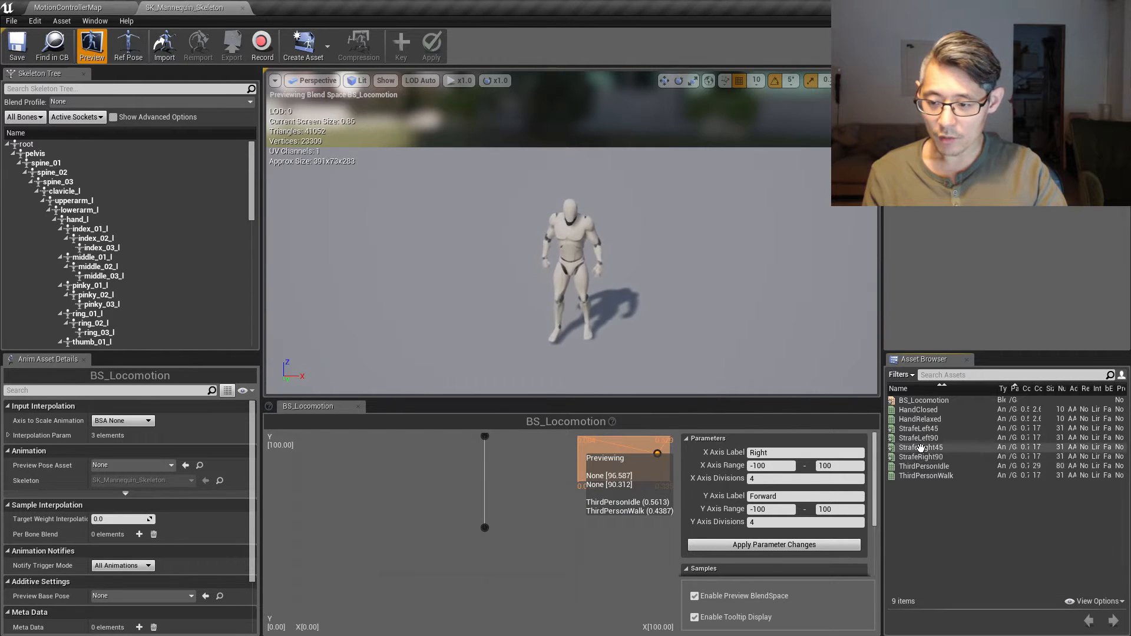
Step: Place the StrafeRight/StrafeLeft 90 and 45 samples on the grid and preview the blend toward the left strafes
{"action": "left_click", "coordinate": [921, 457]}
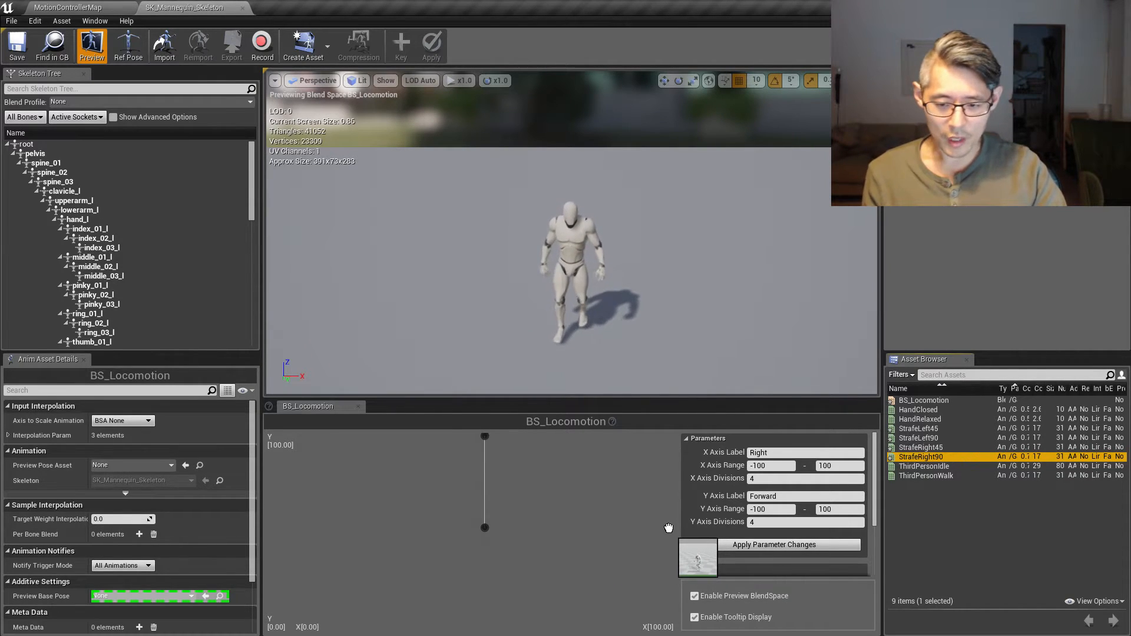
{"action": "left_click", "coordinate": [668, 541]}
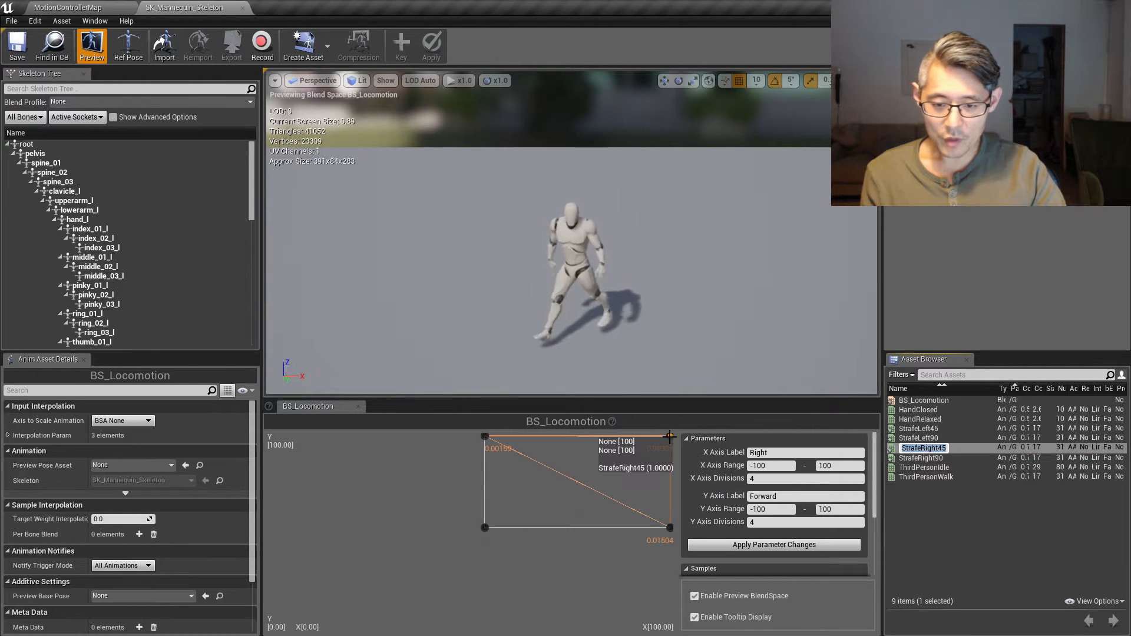
{"action": "mouse_move", "coordinate": [902, 438]}
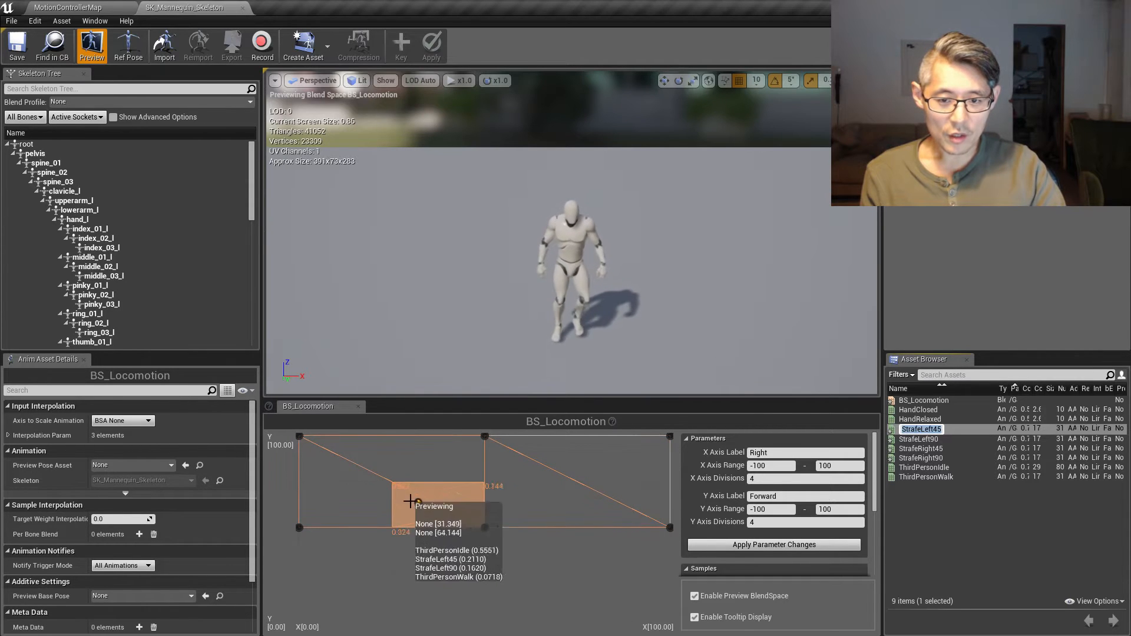
{"action": "left_click_drag", "start_coordinate": [411, 502], "coordinate": [670, 479]}
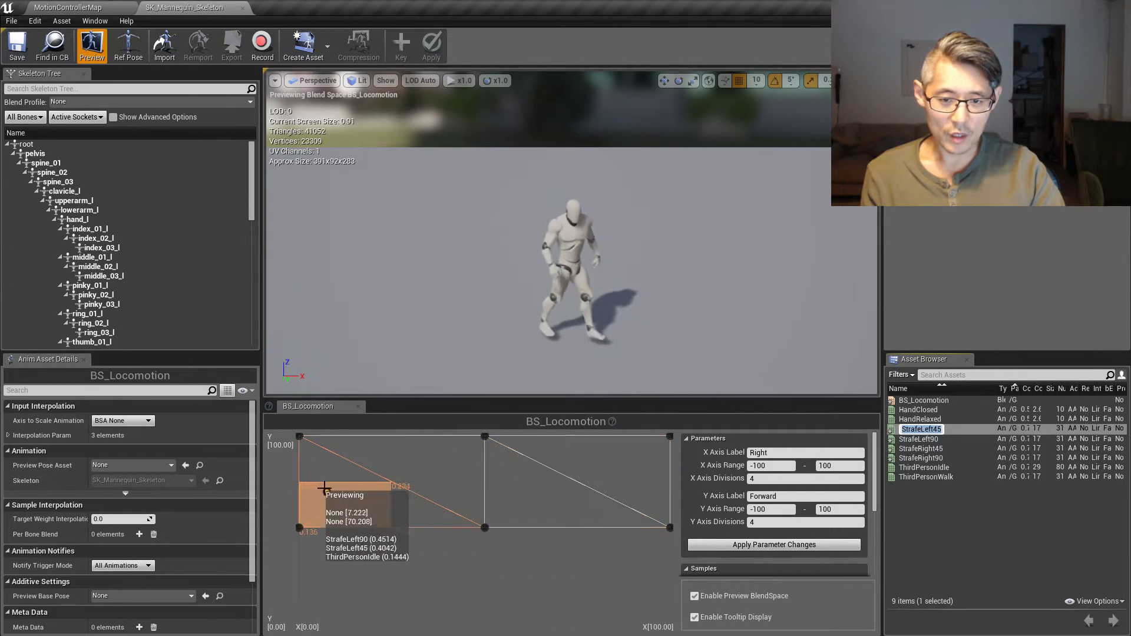
{"action": "left_click_drag", "start_coordinate": [321, 487], "coordinate": [645, 496]}
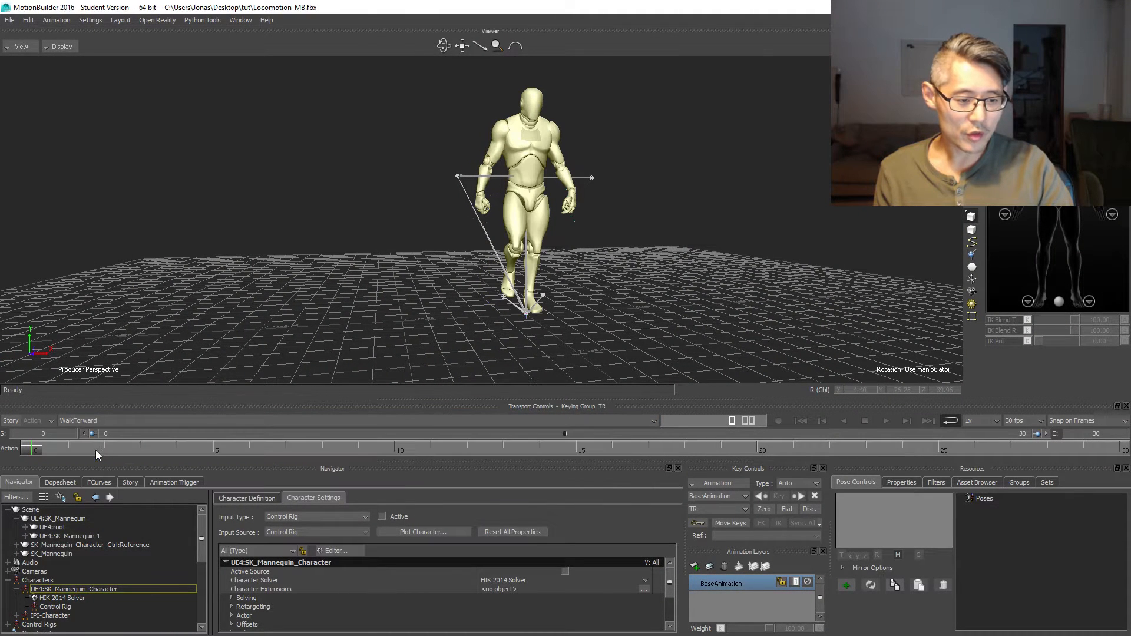
Step: Create a new empty Take 002 with the mannequin character active on its control rig and play it
{"action": "left_click", "coordinate": [78, 421]}
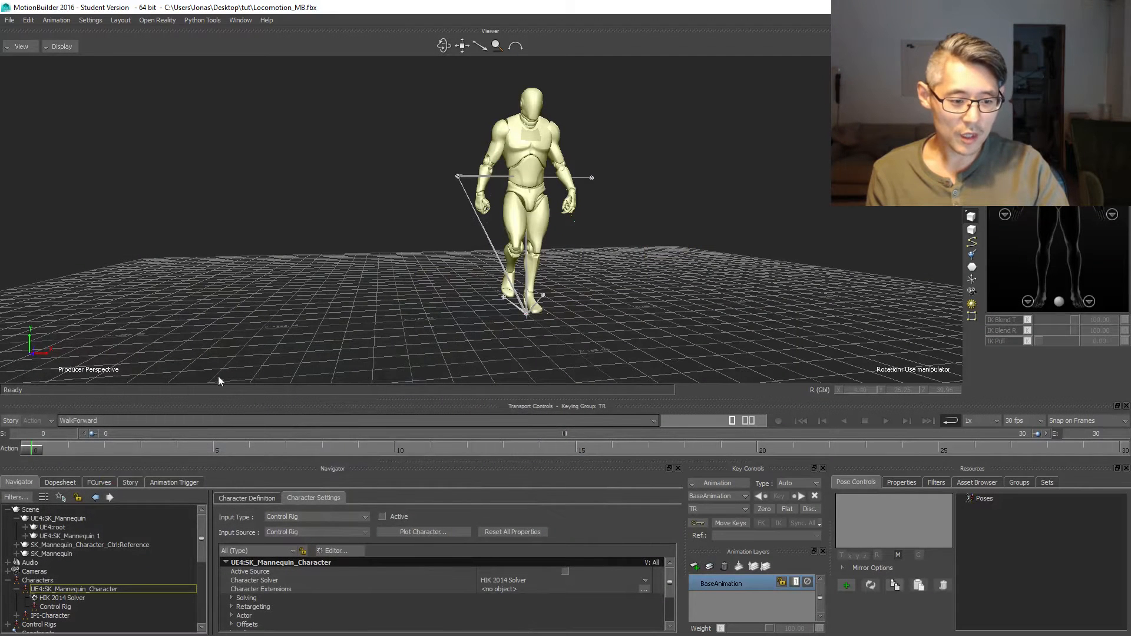
{"action": "mouse_move", "coordinate": [121, 375]}
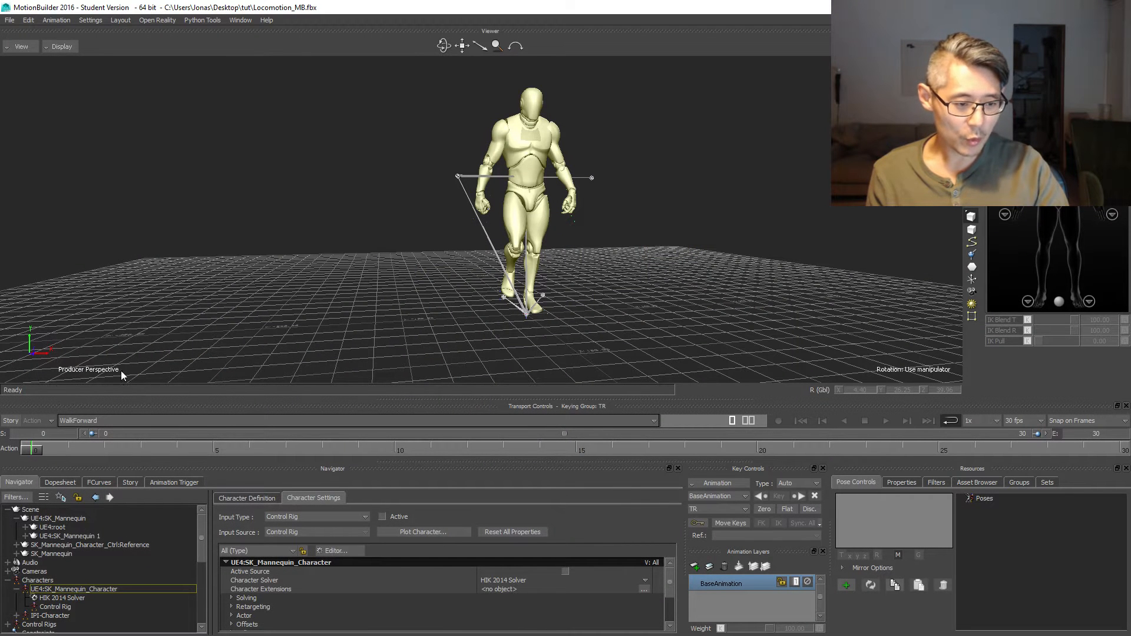
{"action": "mouse_move", "coordinate": [652, 453]}
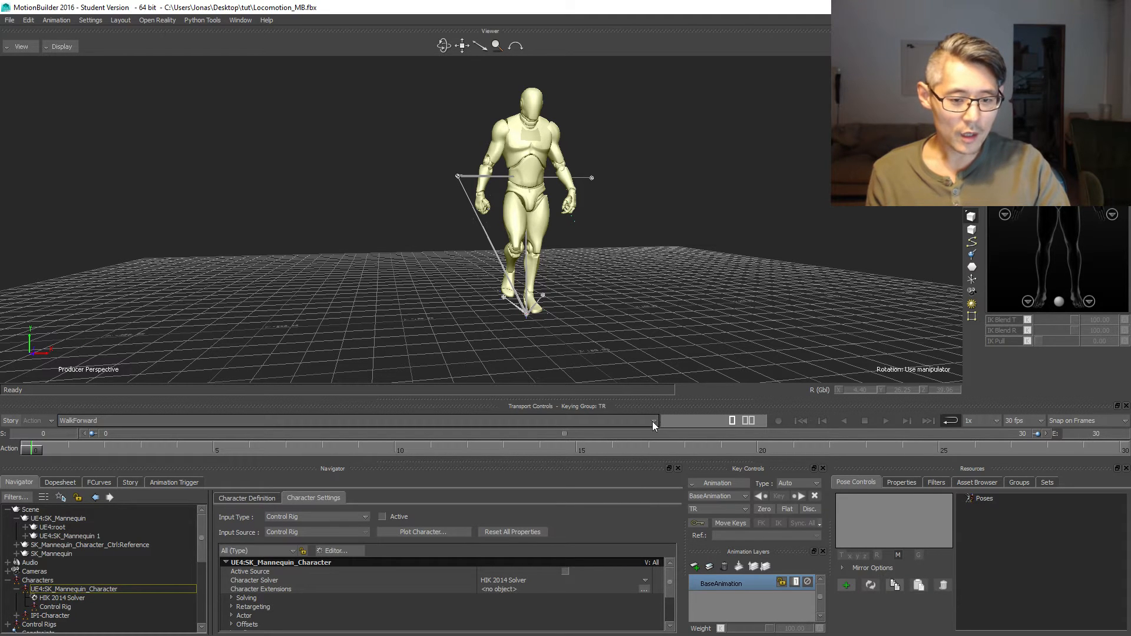
{"action": "left_click", "coordinate": [653, 421]}
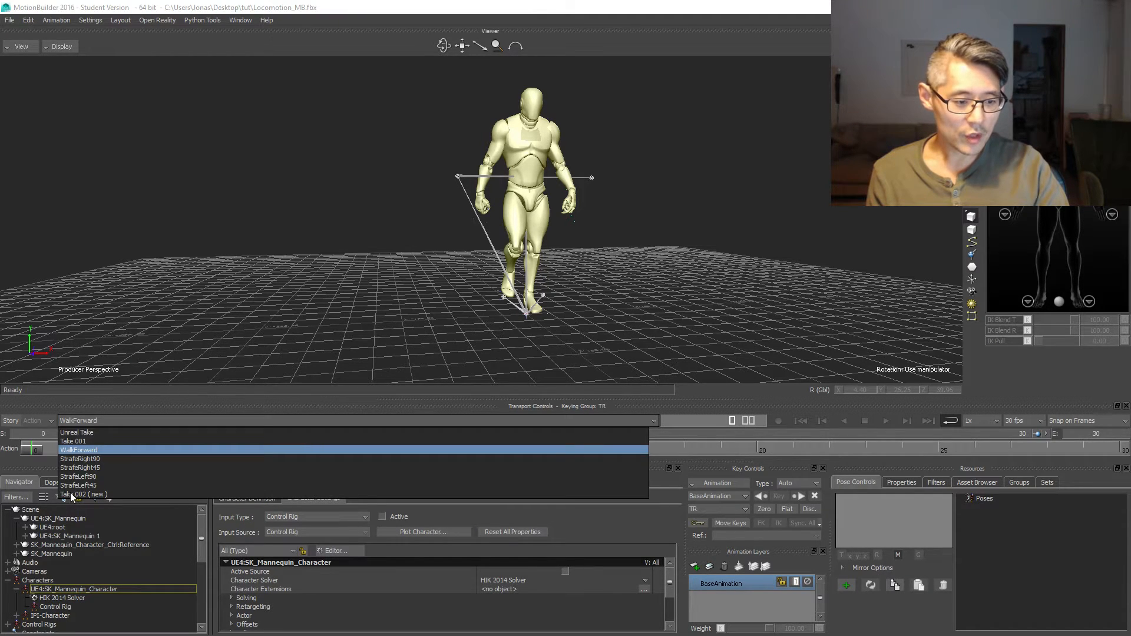
{"action": "left_click", "coordinate": [70, 493]}
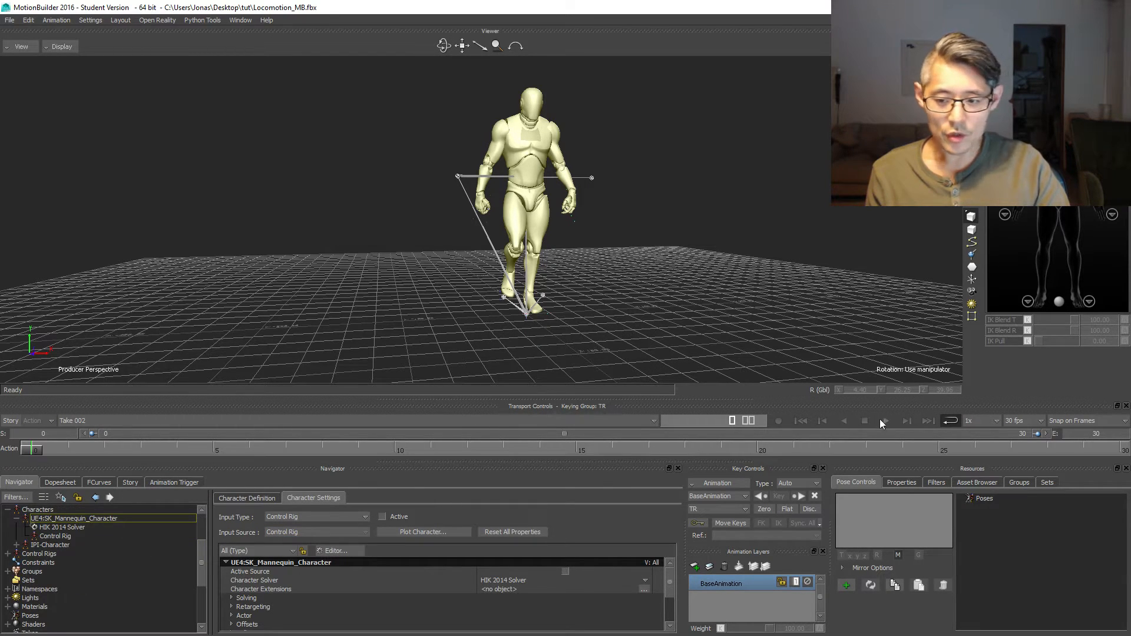
{"action": "left_click", "coordinate": [383, 517]}
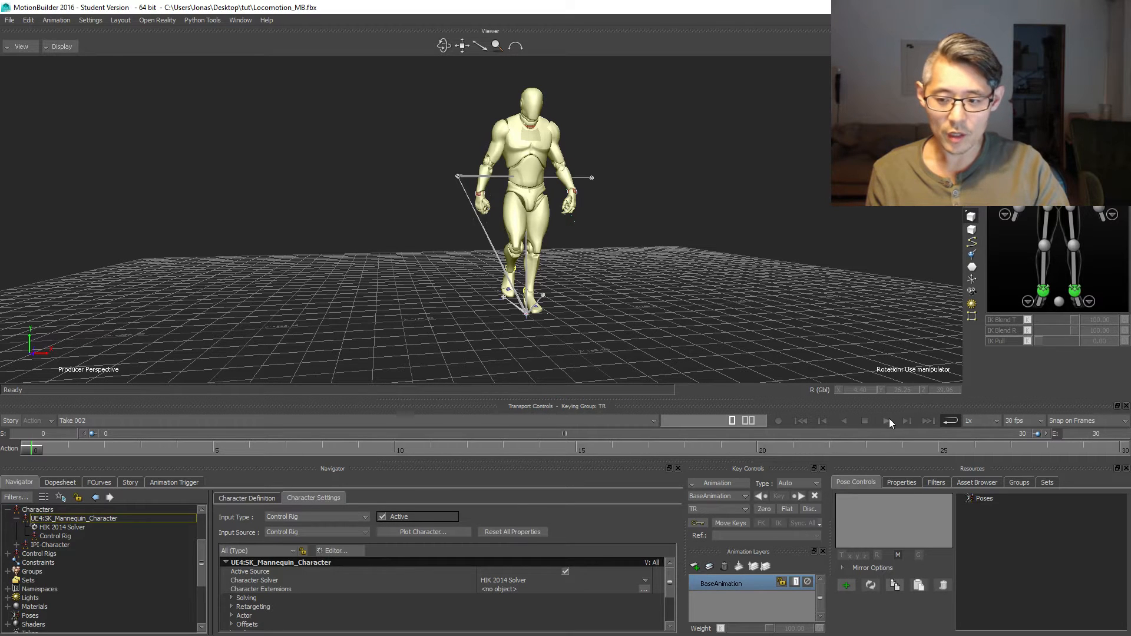
{"action": "left_click", "coordinate": [886, 420]}
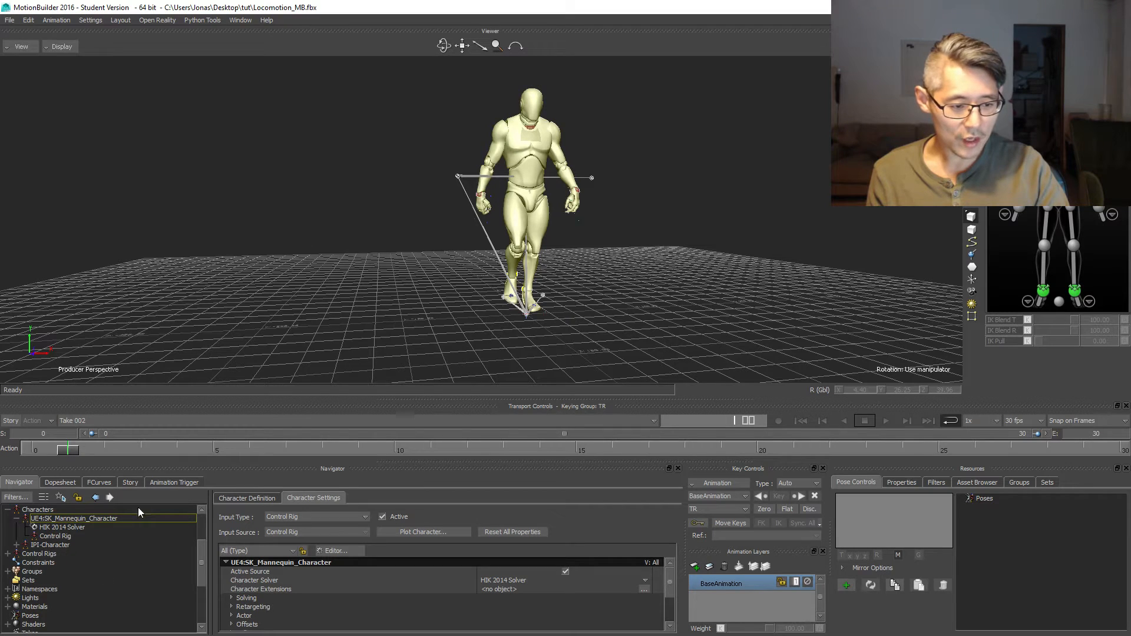
{"action": "left_click", "coordinate": [129, 482]}
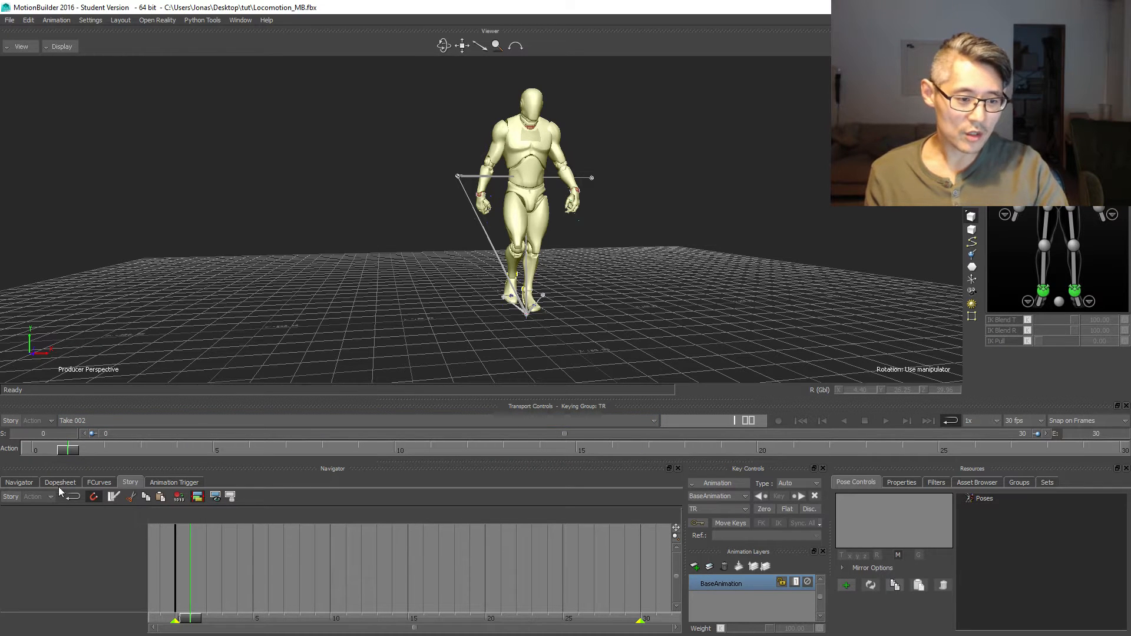
{"action": "mouse_move", "coordinate": [67, 549]}
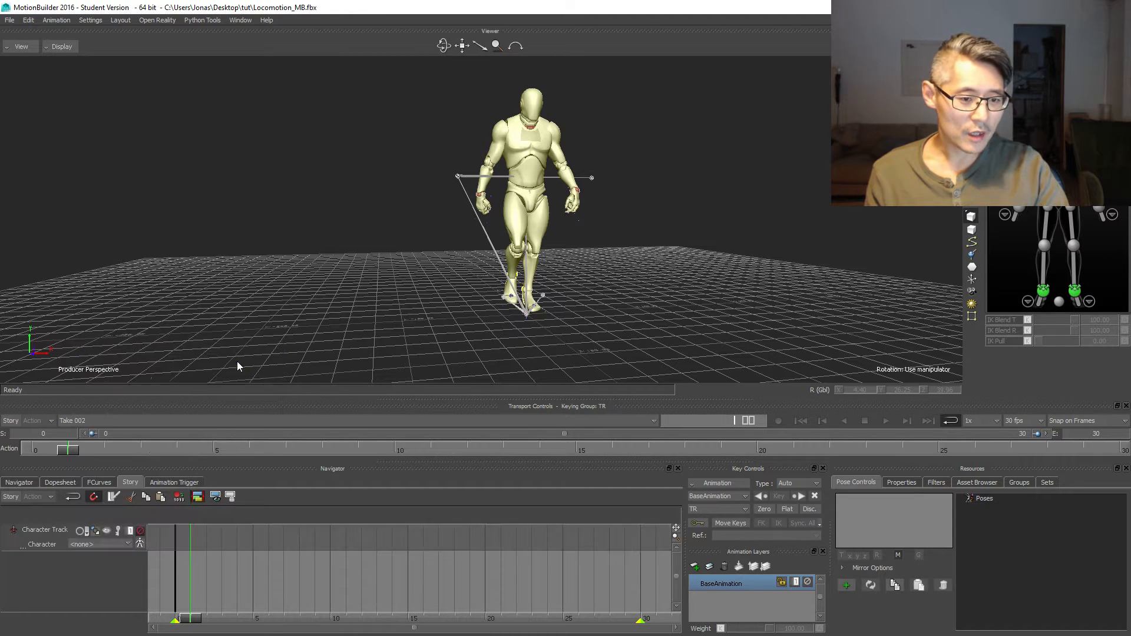
Step: Assign UE4:SK_Mannequin to the character track and insert the current take as a Take 002 clip
{"action": "left_click", "coordinate": [100, 544]}
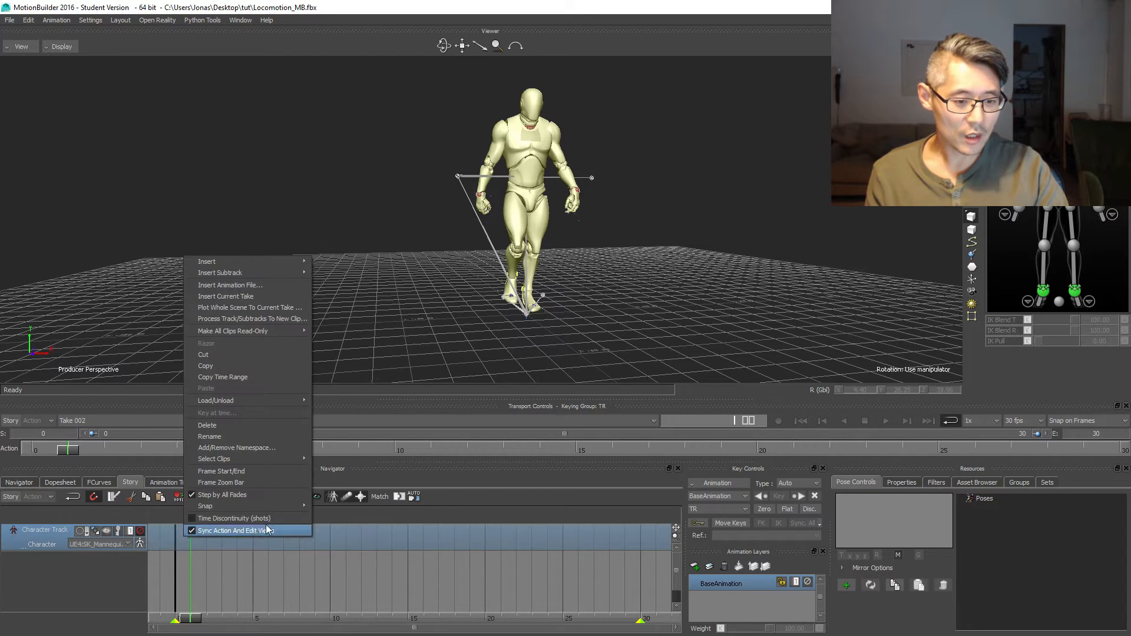
{"action": "left_click", "coordinate": [234, 530]}
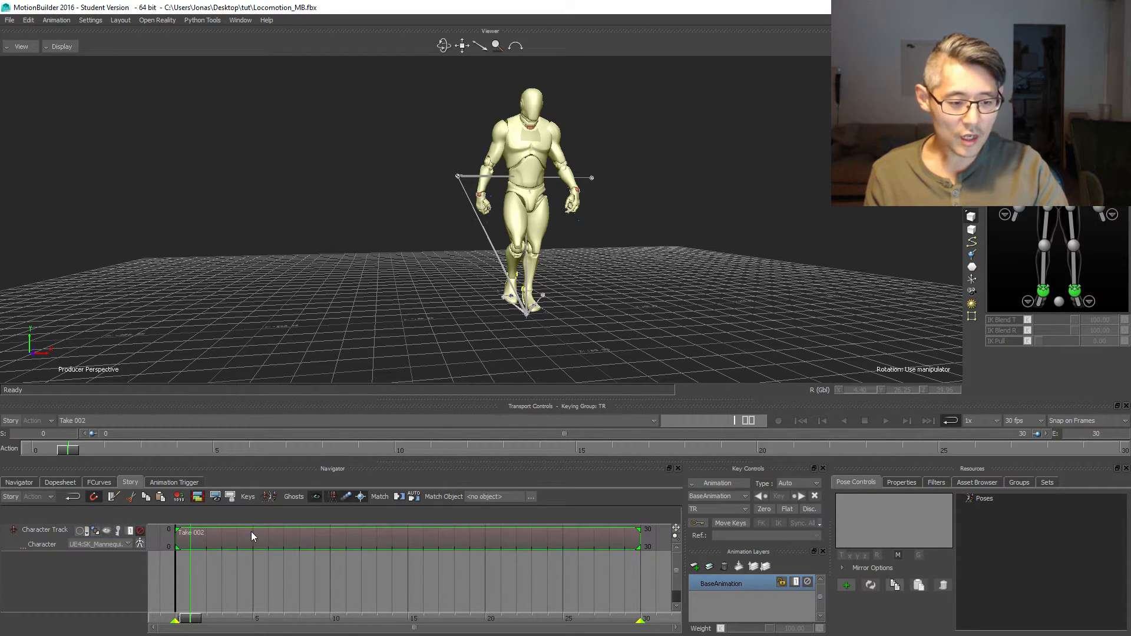
{"action": "left_click", "coordinate": [901, 481]}
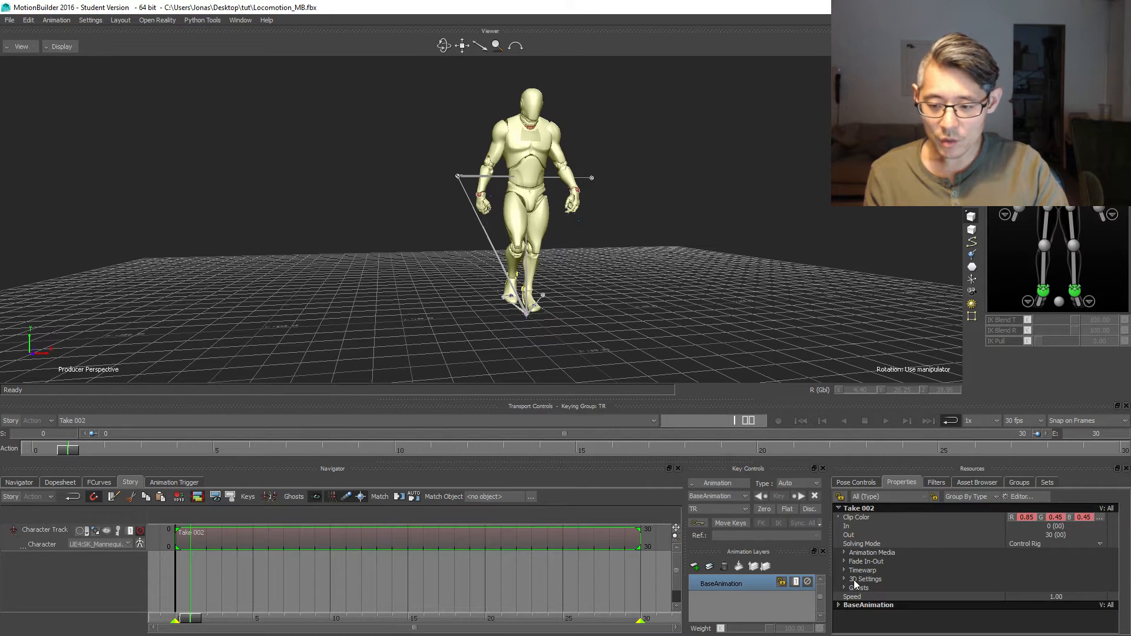
Step: Enable Reverse under the Take 002 clip's Timewarp settings and play the reversed walk
{"action": "left_click", "coordinate": [842, 570]}
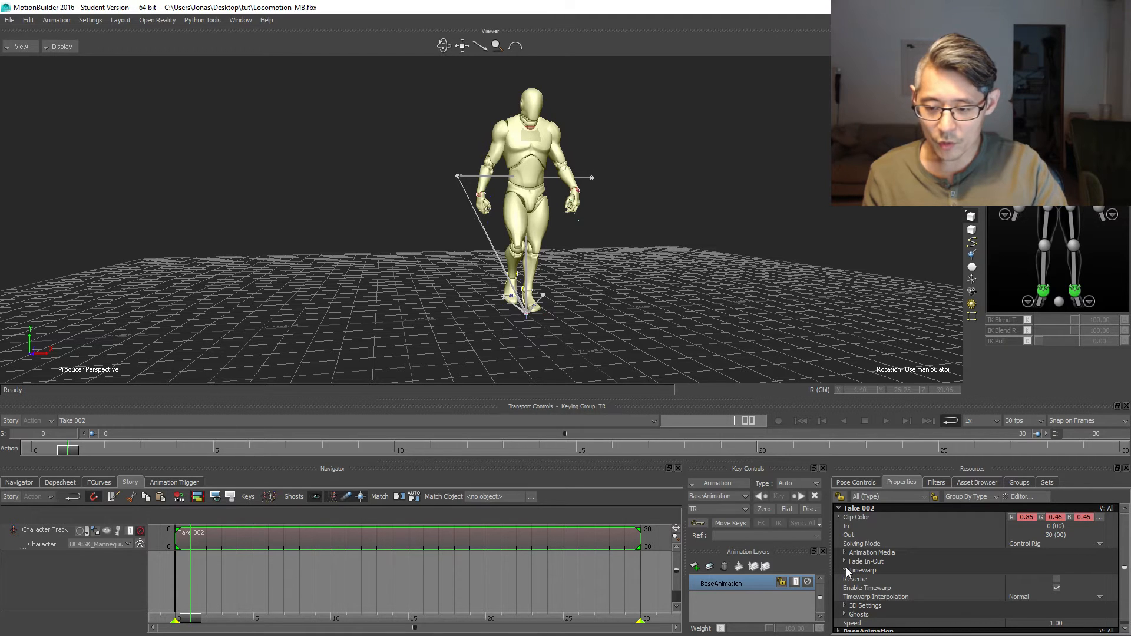
{"action": "mouse_move", "coordinate": [852, 580]}
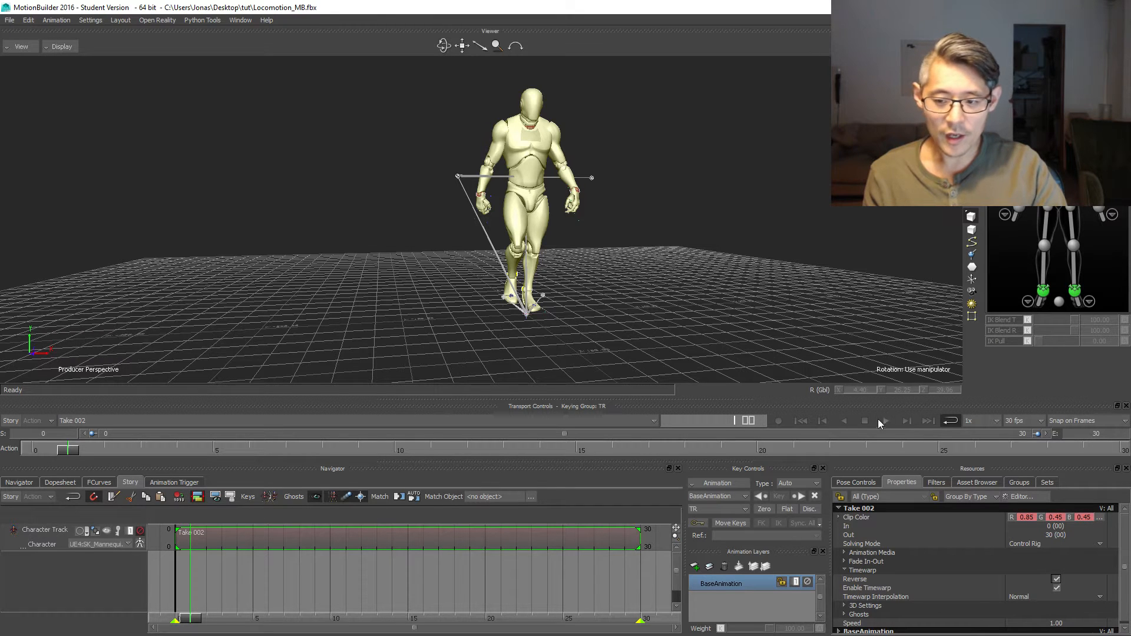
{"action": "left_click", "coordinate": [885, 421]}
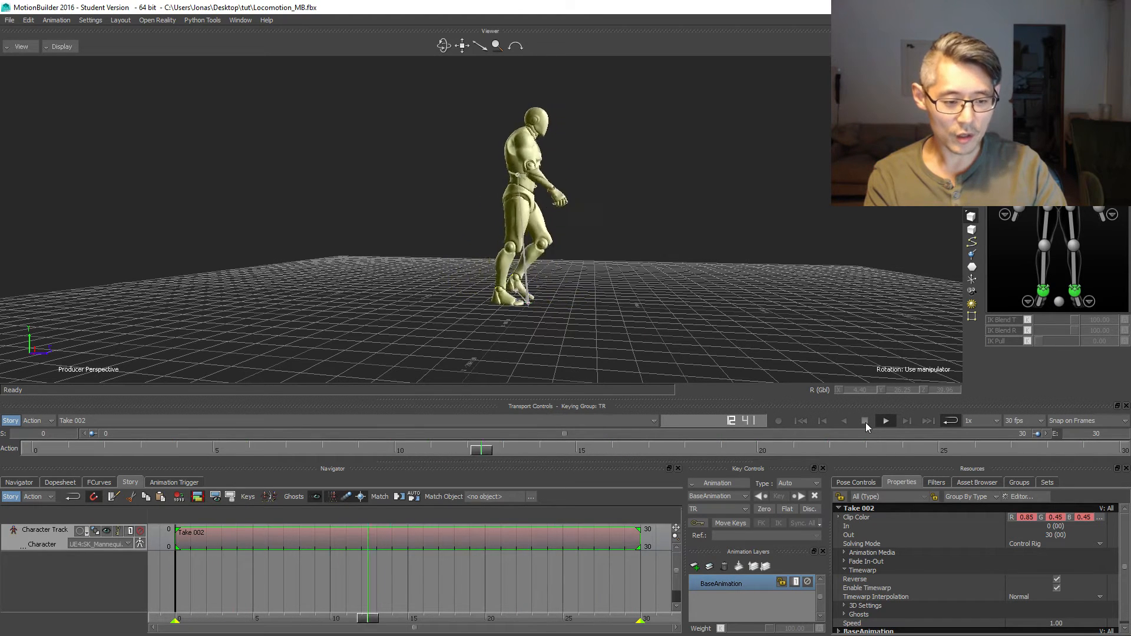
{"action": "left_click", "coordinate": [885, 420]}
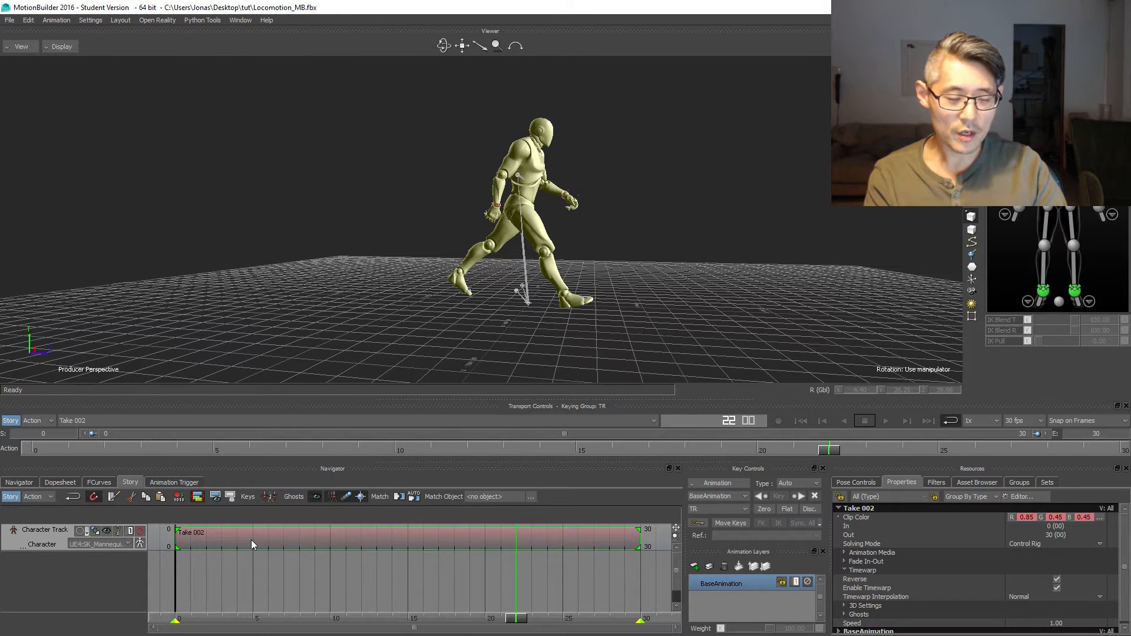
Step: Plot the whole scene into Take 002 and bake the mannequin's control-rig animation onto its skeleton
{"action": "right_click", "coordinate": [254, 544]}
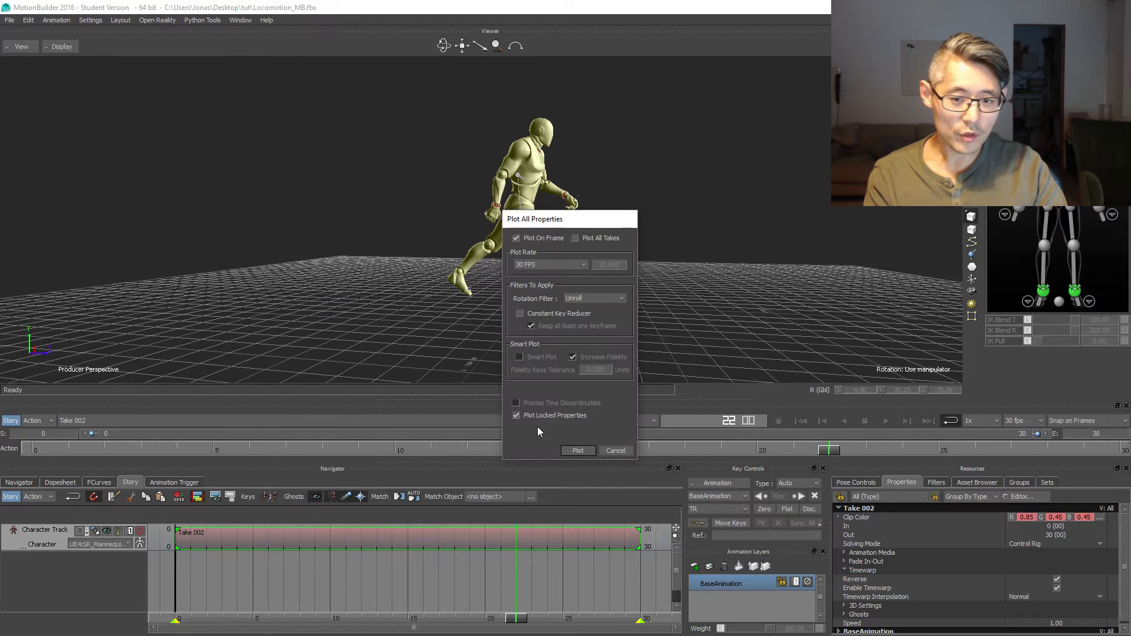
{"action": "left_click", "coordinate": [577, 450]}
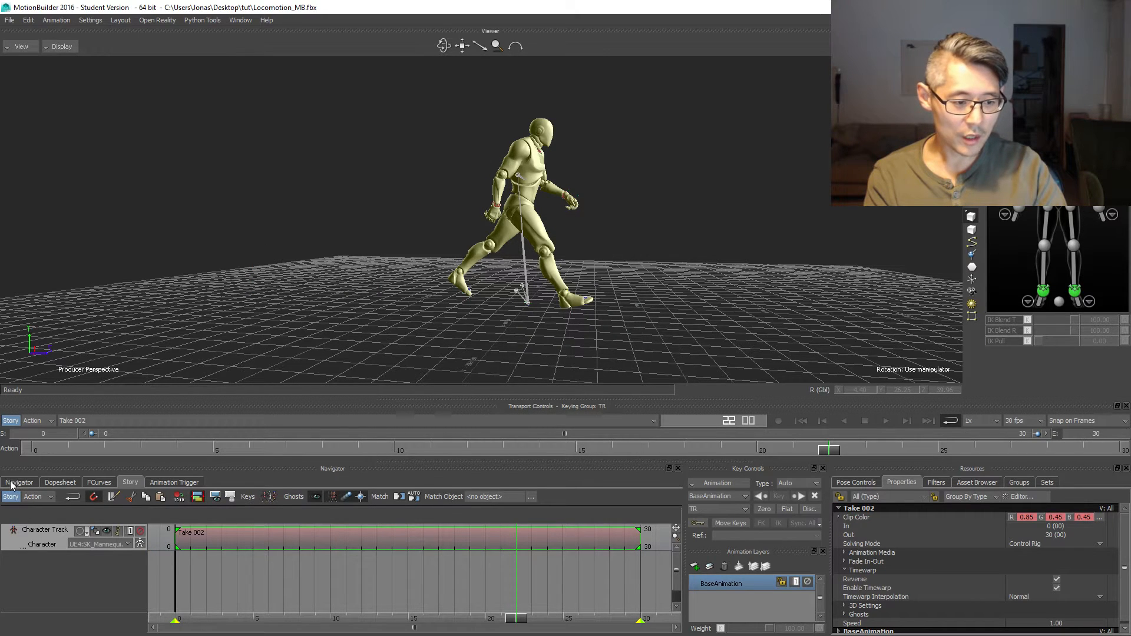
{"action": "left_click", "coordinate": [19, 482]}
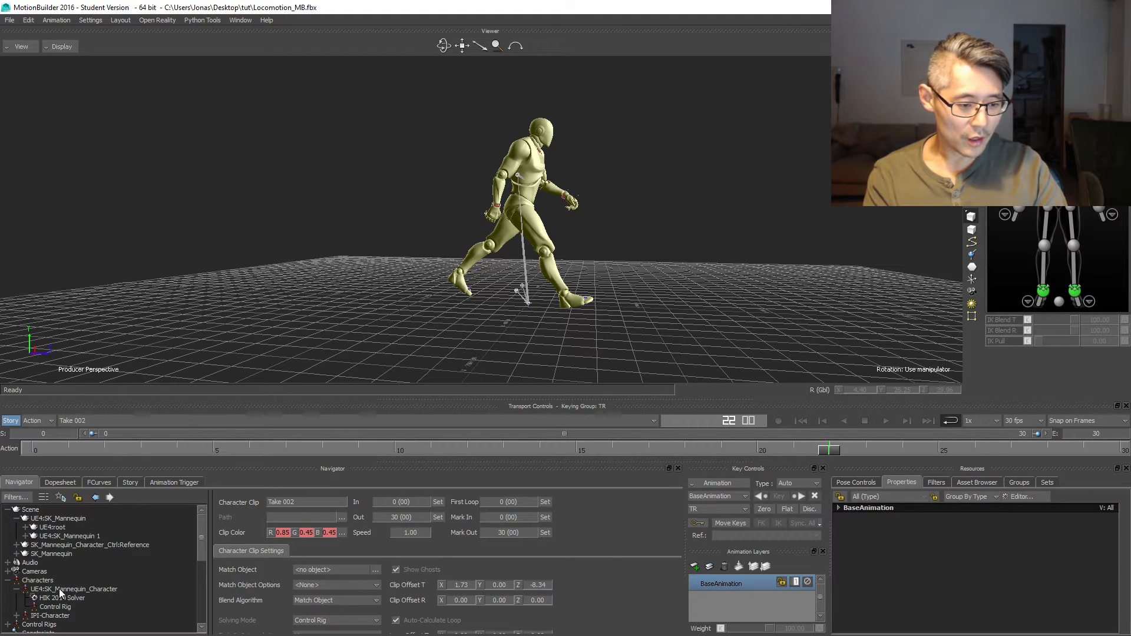
{"action": "left_click", "coordinate": [61, 589]}
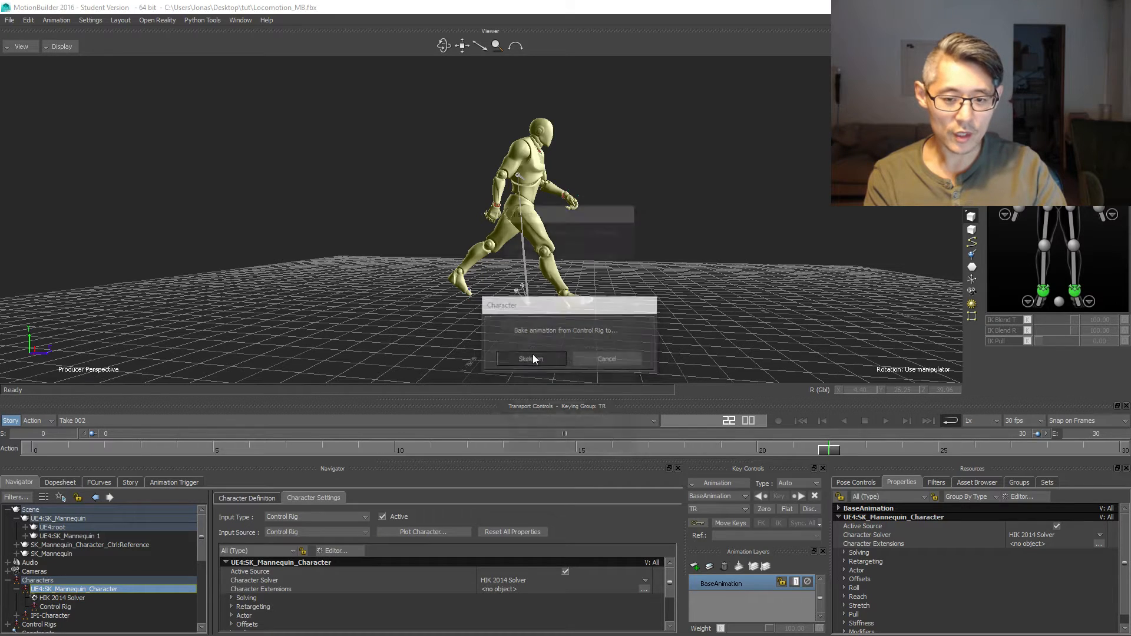
{"action": "left_click", "coordinate": [532, 358]}
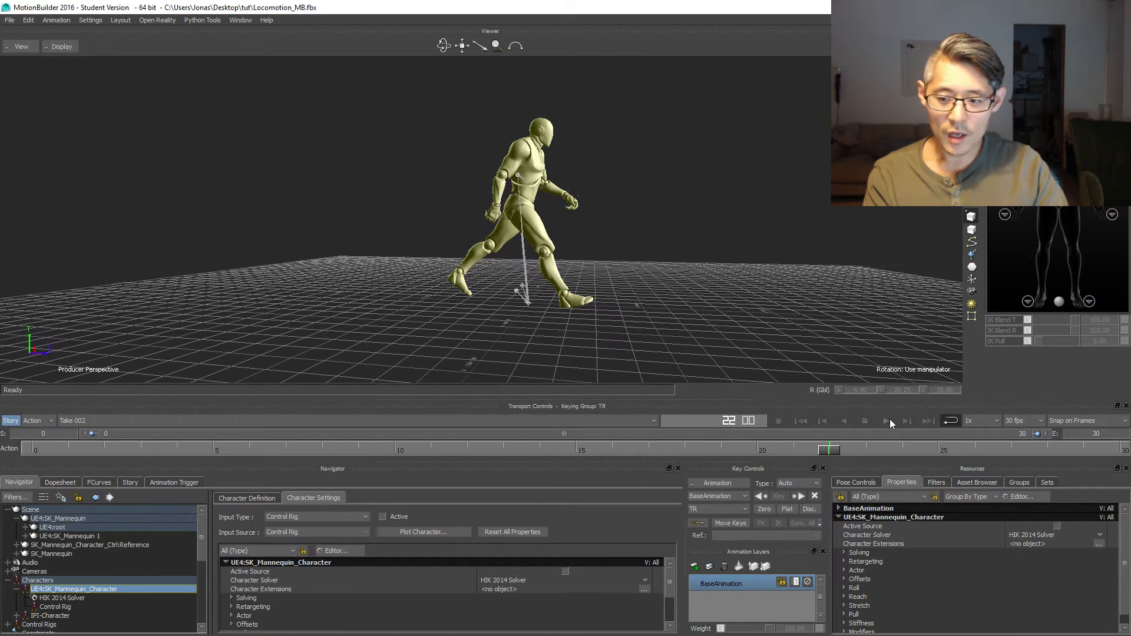
Step: Play the plotted take on its own, with Story playback off, to check the backwards walk
{"action": "left_click", "coordinate": [886, 421]}
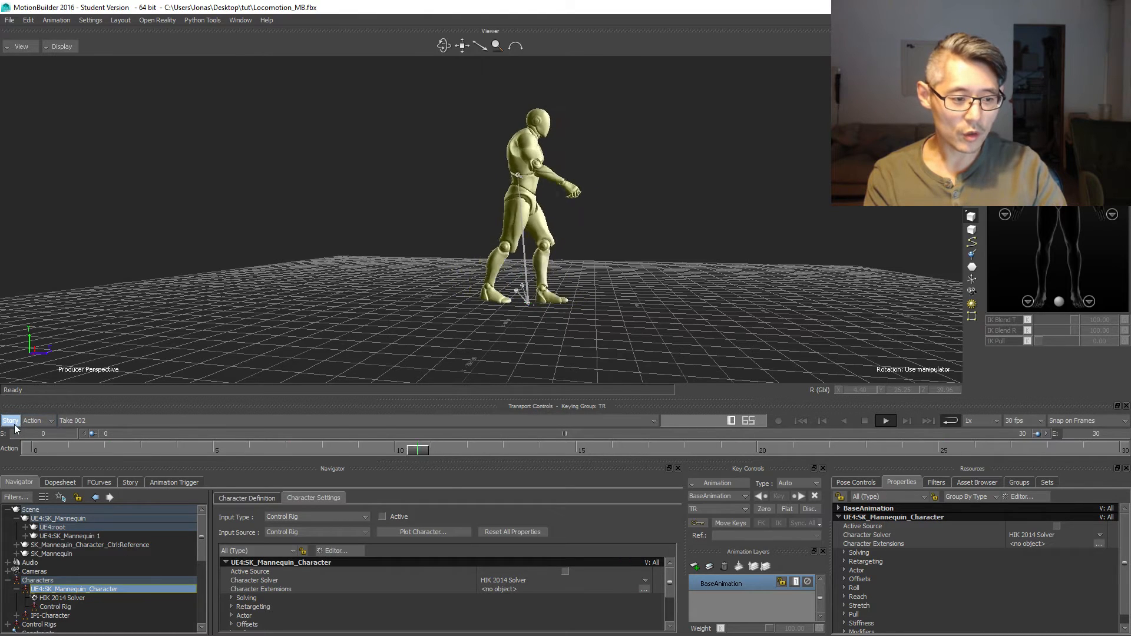
{"action": "left_click", "coordinate": [885, 421]}
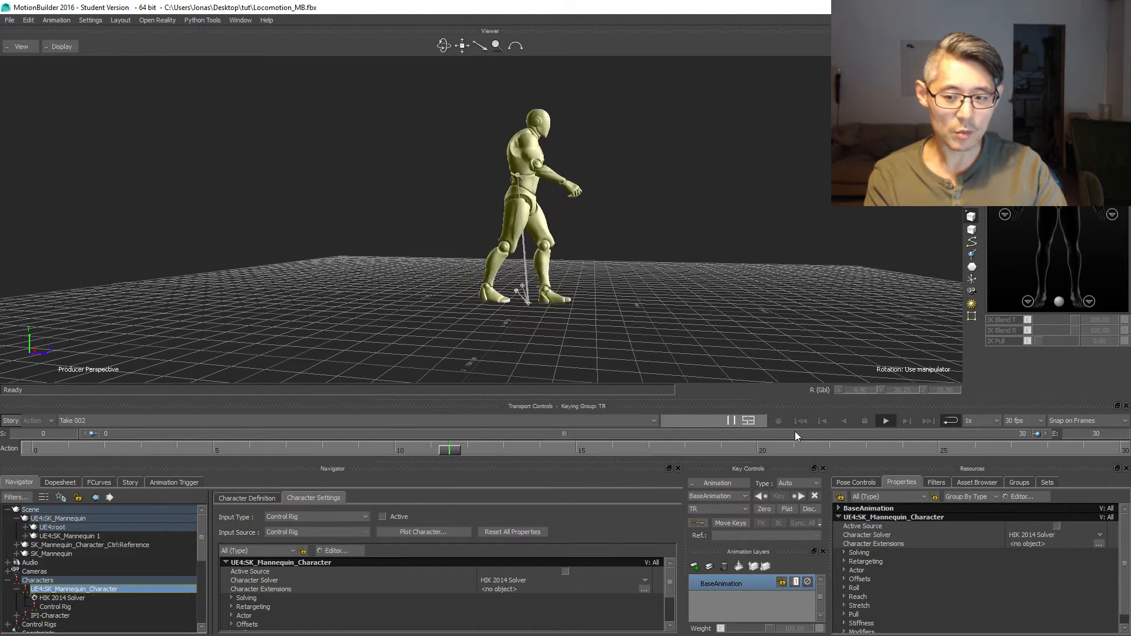
{"action": "left_click", "coordinate": [885, 421]}
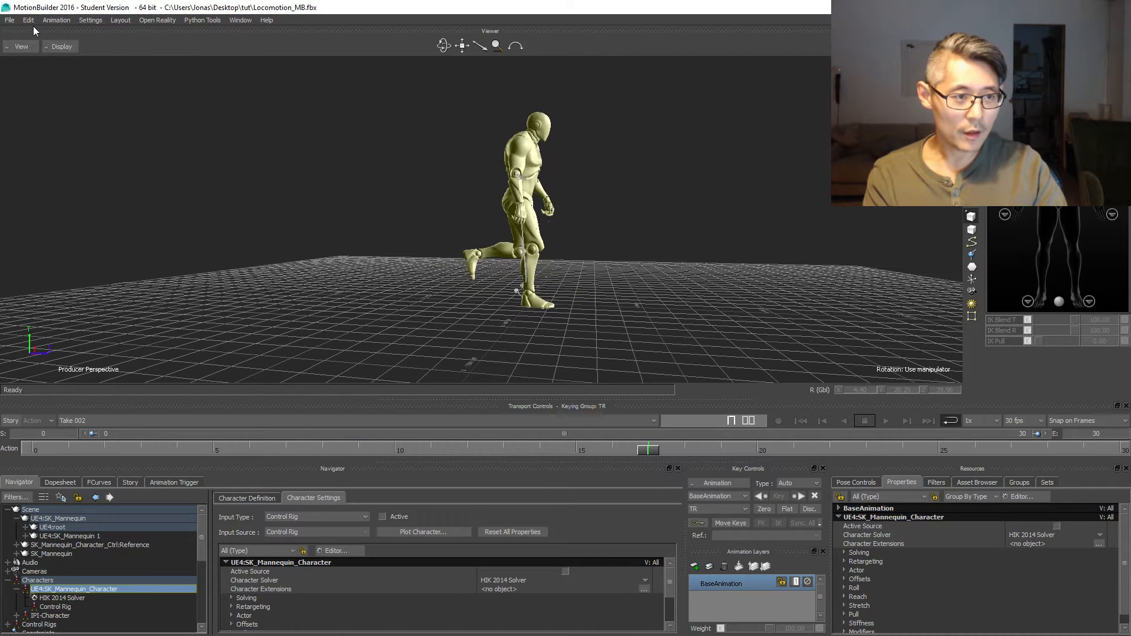
Step: Start a motion file export saved as WalkBackwards.fbx in the tut folder
{"action": "left_click", "coordinate": [10, 19]}
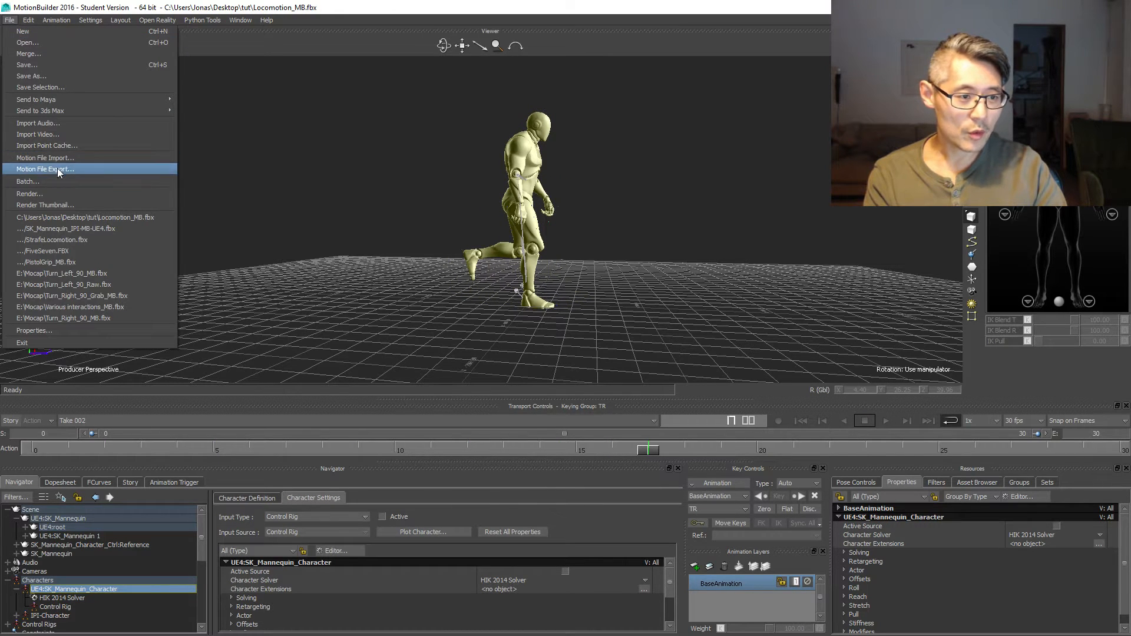
{"action": "left_click", "coordinate": [44, 170]}
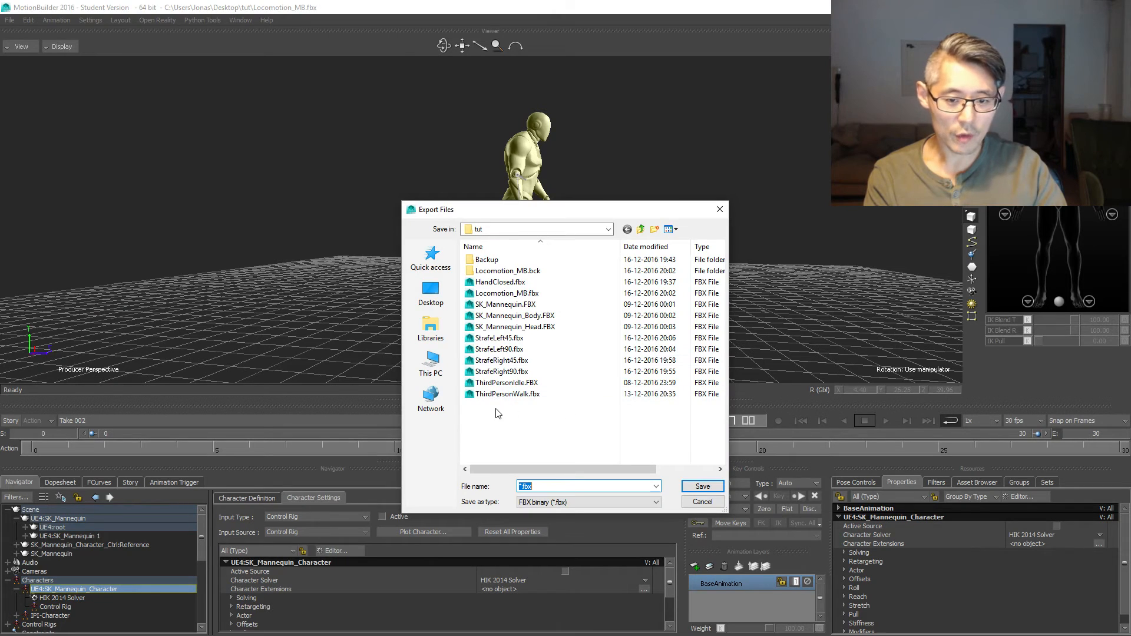
{"action": "left_click", "coordinate": [507, 393]}
{"action": "type", "text": "WalkBackwards"}
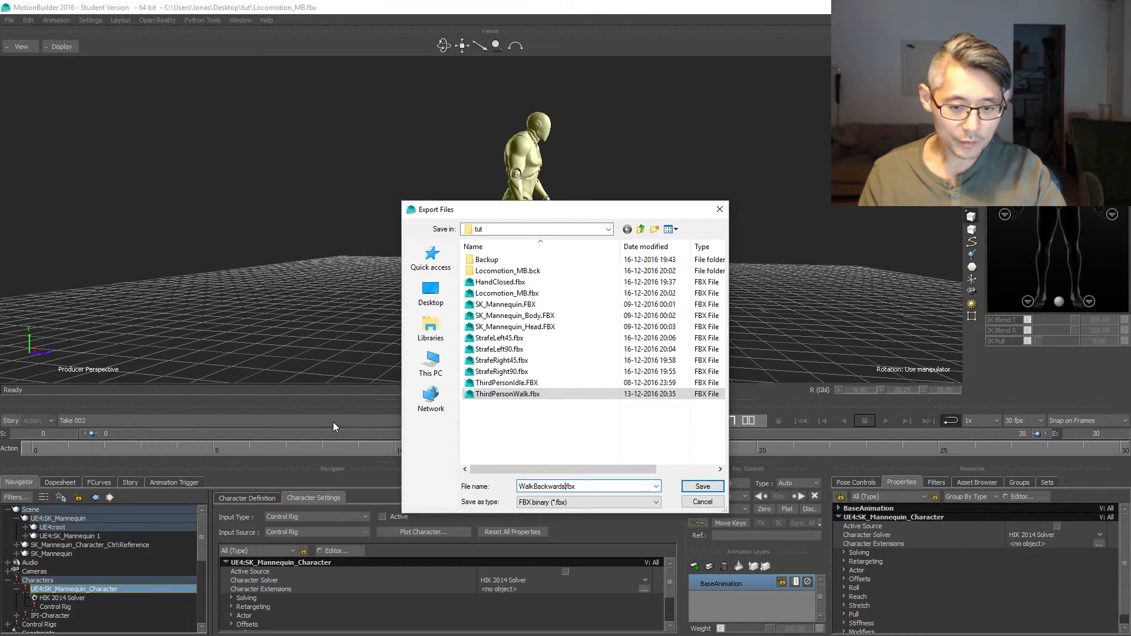
{"action": "left_click", "coordinate": [702, 485]}
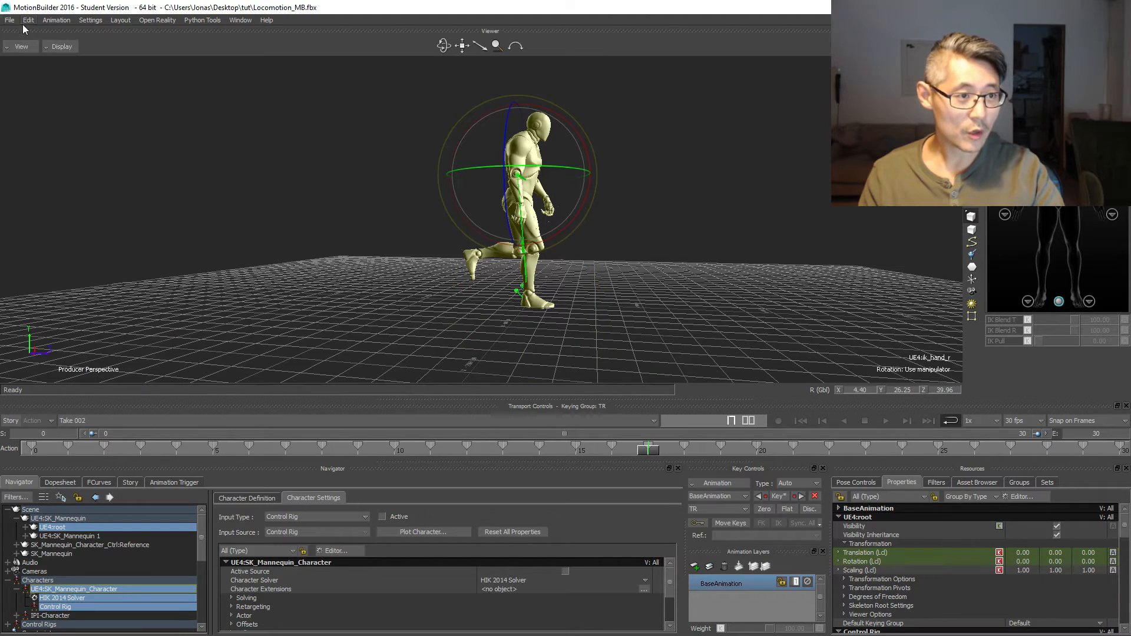
Step: Re-run the export as WalkBackwards.fbx with All takes unchecked and only Take 002 exported
{"action": "left_click", "coordinate": [8, 18]}
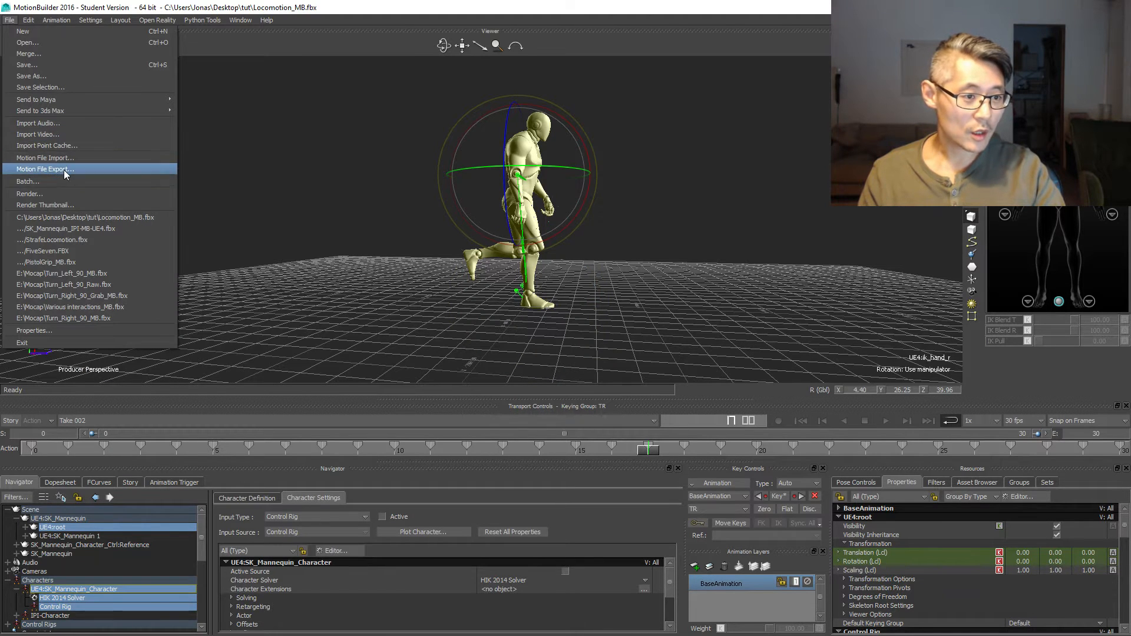
{"action": "left_click", "coordinate": [45, 170]}
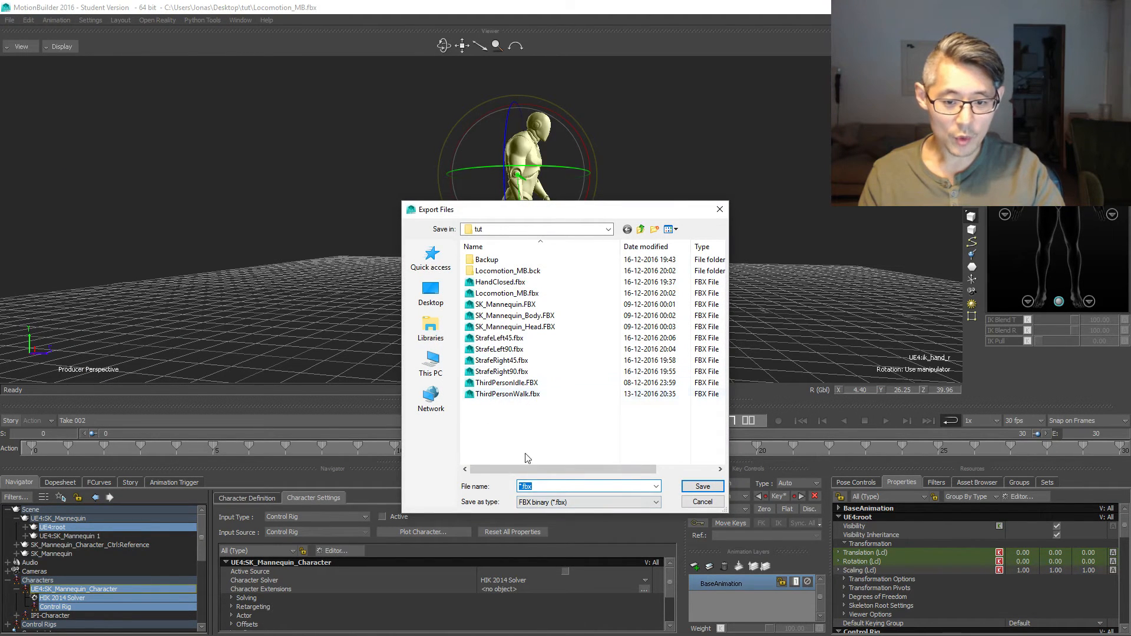
{"action": "left_click", "coordinate": [507, 393]}
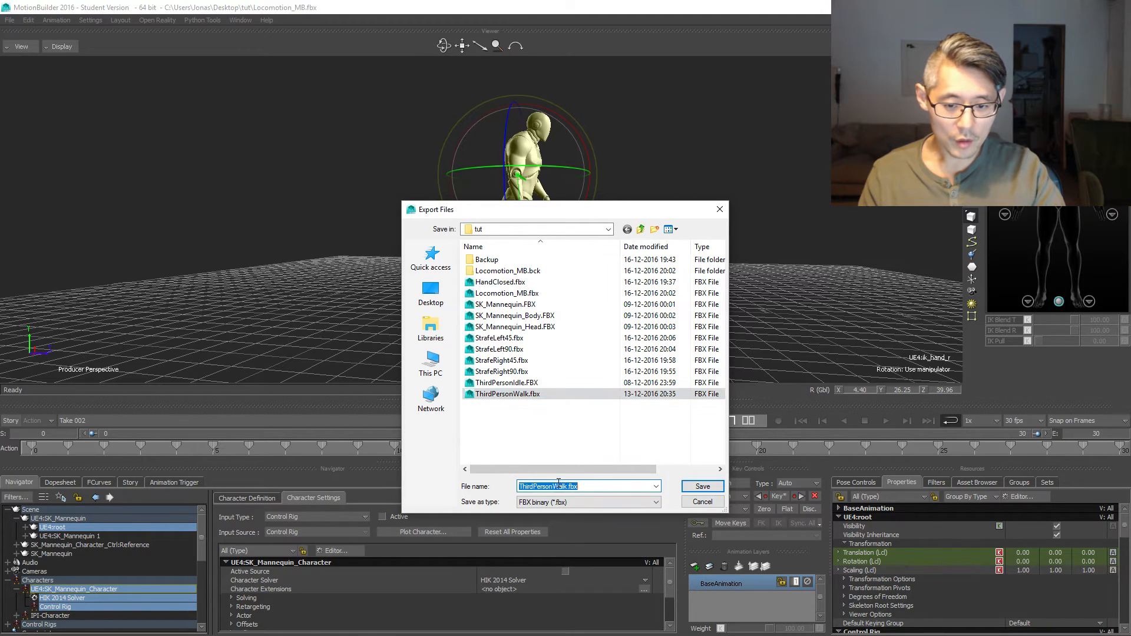
{"action": "type", "text": "Walk.fbx"}
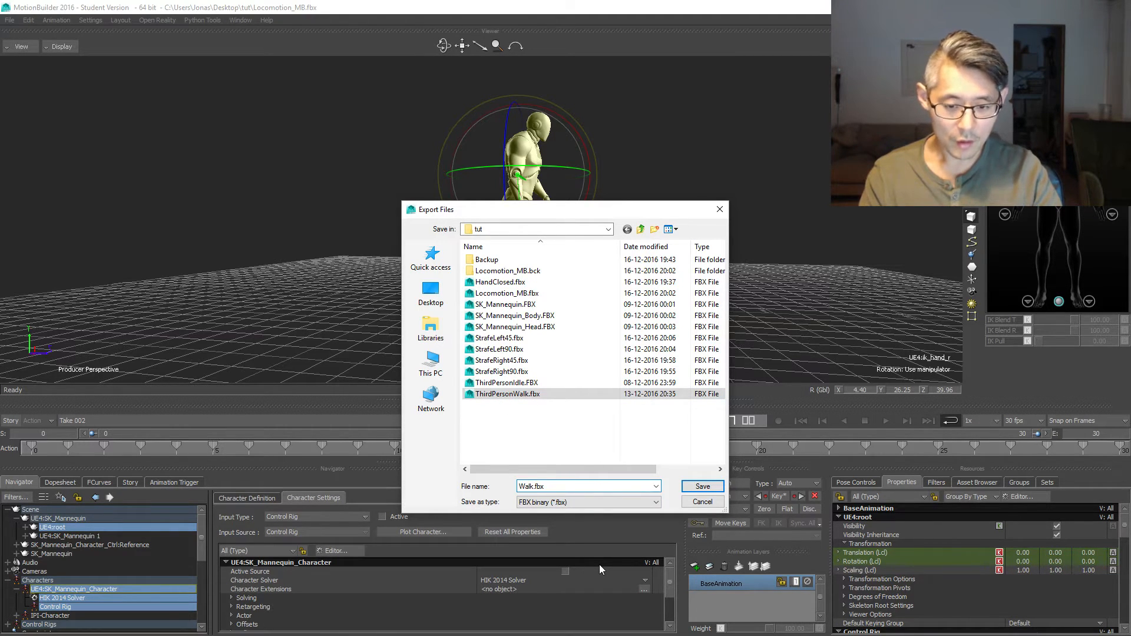
{"action": "left_click", "coordinate": [702, 485]}
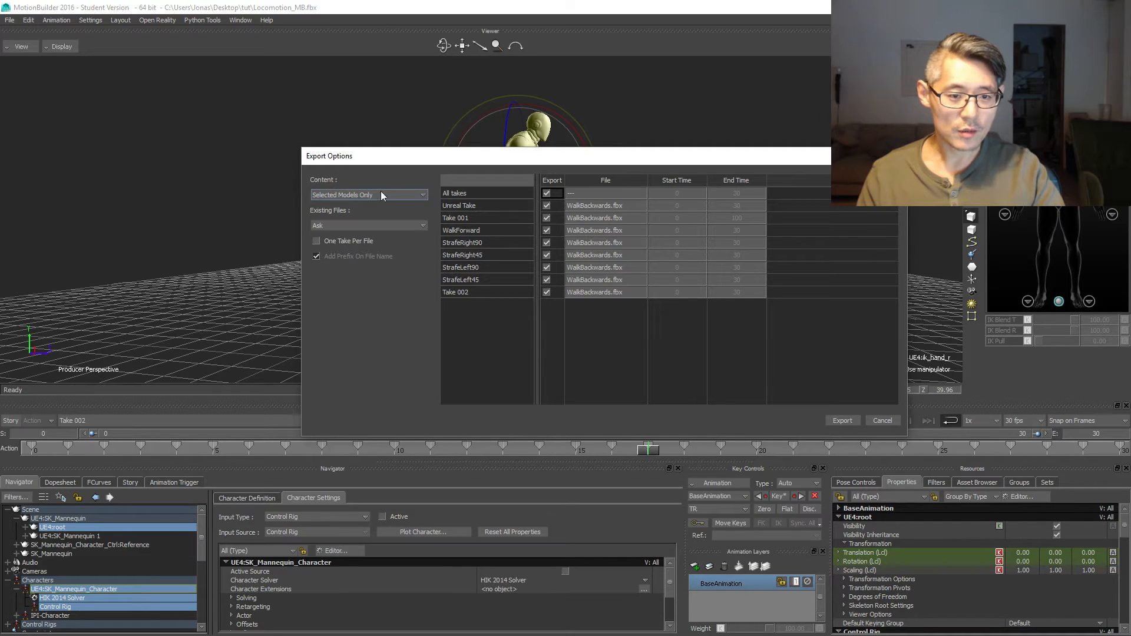
{"action": "left_click", "coordinate": [551, 193]}
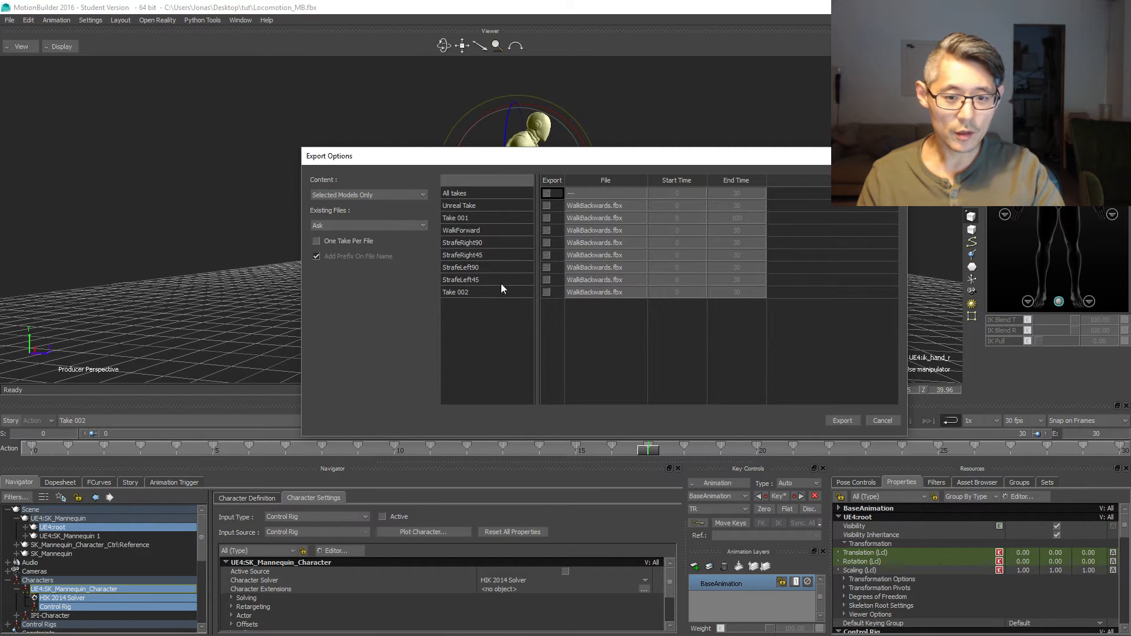
{"action": "left_click", "coordinate": [552, 292]}
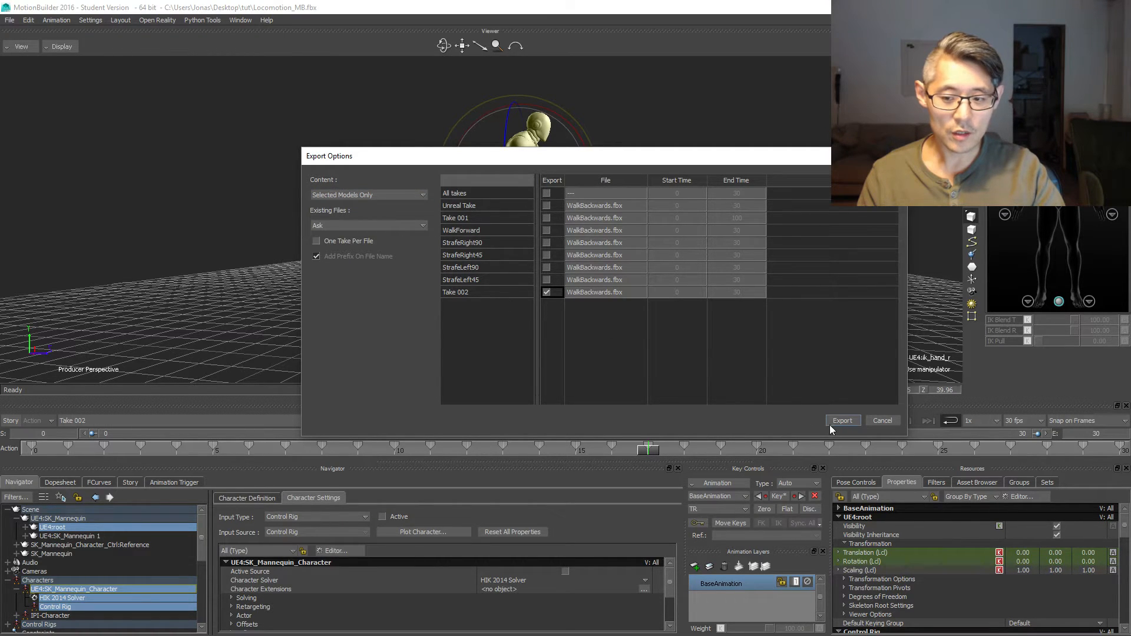
{"action": "left_click", "coordinate": [842, 420]}
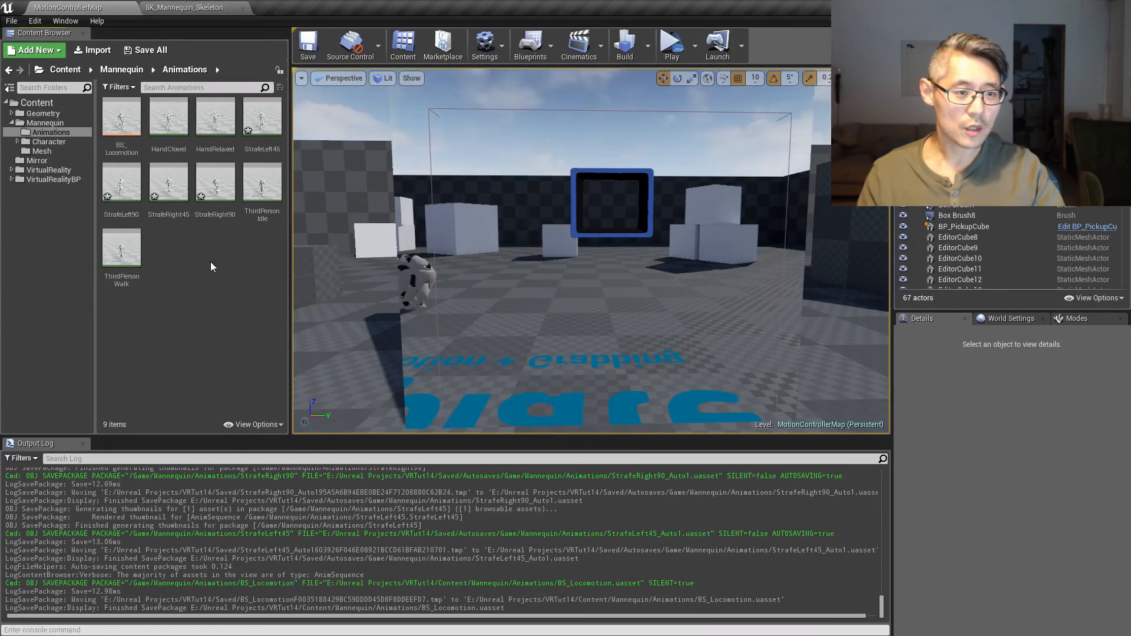
Step: Import WalkBackwards.fbx into the Content Browser
{"action": "left_click", "coordinate": [96, 49]}
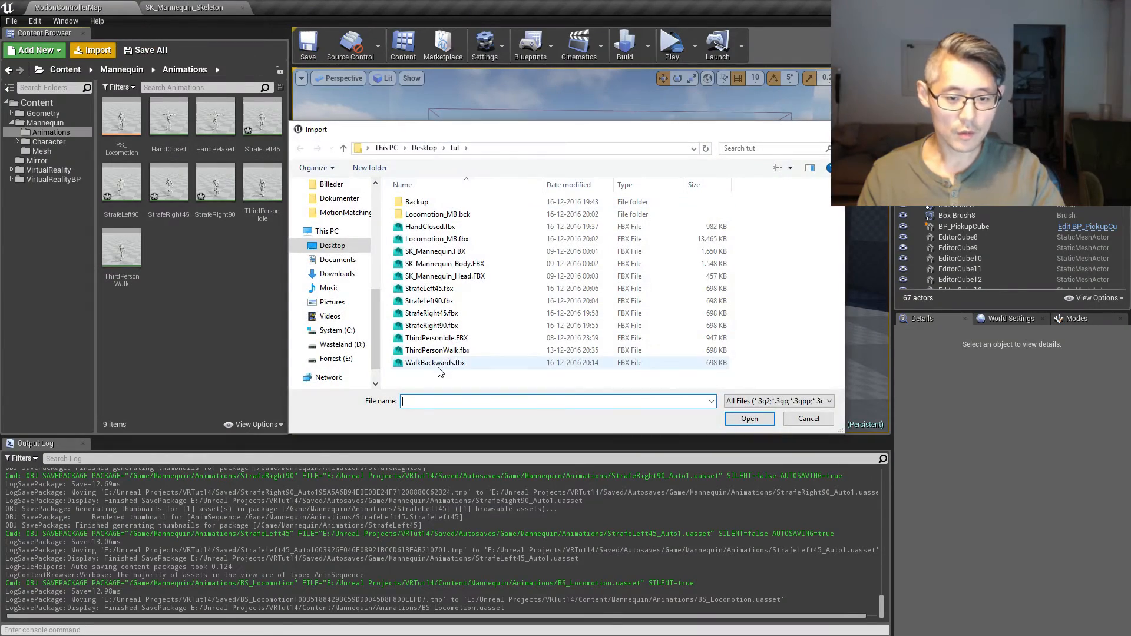
{"action": "left_click", "coordinate": [749, 419]}
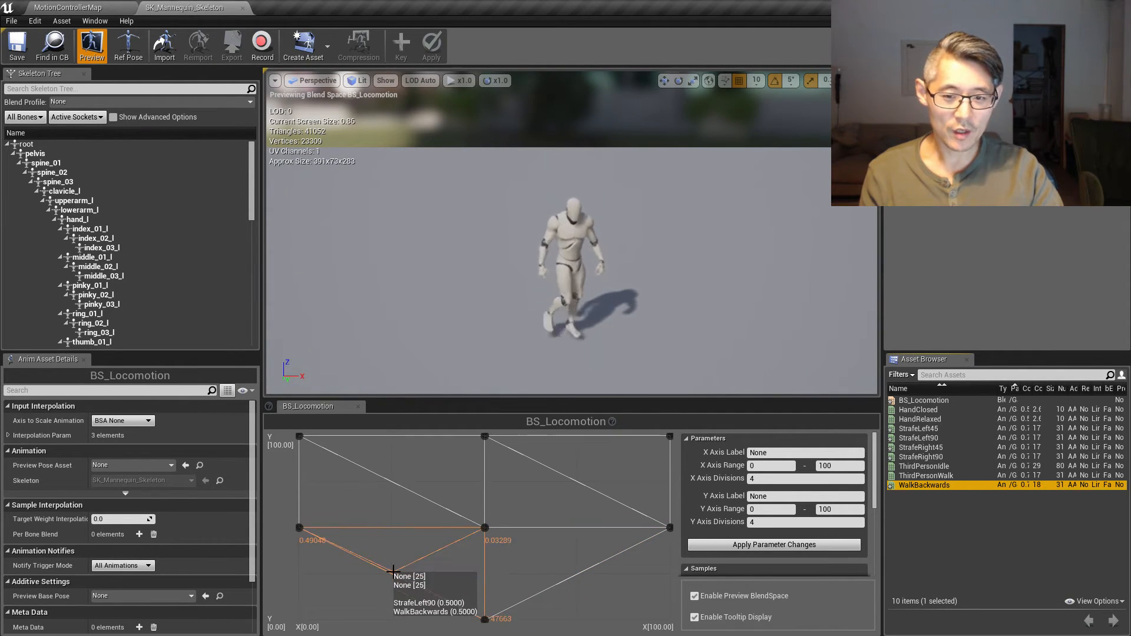
{"action": "mouse_move", "coordinate": [339, 541]}
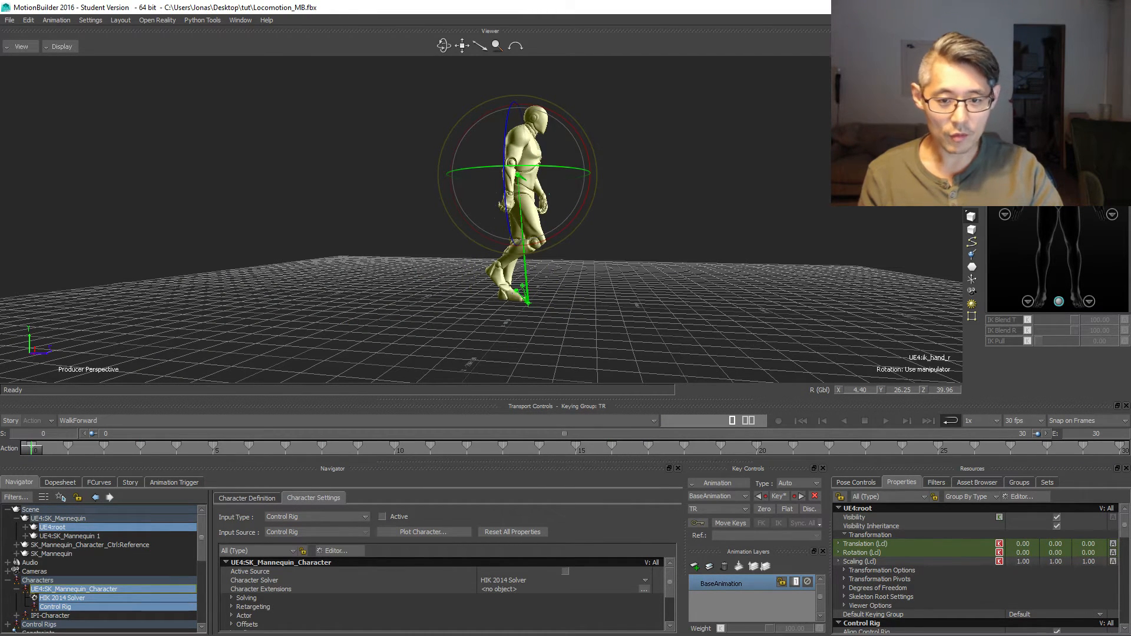
Step: Scrub Take 002's timeline through the steps and back to frame 0
{"action": "left_click_drag", "start_coordinate": [34, 450], "coordinate": [139, 450]}
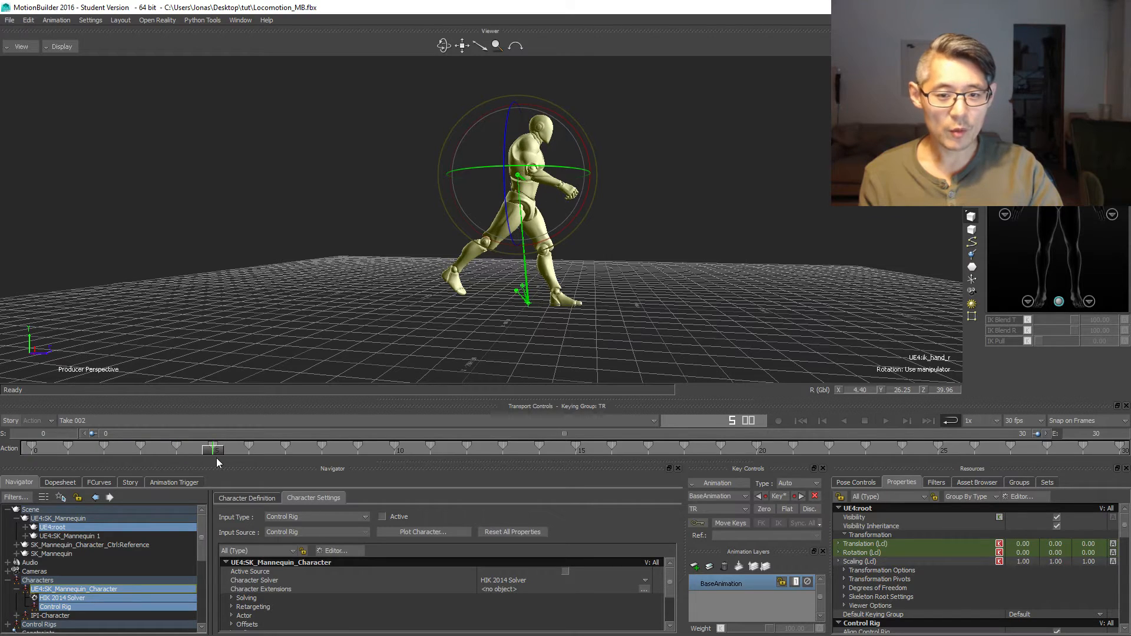
{"action": "left_click", "coordinate": [61, 449]}
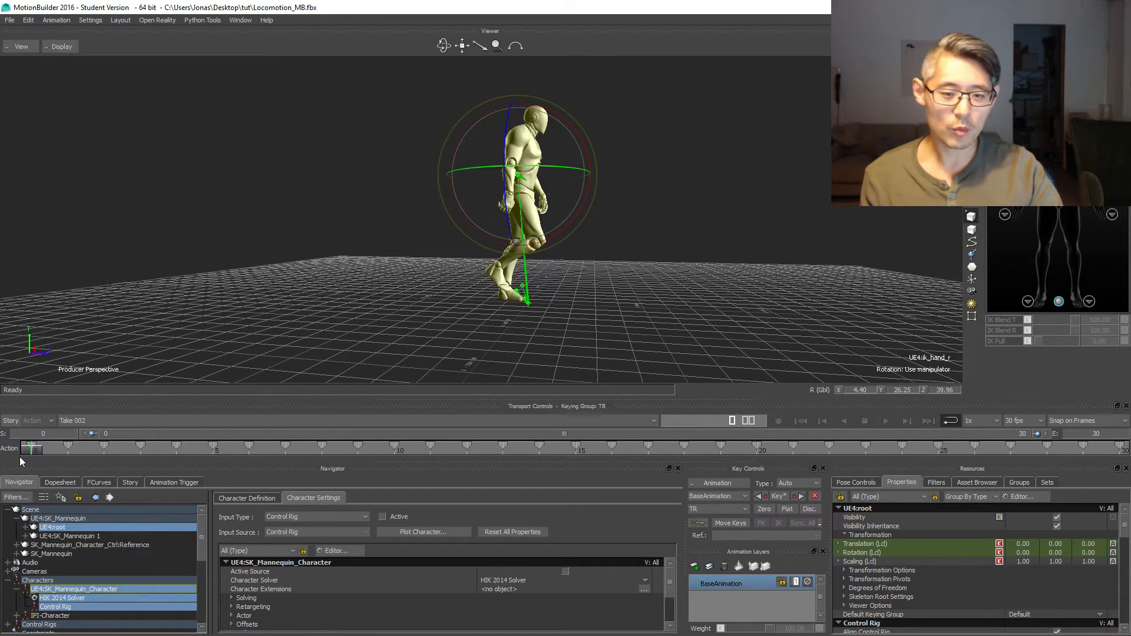
{"action": "left_click_drag", "start_coordinate": [33, 449], "coordinate": [175, 448]}
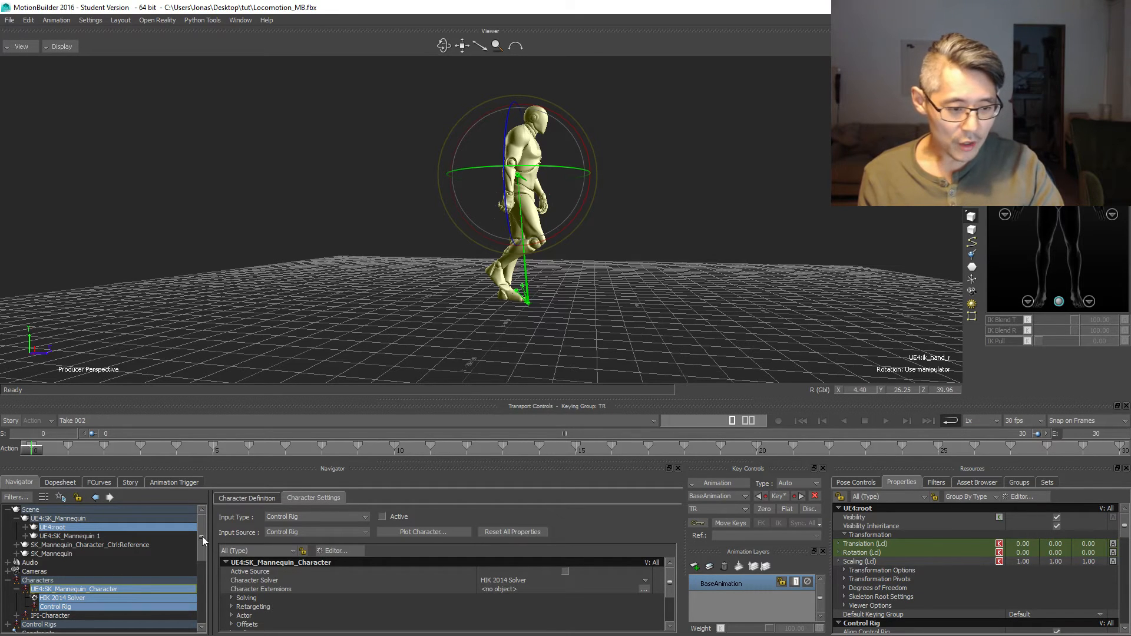
{"action": "mouse_move", "coordinate": [217, 539]}
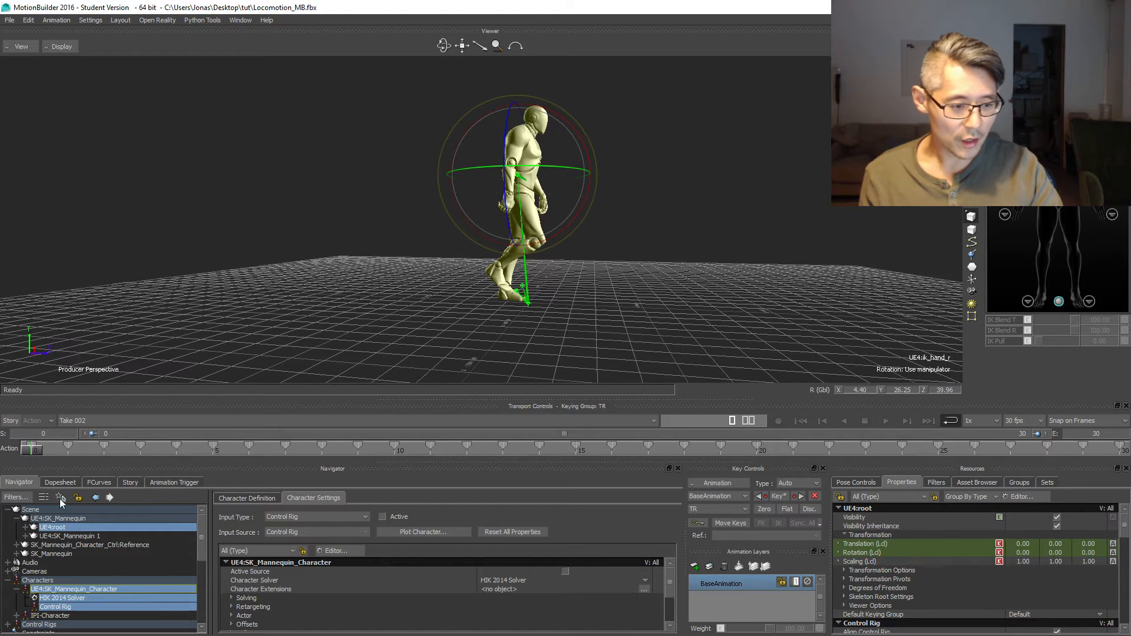
{"action": "mouse_move", "coordinate": [139, 491]}
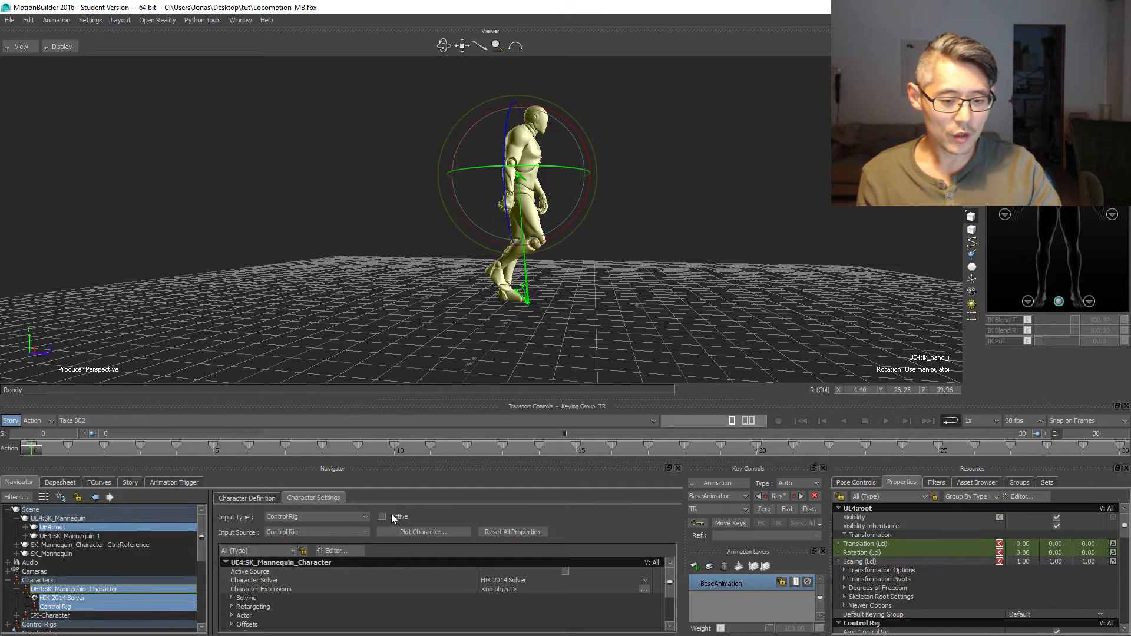
Step: Enable Reverse on the Take 002 character clip in Story and review its playback
{"action": "left_click", "coordinate": [382, 517]}
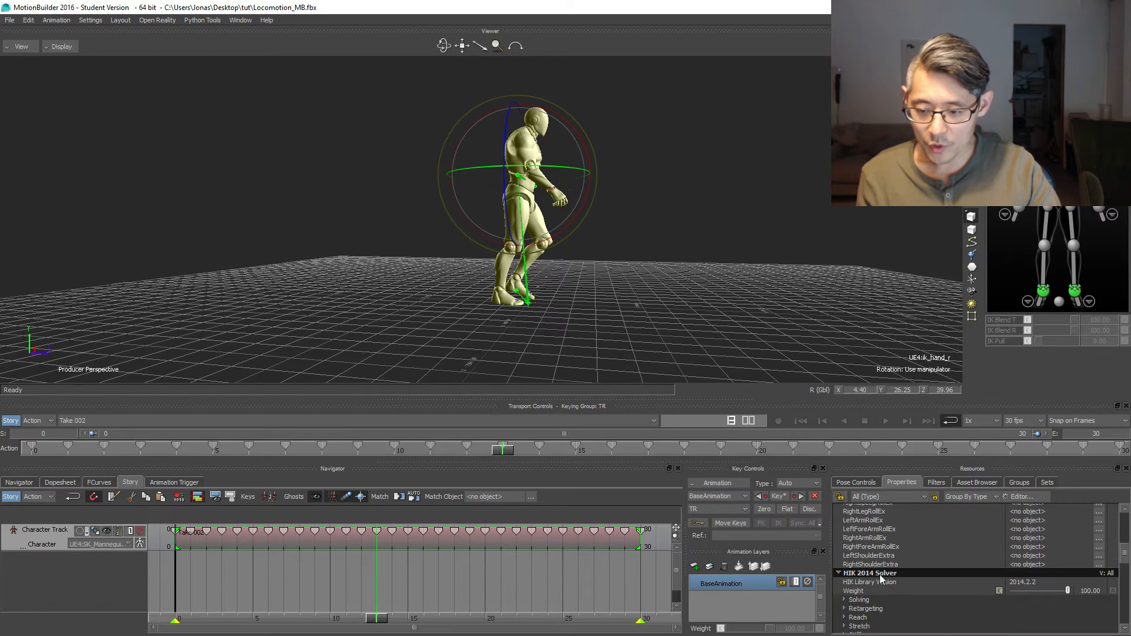
{"action": "left_click", "coordinate": [839, 573]}
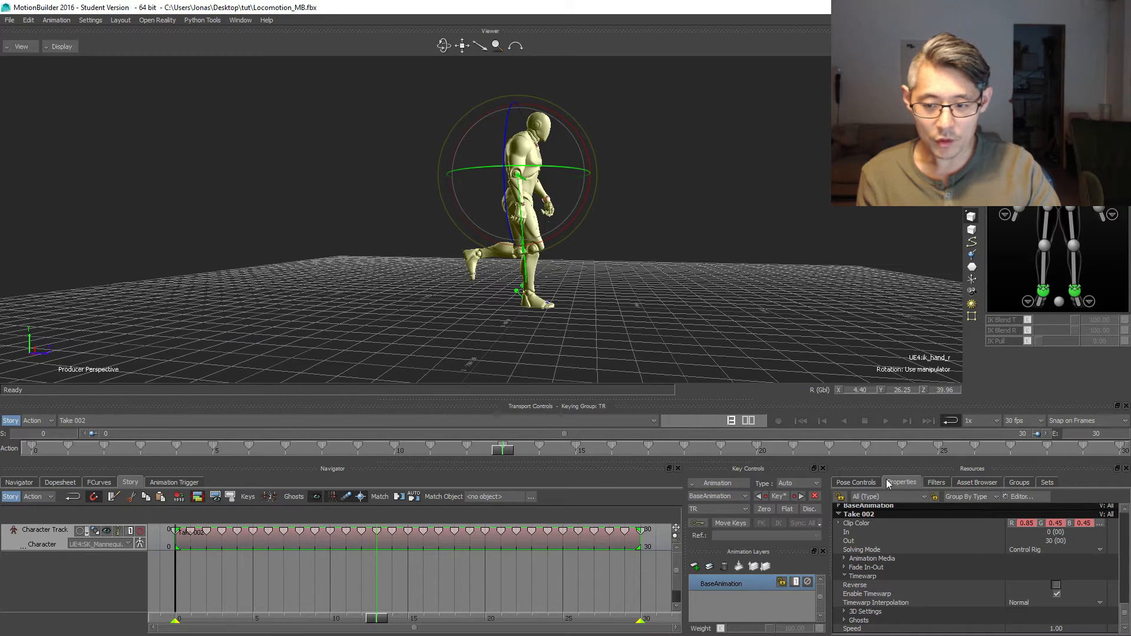
{"action": "left_click", "coordinate": [886, 420]}
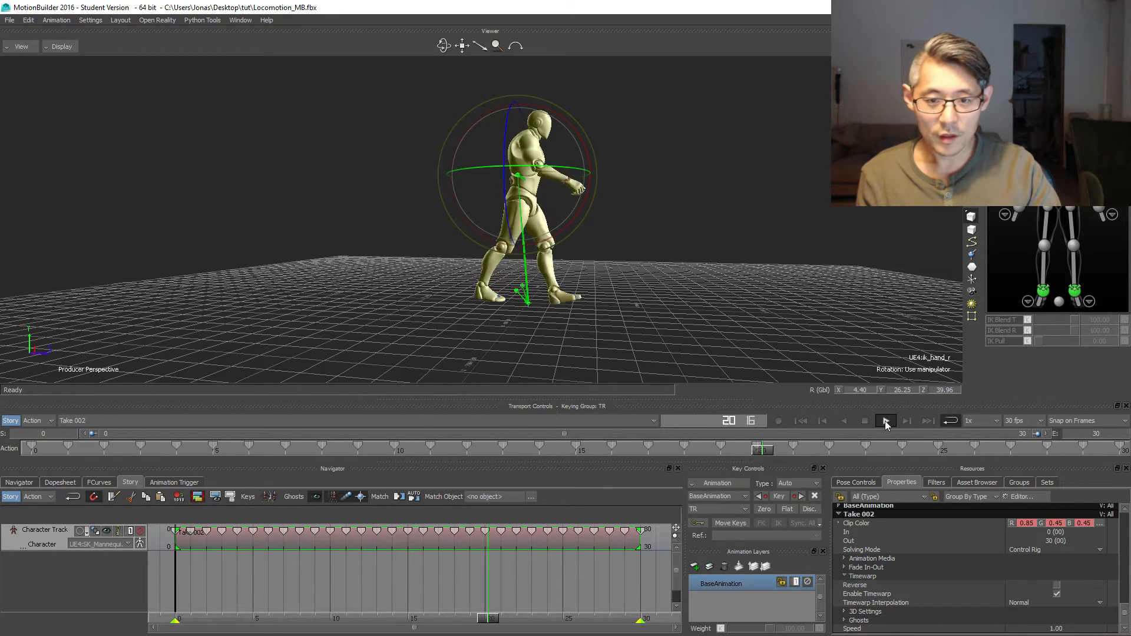
{"action": "left_click", "coordinate": [885, 420]}
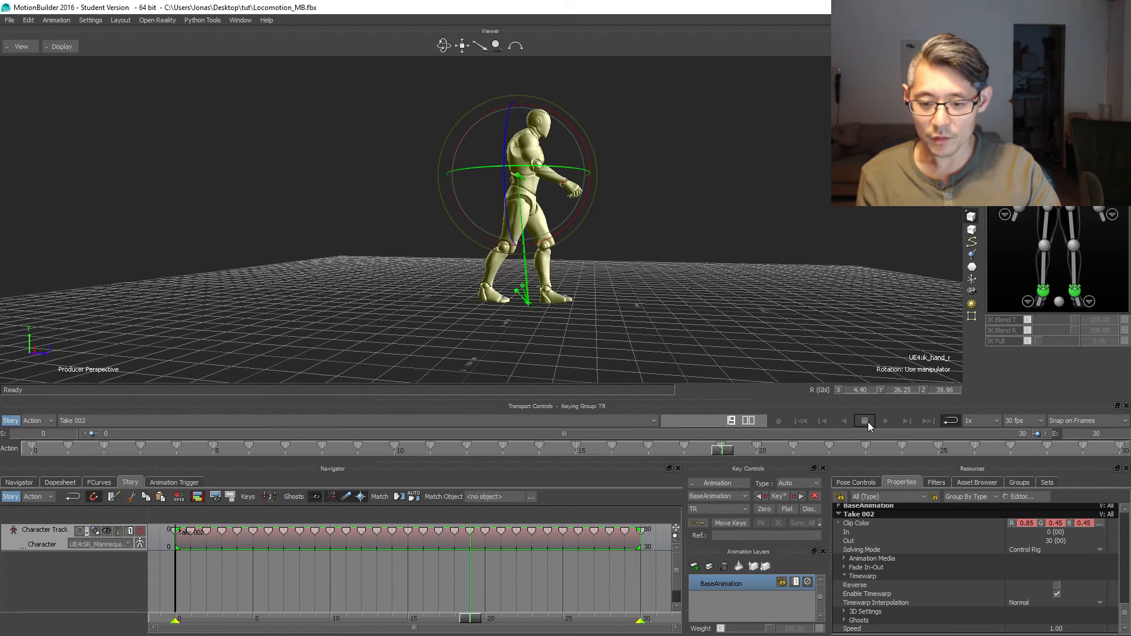
{"action": "left_click", "coordinate": [864, 421]}
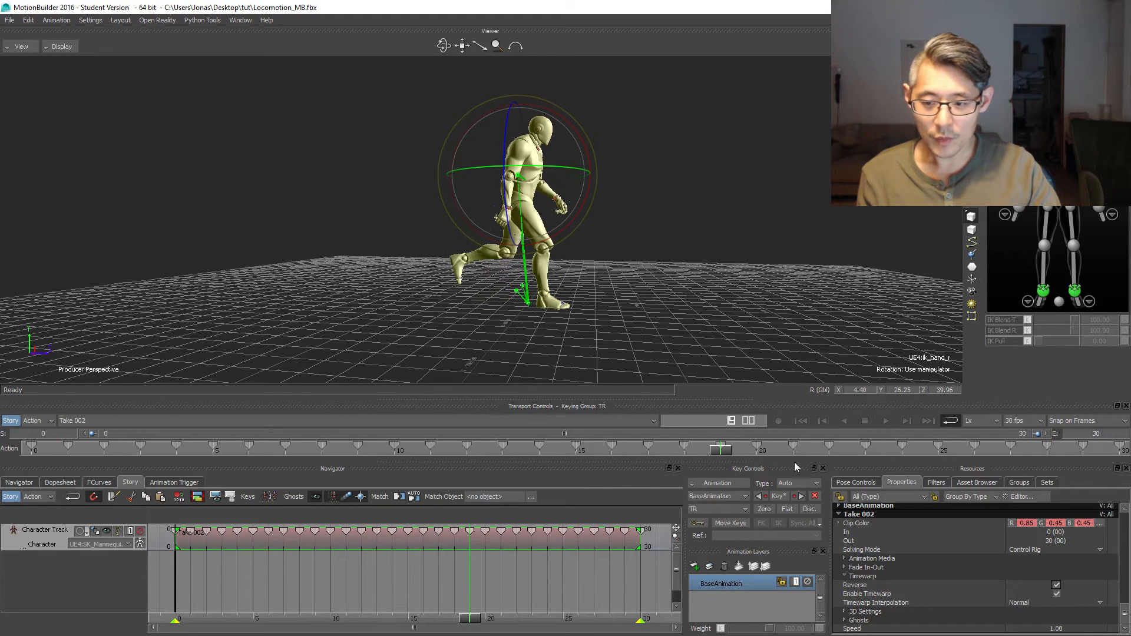
{"action": "left_click", "coordinate": [884, 421]}
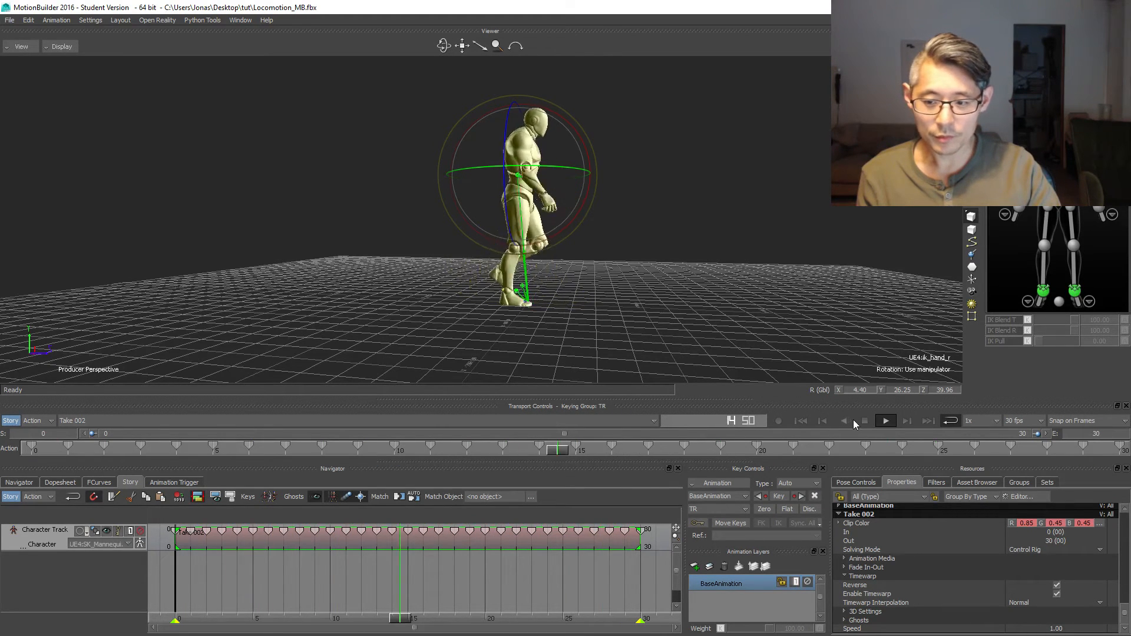
{"action": "left_click", "coordinate": [885, 420]}
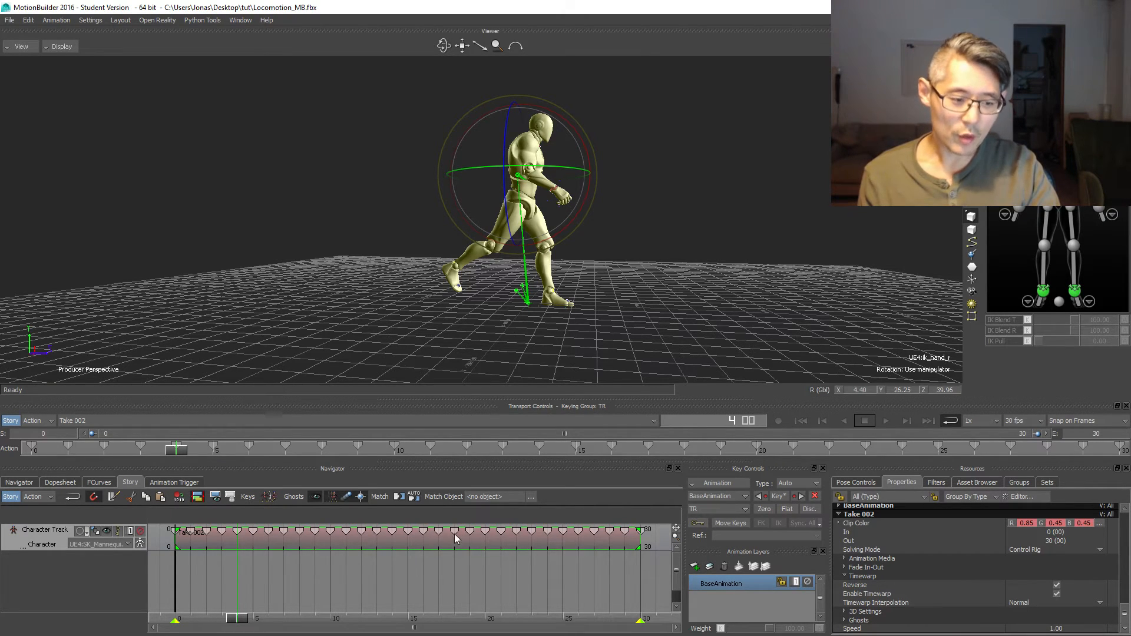
{"action": "mouse_move", "coordinate": [334, 543]}
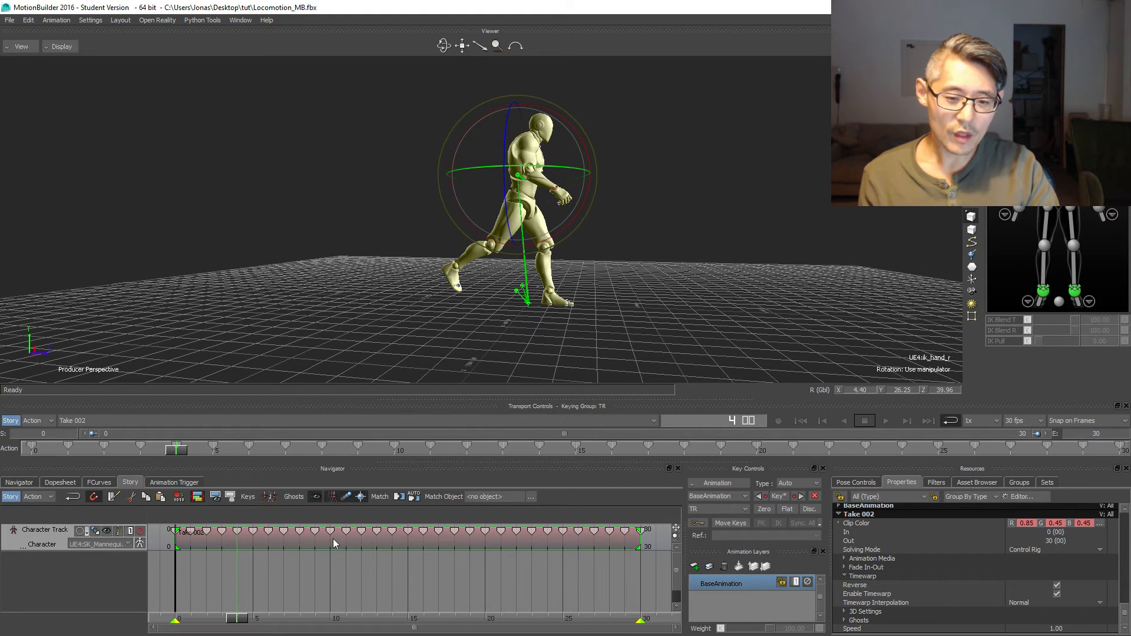
Step: Plot the whole scene from the reversed clip into the current take
{"action": "right_click", "coordinate": [334, 543]}
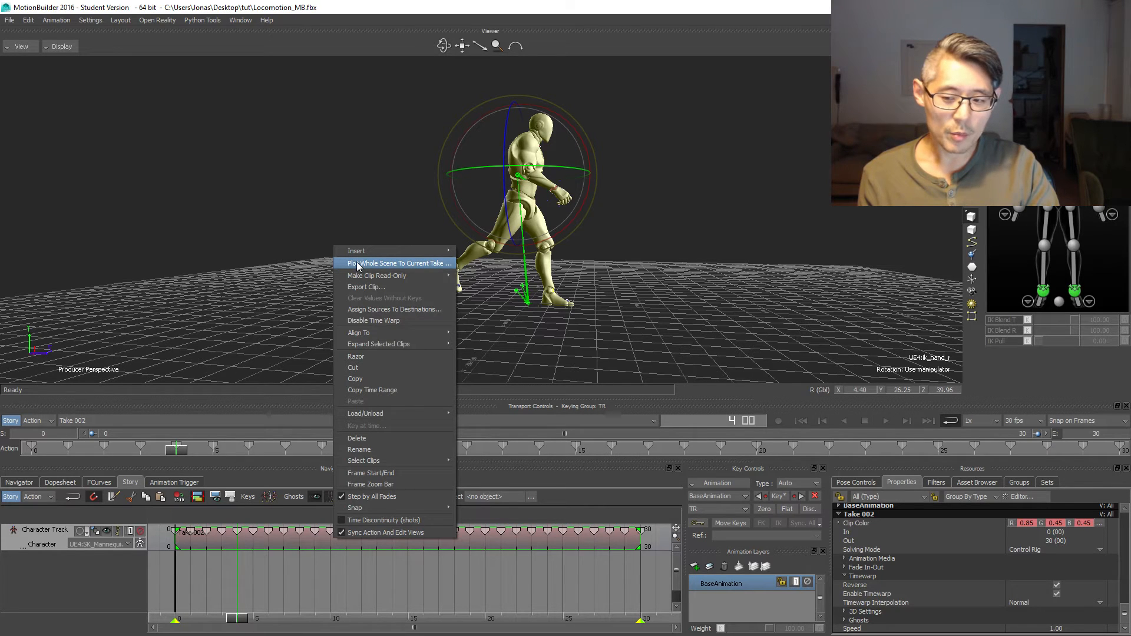
{"action": "left_click", "coordinate": [396, 264]}
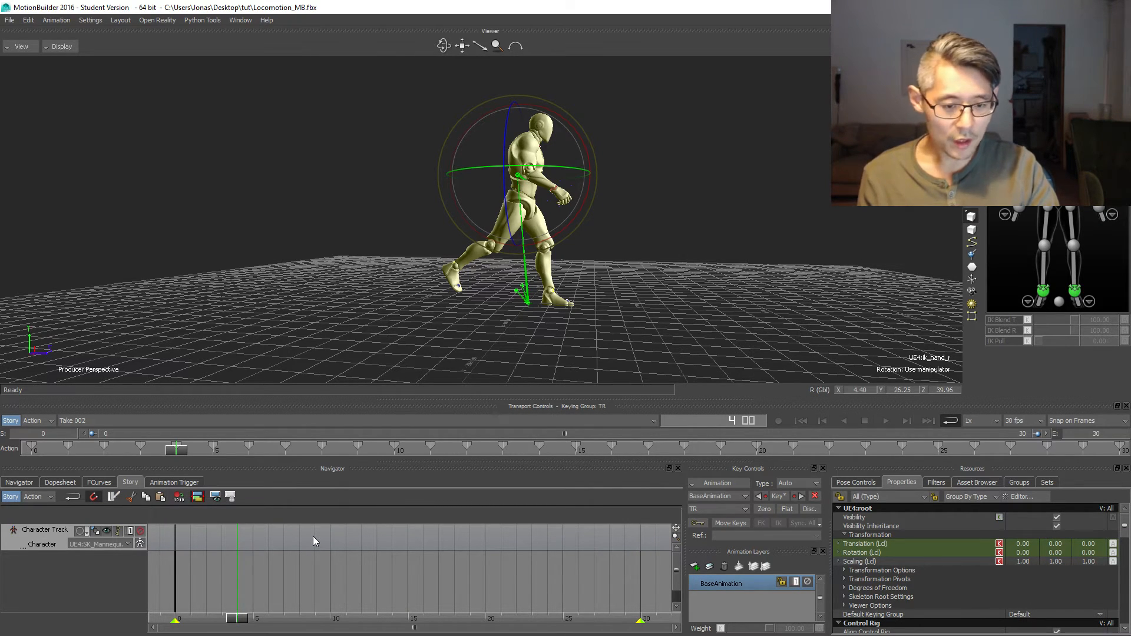
Step: Insert the current take as a new clip on the empty character track and play it
{"action": "right_click", "coordinate": [316, 541]}
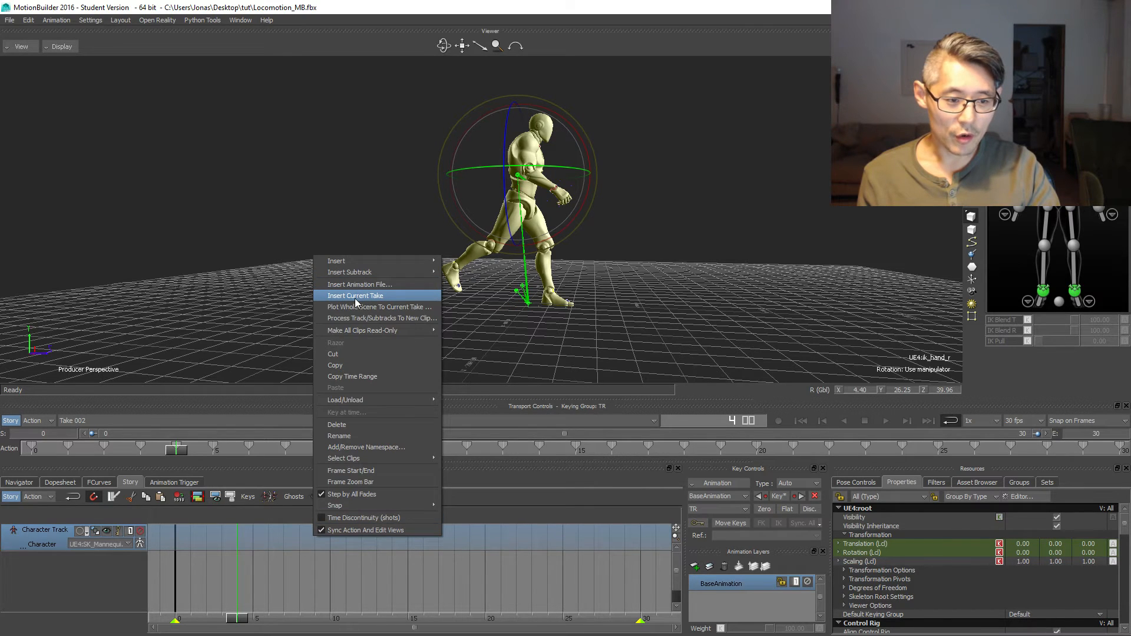
{"action": "left_click", "coordinate": [354, 296]}
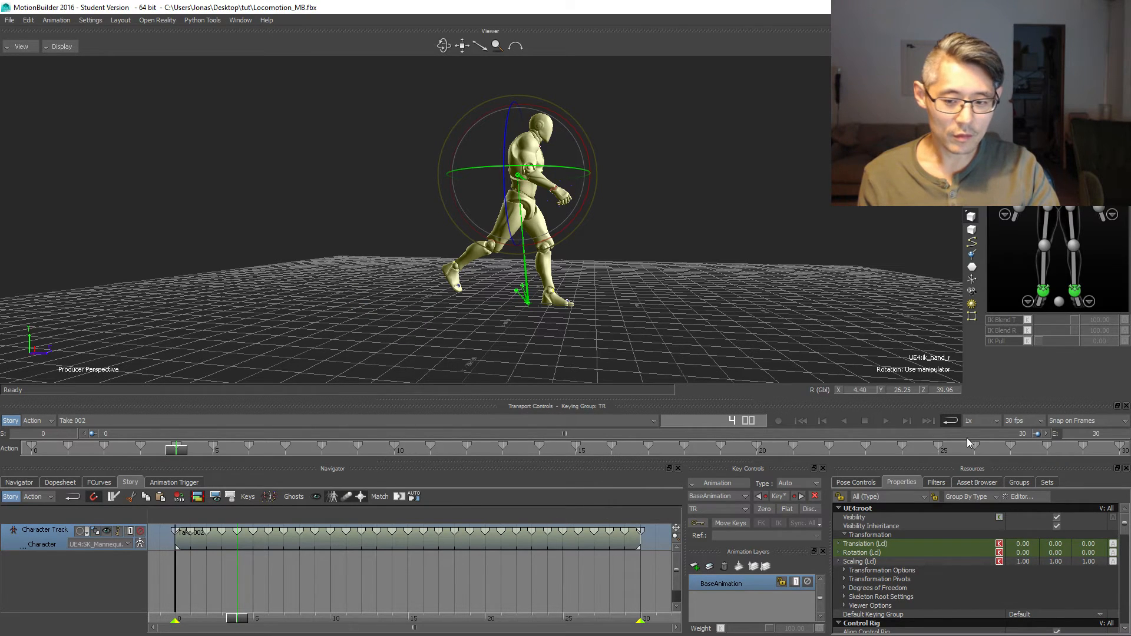
{"action": "left_click", "coordinate": [886, 421]}
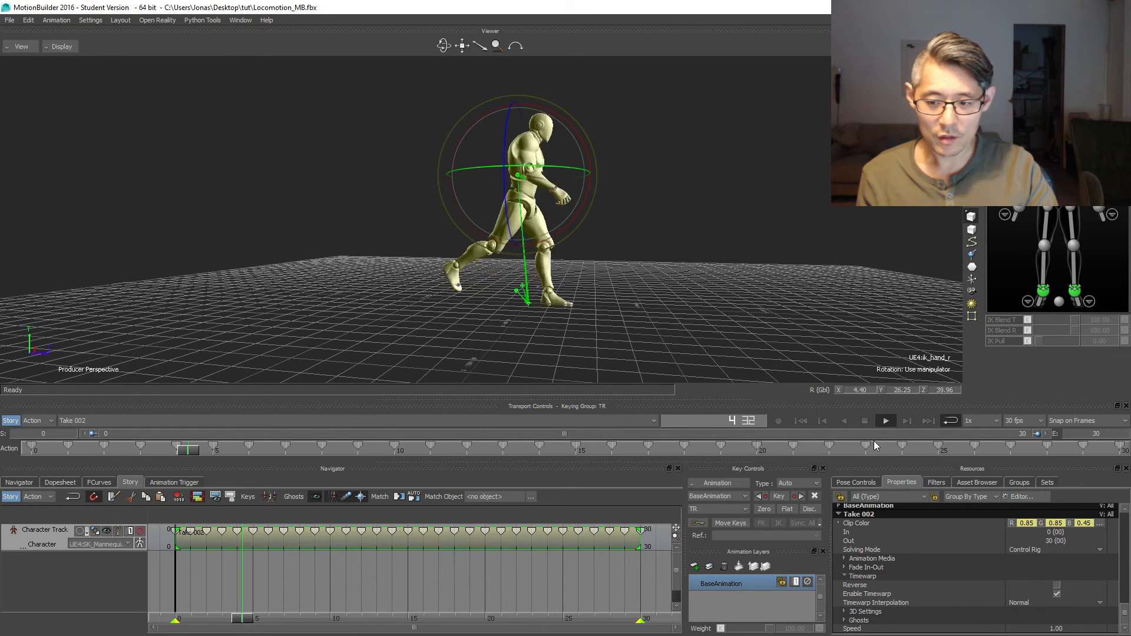
Step: Play the re-cut Take 002 walk from the start of the clip
{"action": "left_click", "coordinate": [885, 420]}
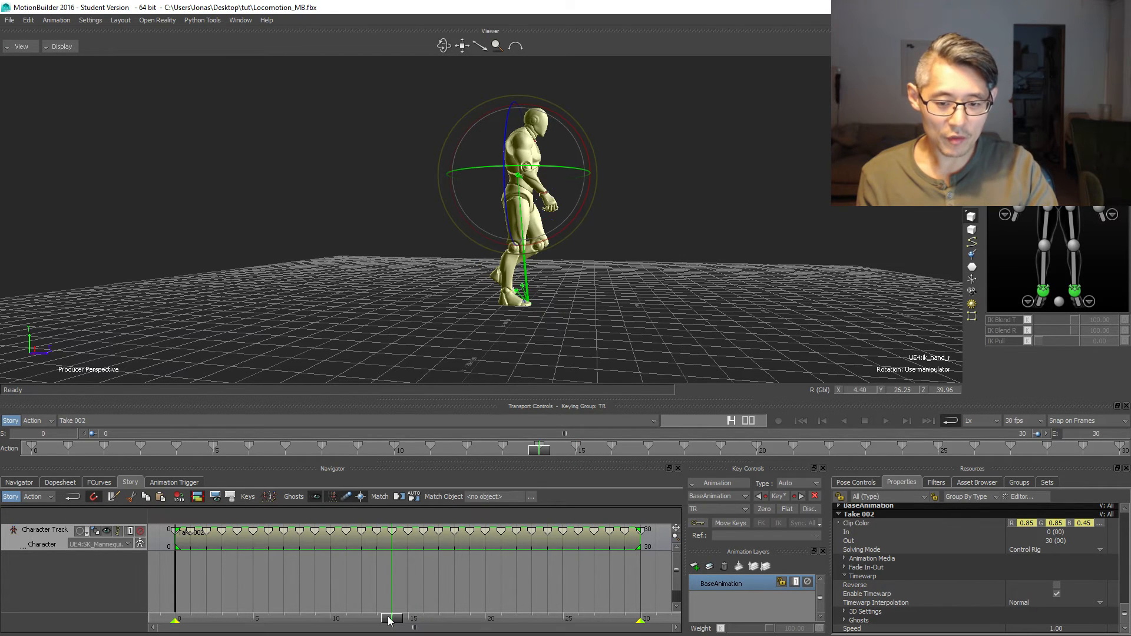
{"action": "mouse_move", "coordinate": [542, 436]}
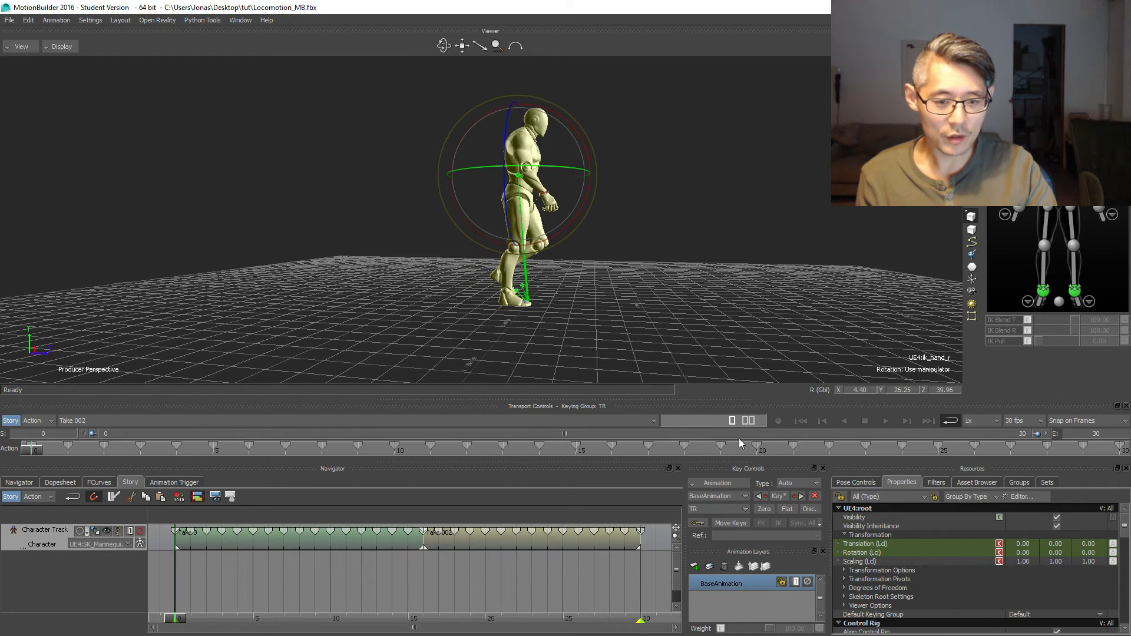
{"action": "left_click", "coordinate": [884, 420]}
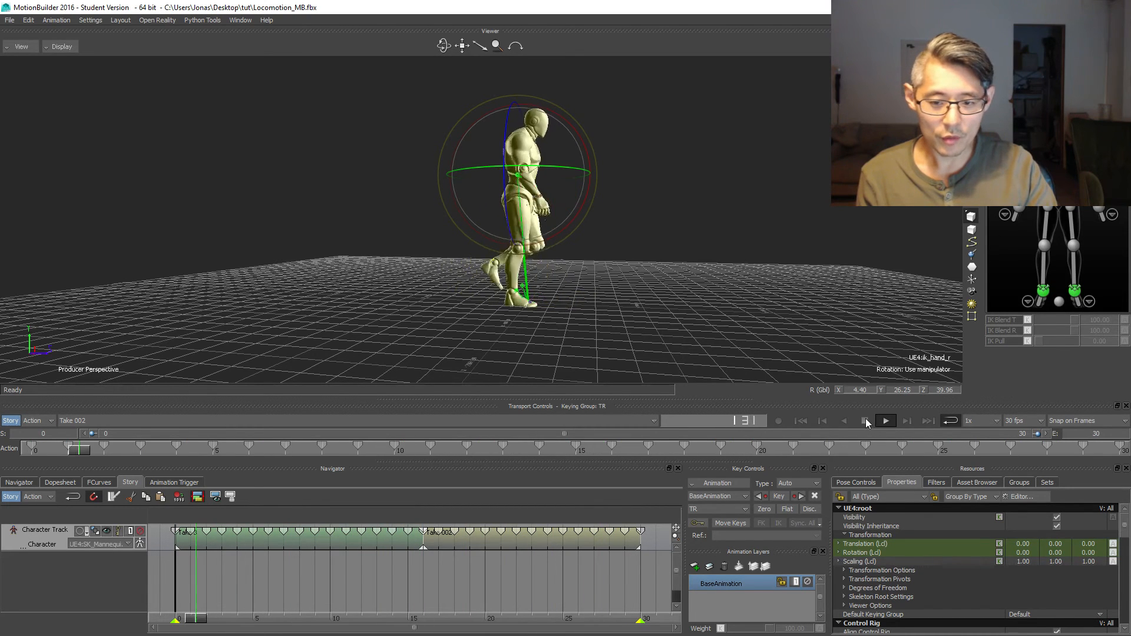
{"action": "left_click", "coordinate": [885, 421]}
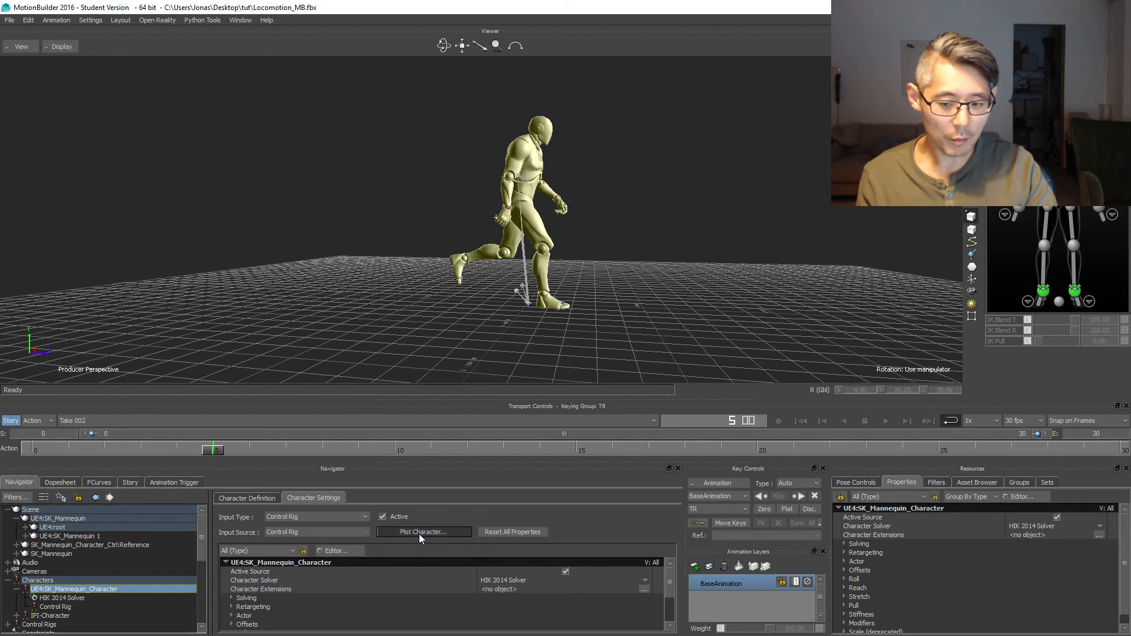
Step: Plot the character rig animation onto the skeleton at 30 FPS and return to frame 0
{"action": "left_click", "coordinate": [425, 531]}
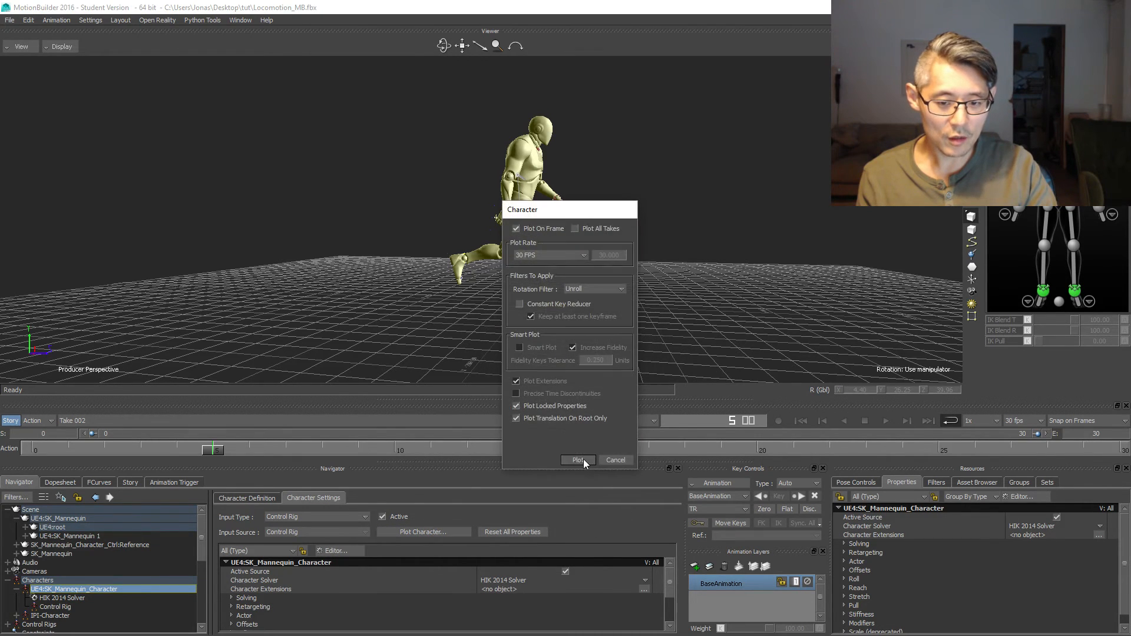
{"action": "left_click", "coordinate": [579, 459]}
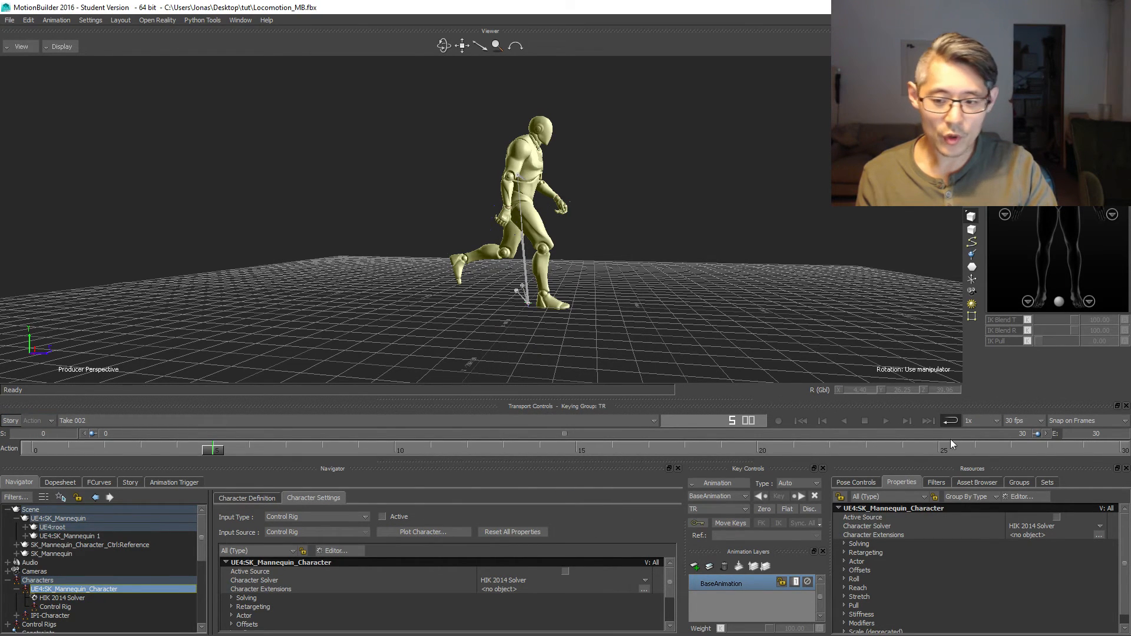
{"action": "left_click", "coordinate": [52, 450]}
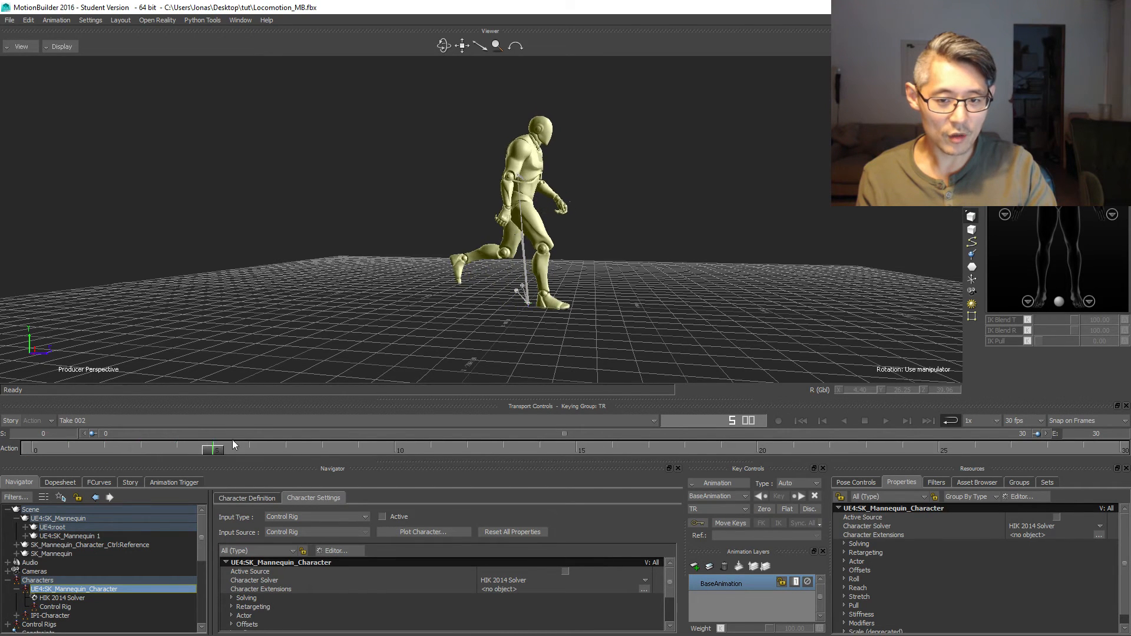
{"action": "left_click", "coordinate": [864, 420]}
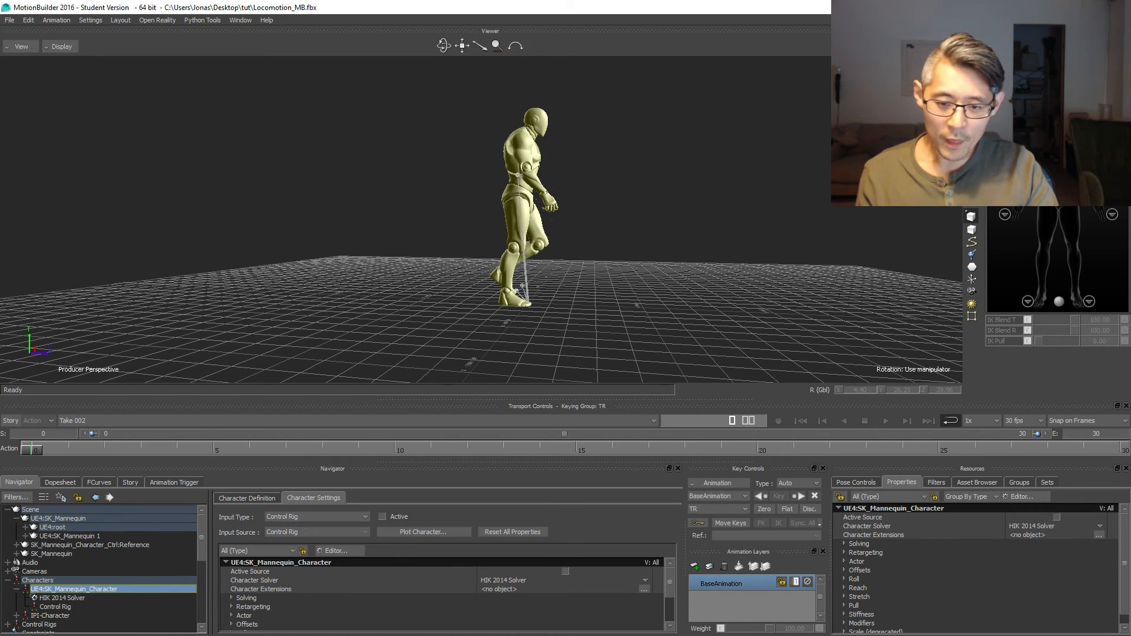
{"action": "scroll", "scroll_direction": "down", "scroll_amount": 3}
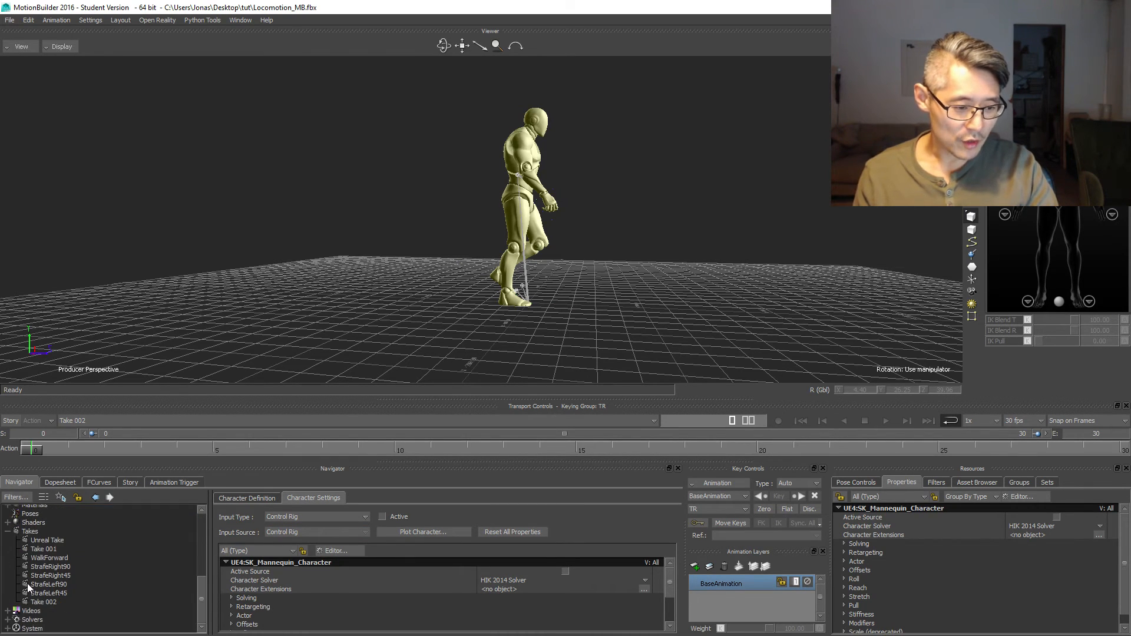
Step: Rename Take 002 to WalkBackwards in the Navigator Takes list
{"action": "right_click", "coordinate": [44, 584]}
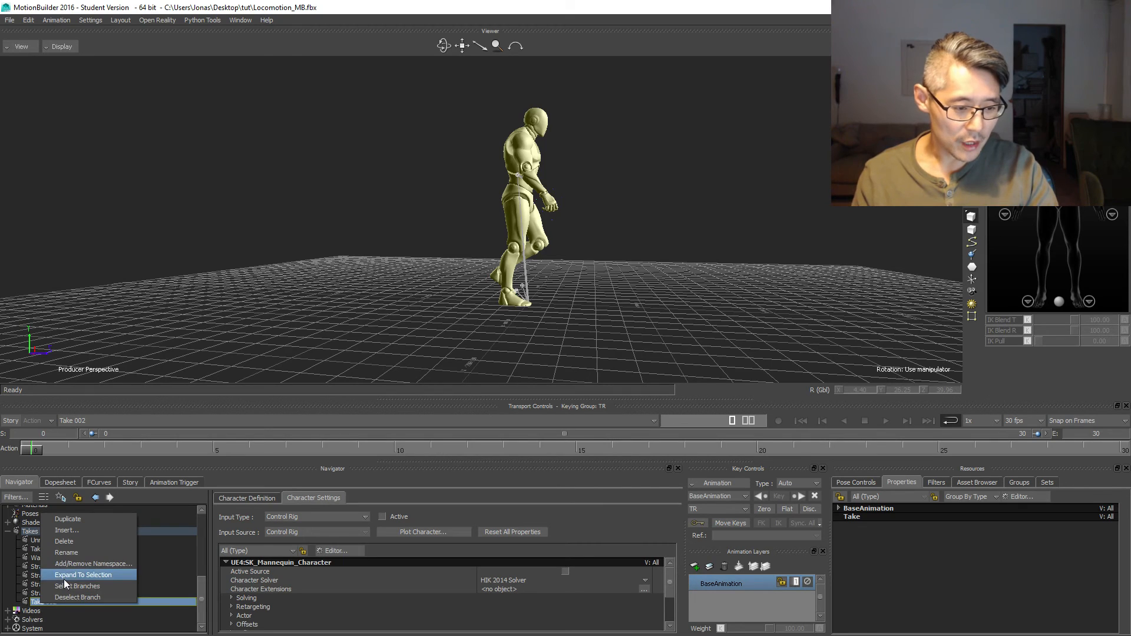
{"action": "mouse_move", "coordinate": [66, 552]}
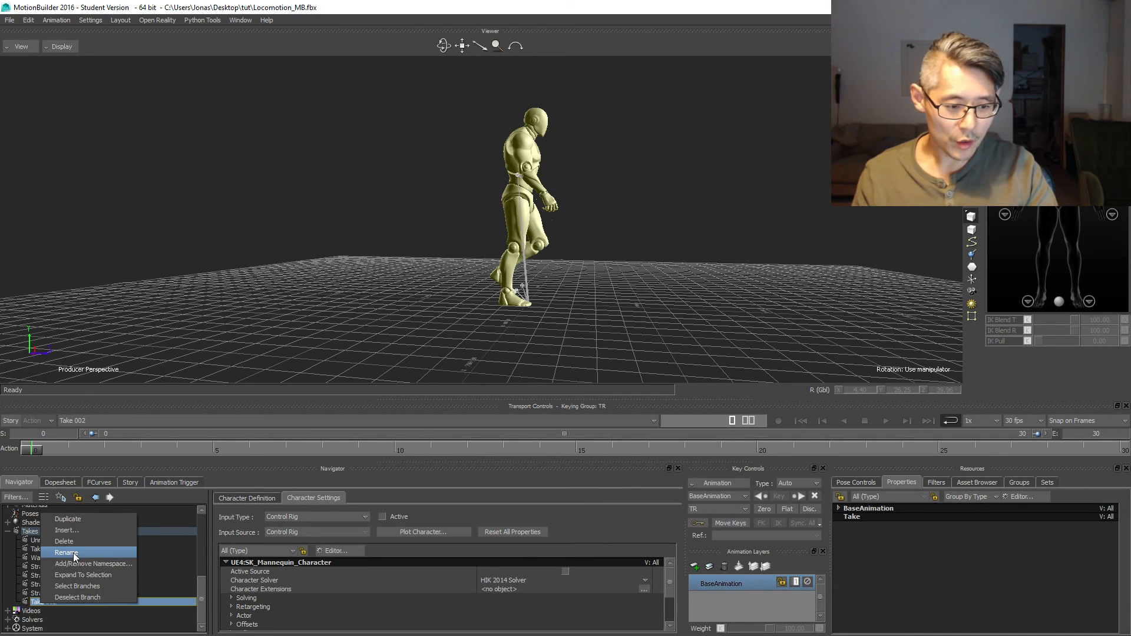
{"action": "left_click", "coordinate": [66, 553]}
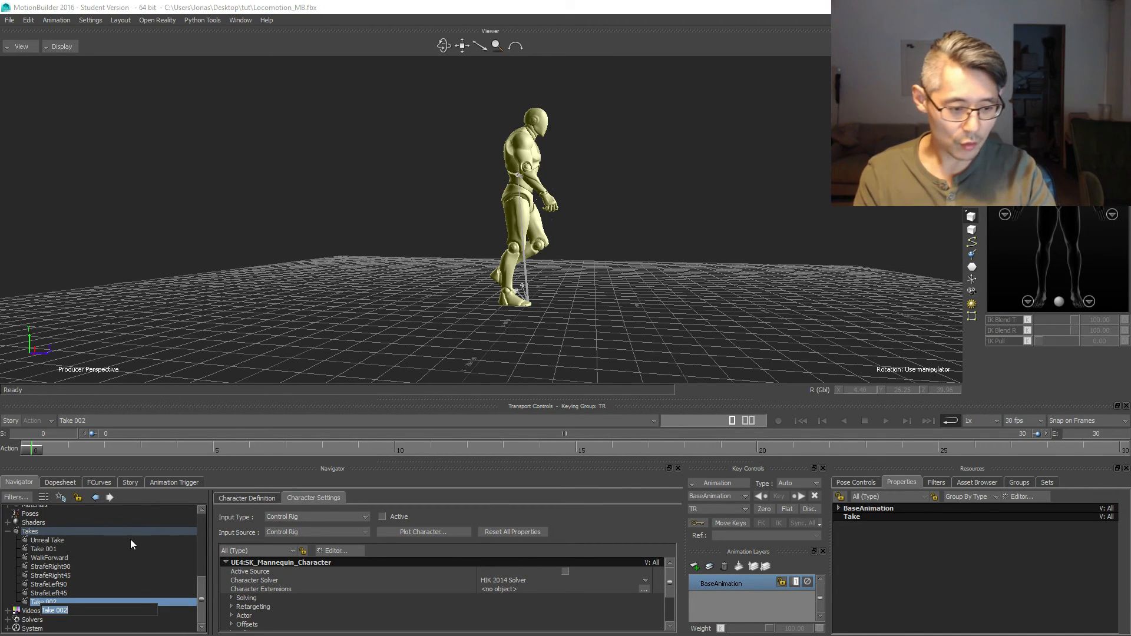
{"action": "type", "text": "WalkBackwards"}
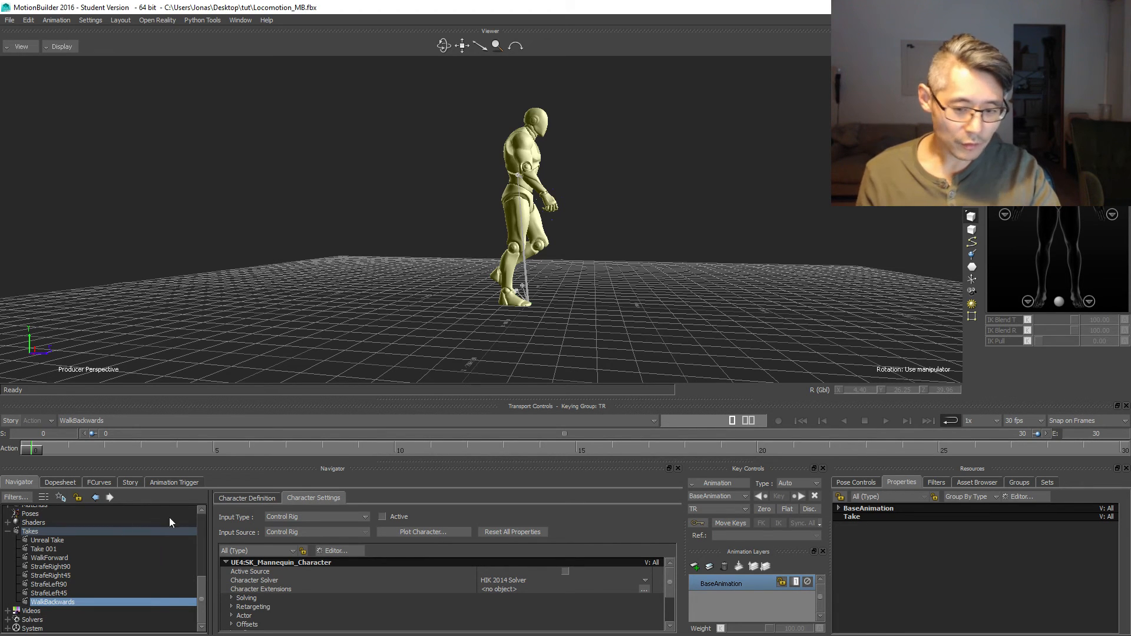
{"action": "left_click", "coordinate": [9, 21]}
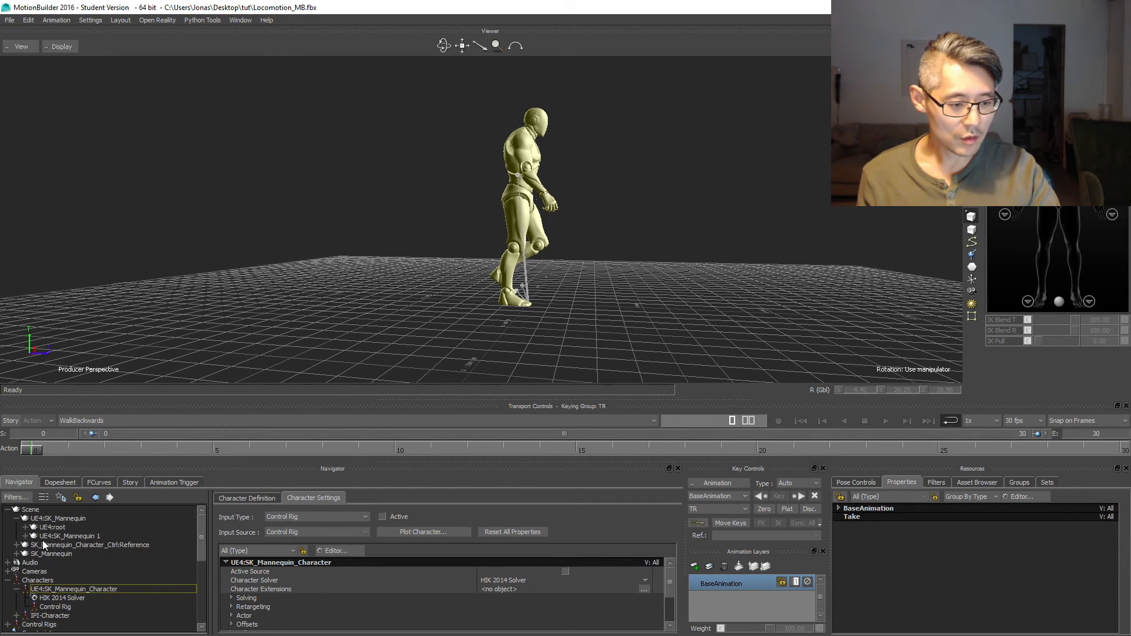
Step: Select the UE4:root branch and export only the WalkBackwards take over WalkBackwards.fbx
{"action": "right_click", "coordinate": [43, 526]}
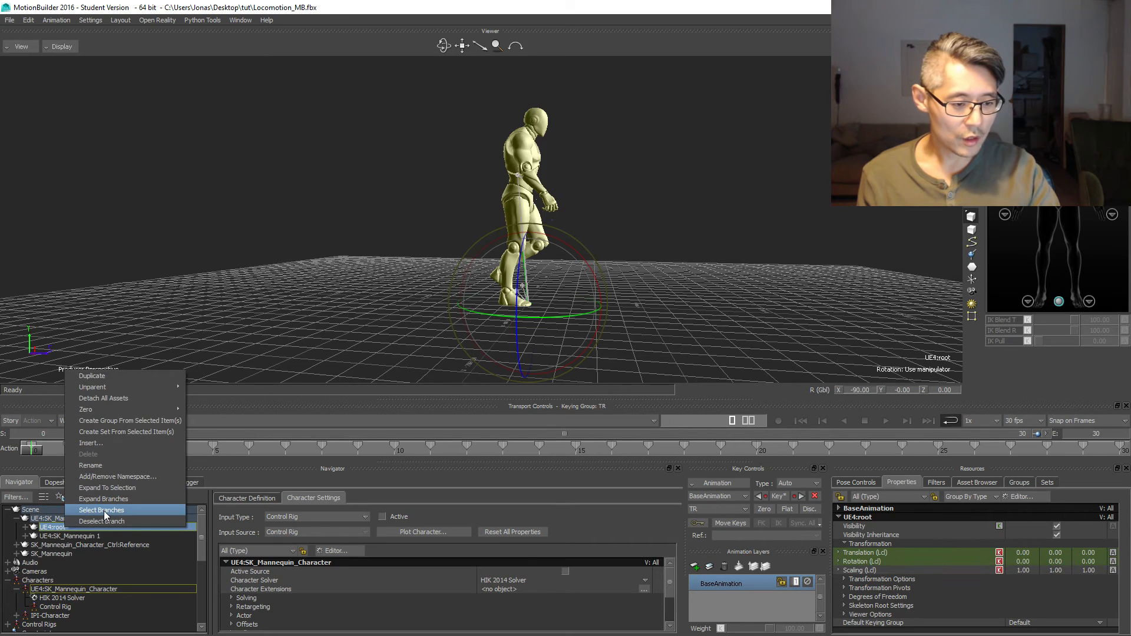
{"action": "left_click", "coordinate": [7, 19]}
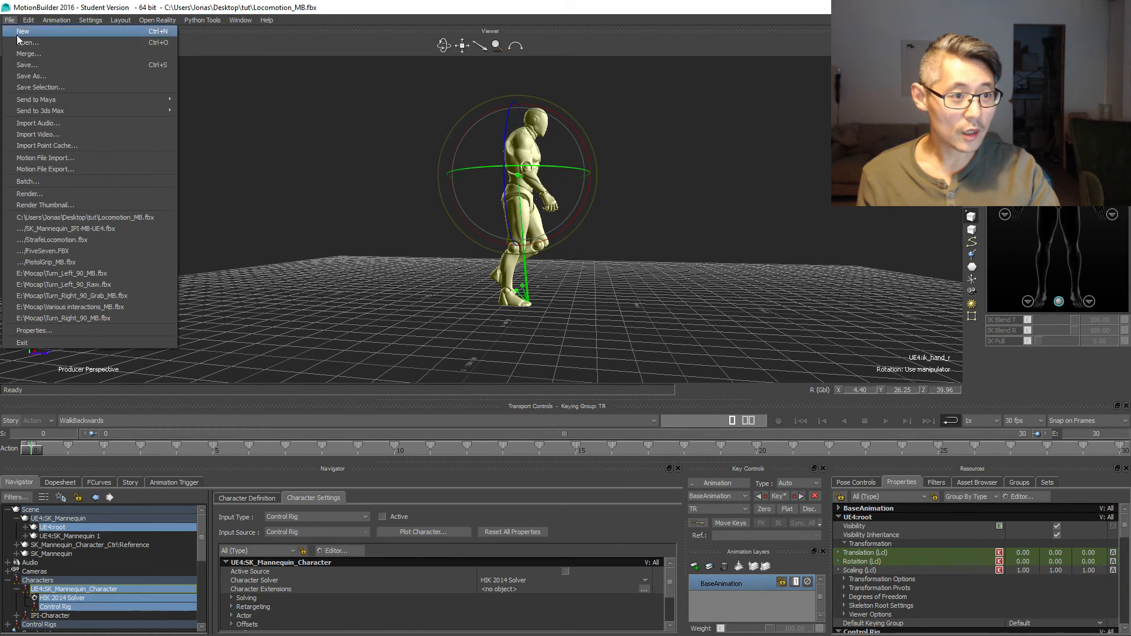
{"action": "left_click", "coordinate": [45, 169]}
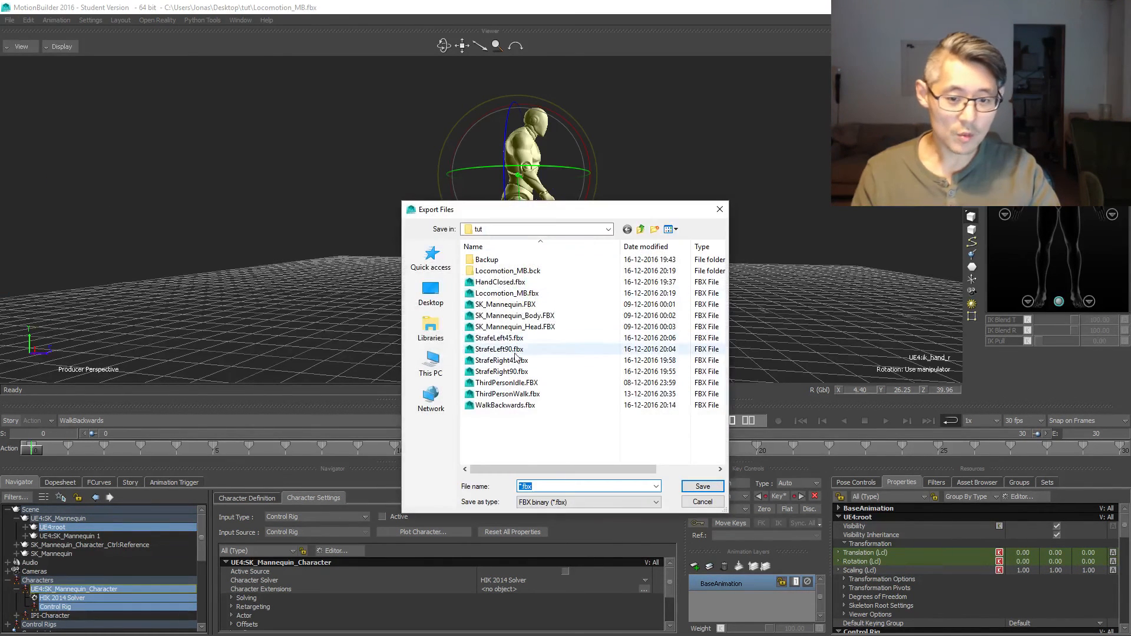
{"action": "left_click", "coordinate": [504, 405]}
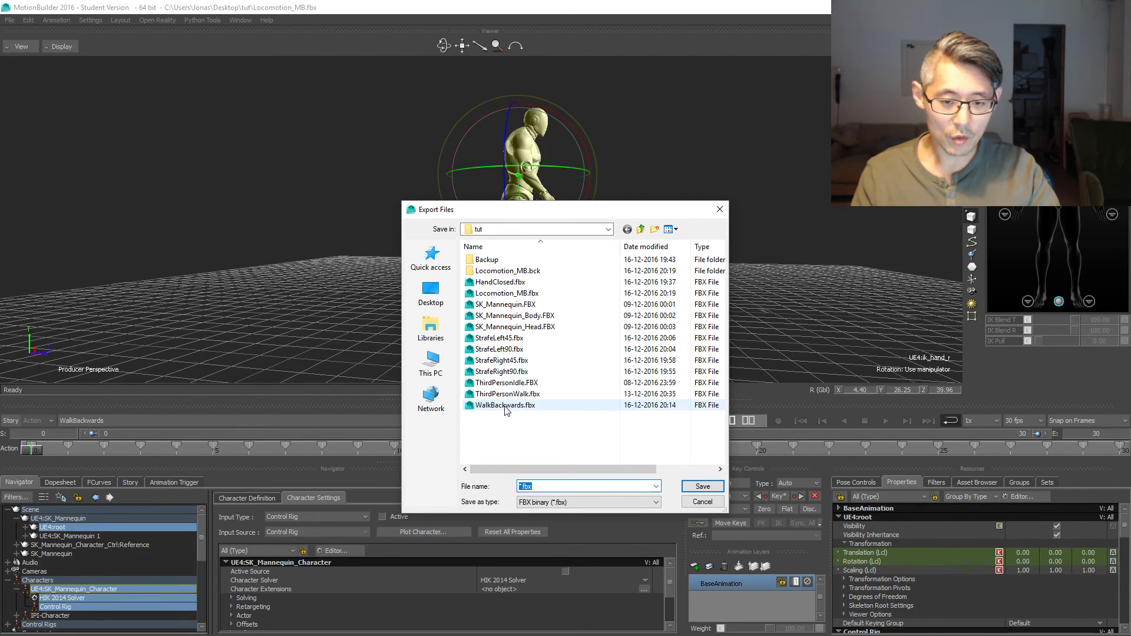
{"action": "left_click", "coordinate": [702, 486]}
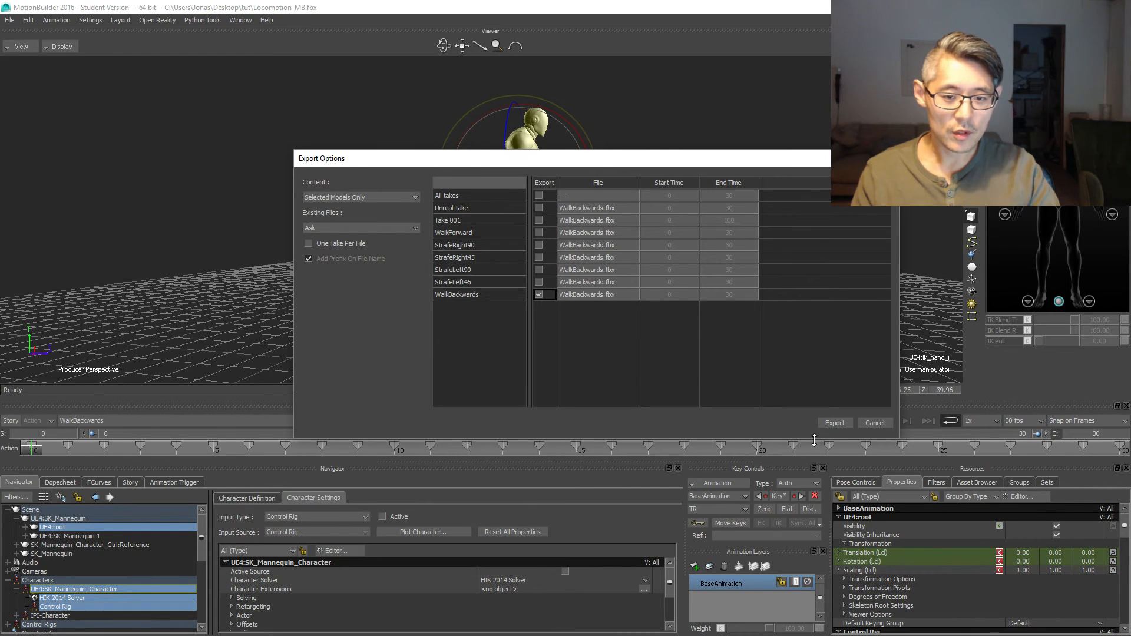
{"action": "left_click", "coordinate": [834, 422]}
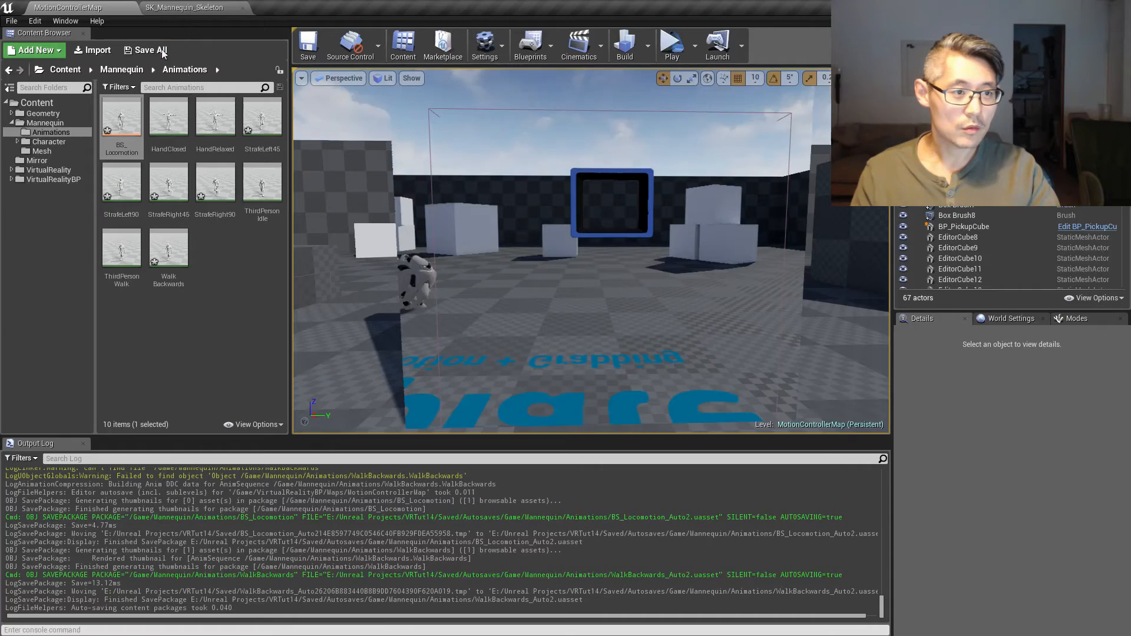
{"action": "mouse_move", "coordinate": [170, 249]}
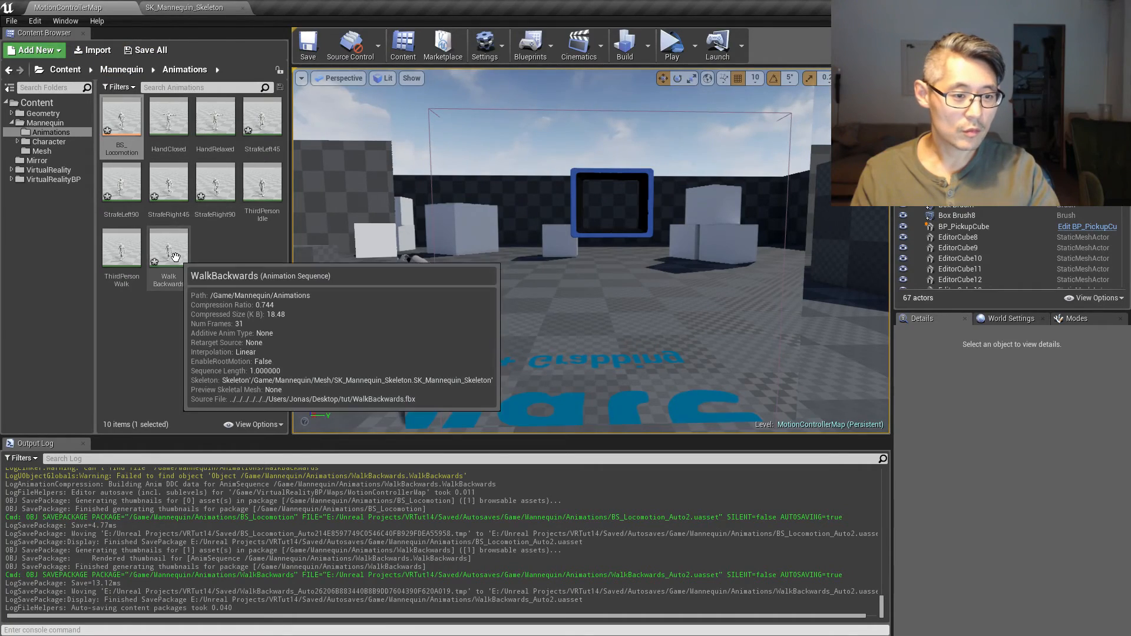
Step: Reimport the WalkBackwards animation and open the BS_Locomotion blend space
{"action": "double_click", "coordinate": [168, 246]}
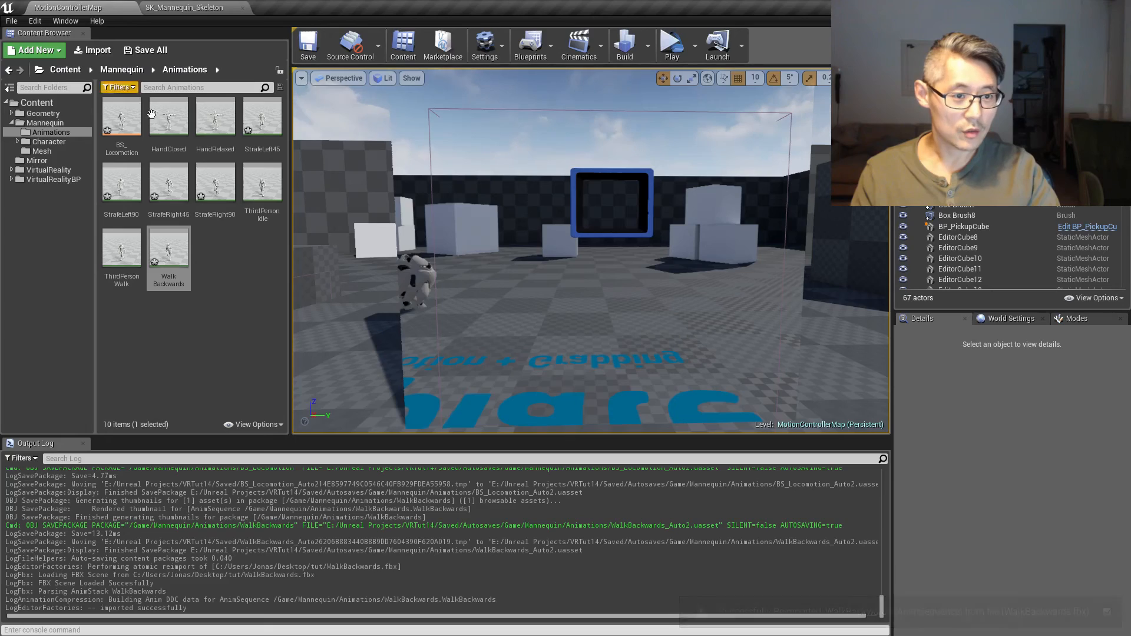
{"action": "double_click", "coordinate": [122, 115]}
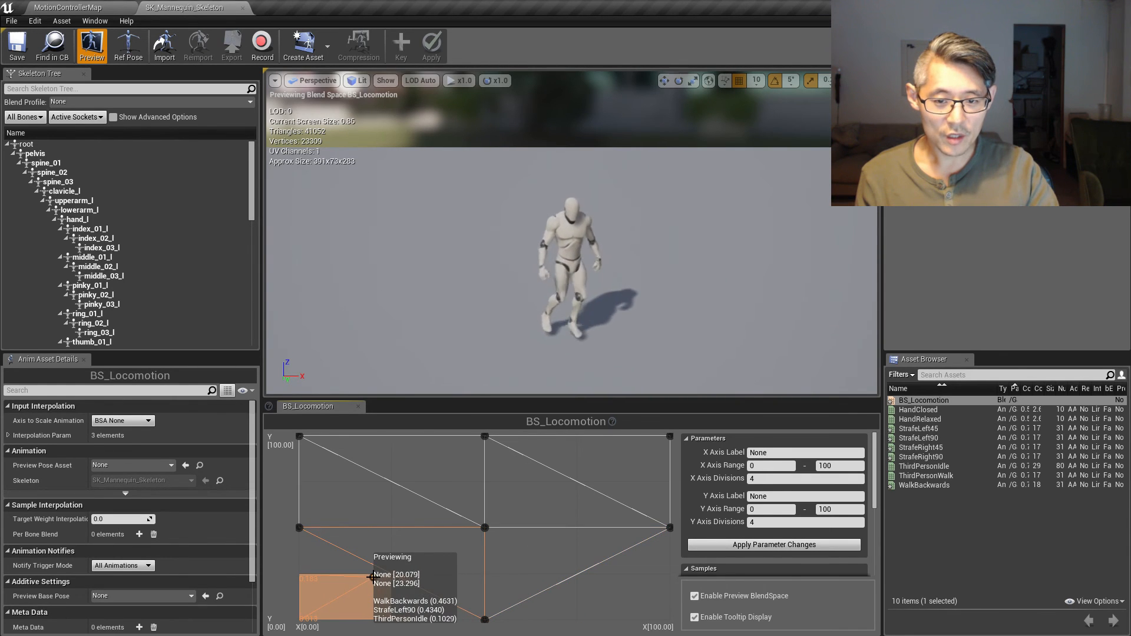
{"action": "mouse_move", "coordinate": [374, 577]}
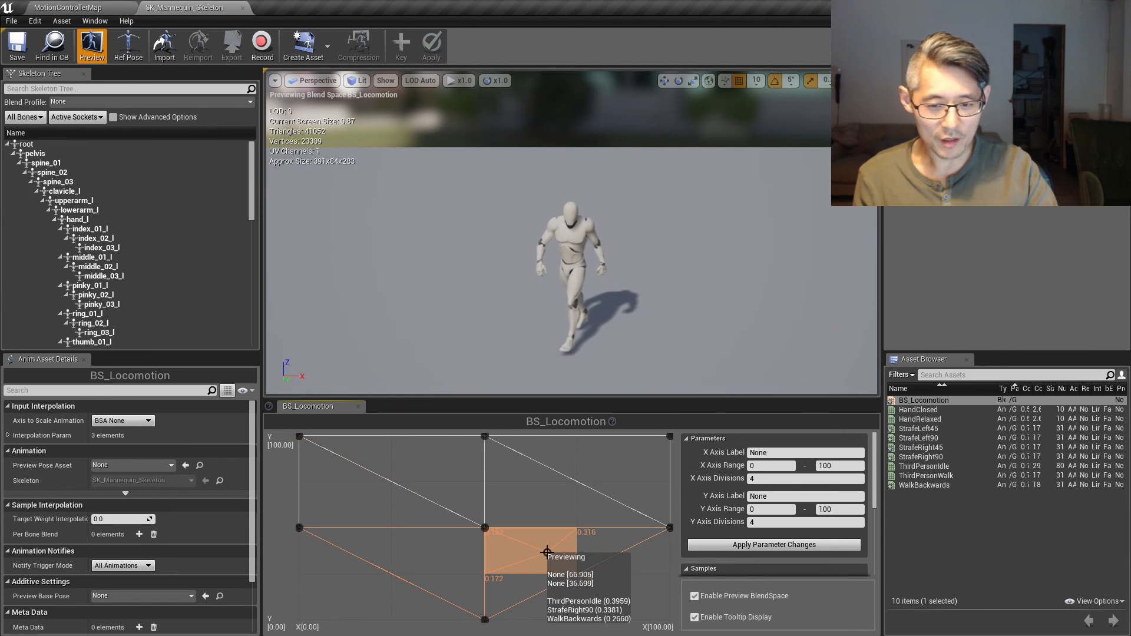
Step: Drag the preview point across BS_Locomotion to blend WalkBackwards with strafe and idle
{"action": "left_click_drag", "start_coordinate": [545, 552], "coordinate": [583, 573]}
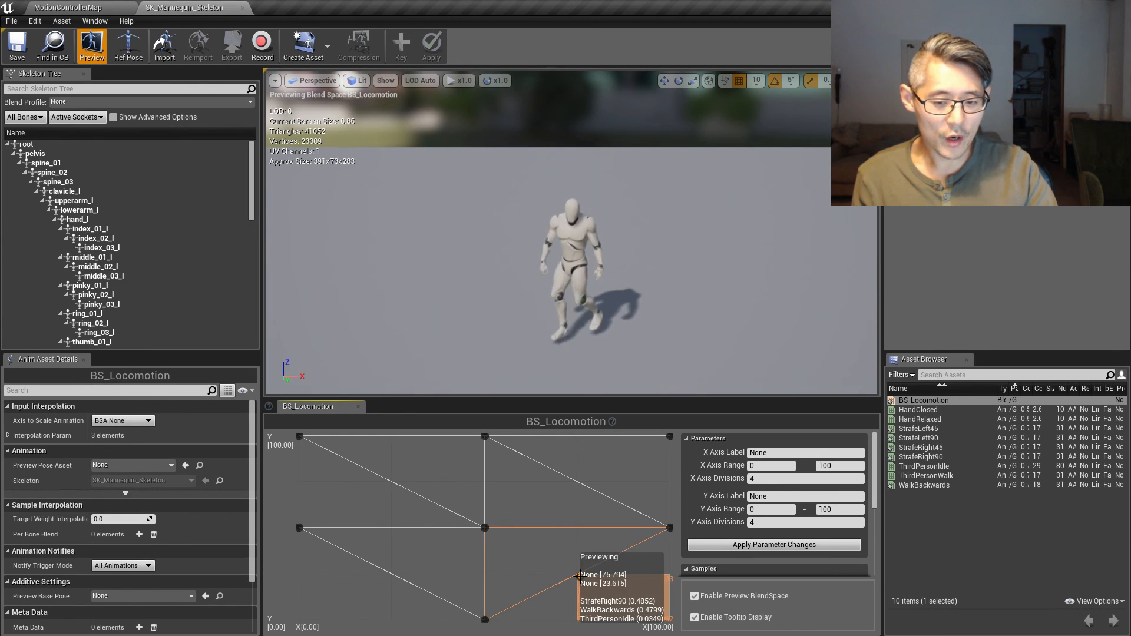
{"action": "mouse_move", "coordinate": [578, 587]}
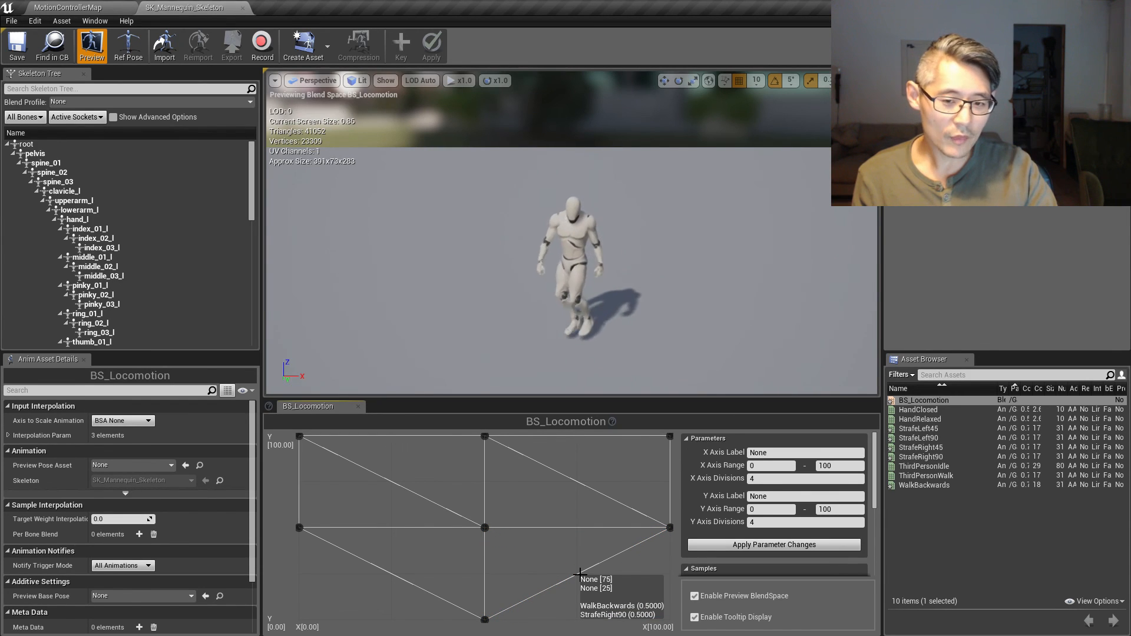